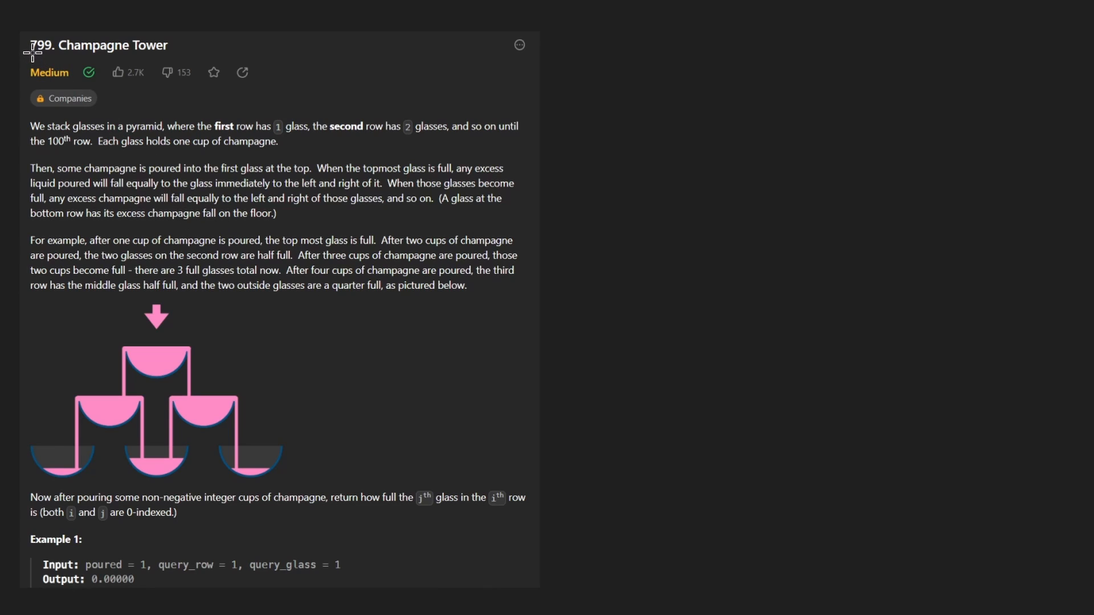
Step: Place an enlarged pyramid screenshot on the right and outline its top glass in blue pen
{"action": "left_click_drag", "start_coordinate": [35, 66], "coordinate": [209, 59]}
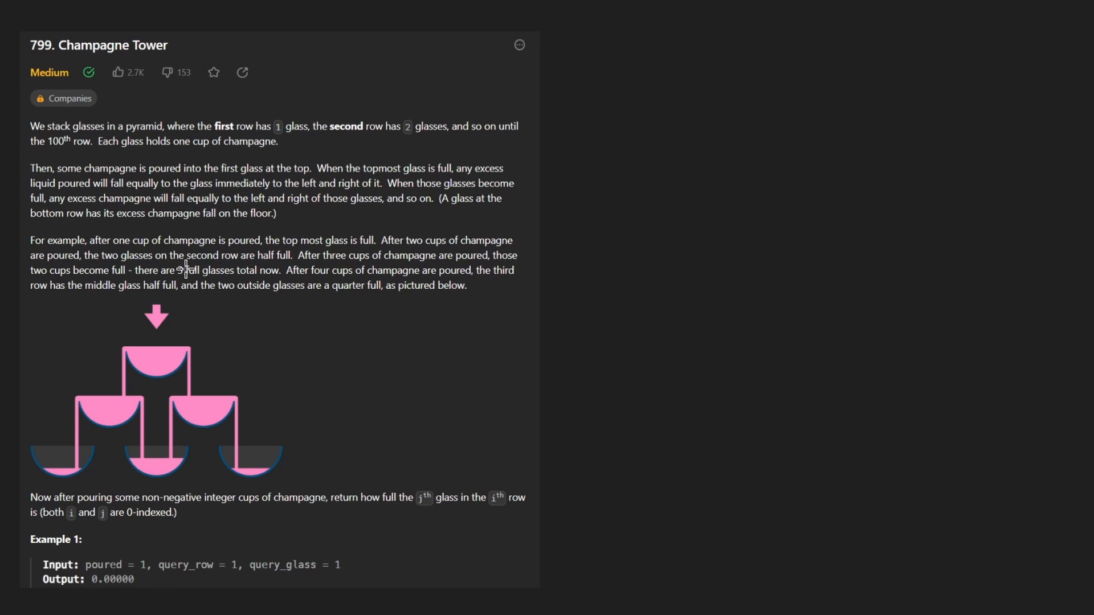
{"action": "left_click_drag", "start_coordinate": [262, 175], "coordinate": [314, 159]}
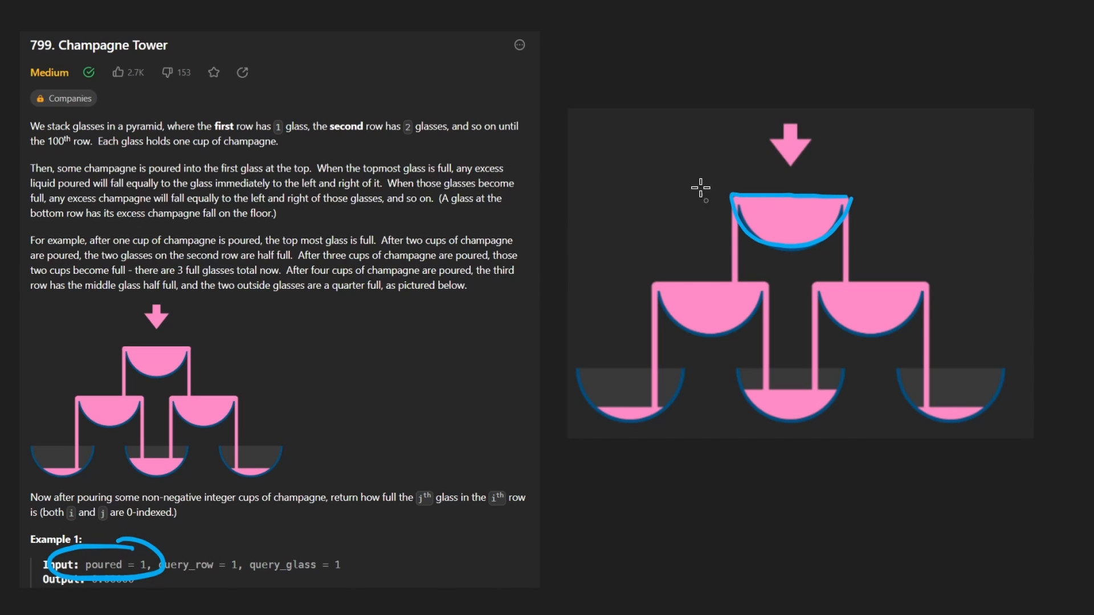
{"action": "mouse_move", "coordinate": [674, 59]}
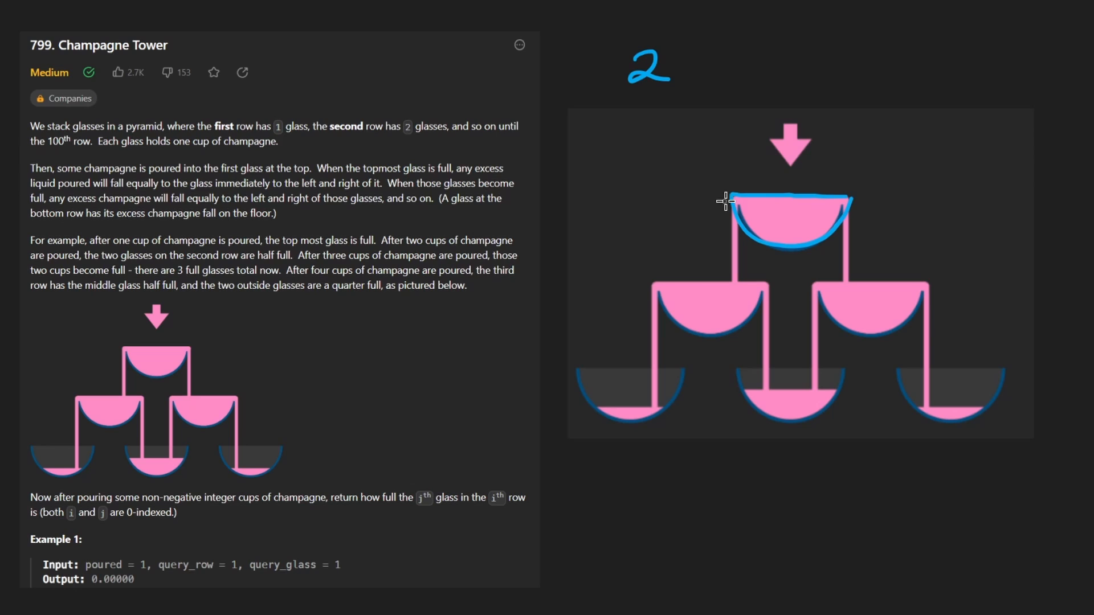
{"action": "left_click_drag", "start_coordinate": [736, 203], "coordinate": [809, 237]}
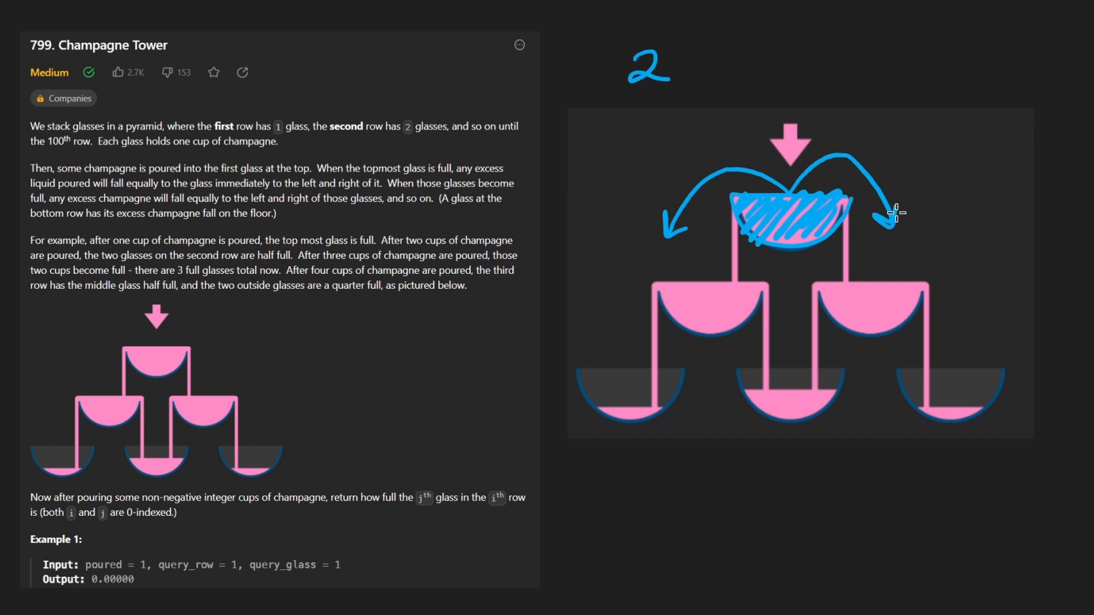
{"action": "left_click_drag", "start_coordinate": [670, 305], "coordinate": [764, 304]}
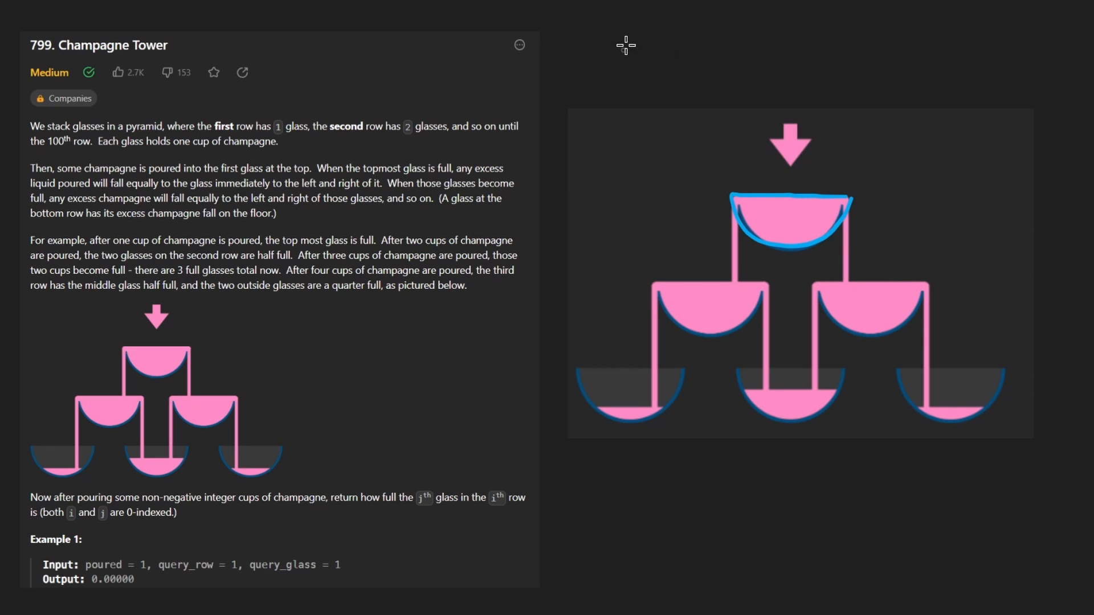
Step: Write the 4 cups poured above the enlarged pyramid's top glass
{"action": "left_click_drag", "start_coordinate": [740, 220], "coordinate": [809, 230]}
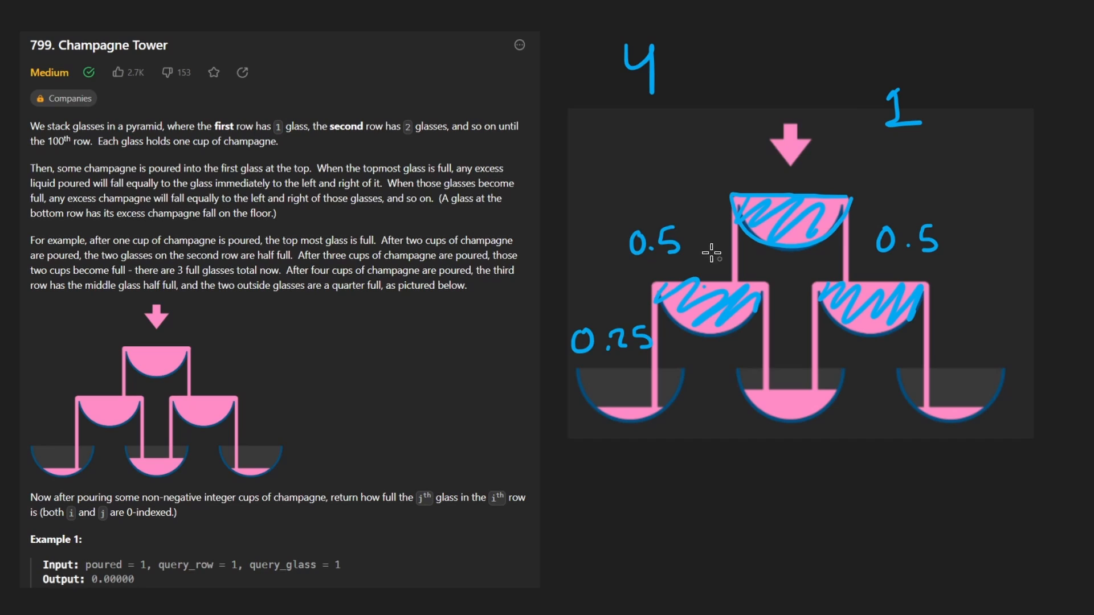
{"action": "mouse_move", "coordinate": [704, 377]}
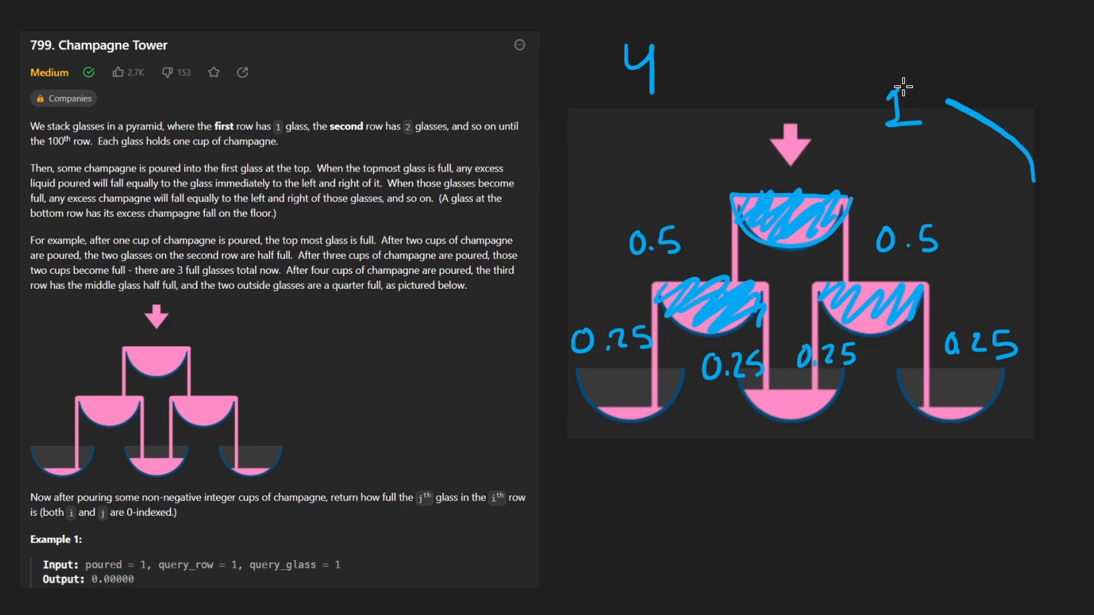
Step: Erase the stray stroke beside the 1 and mark 0.25 flowing into the middle third-row glass
{"action": "left_click_drag", "start_coordinate": [904, 91], "coordinate": [987, 98]}
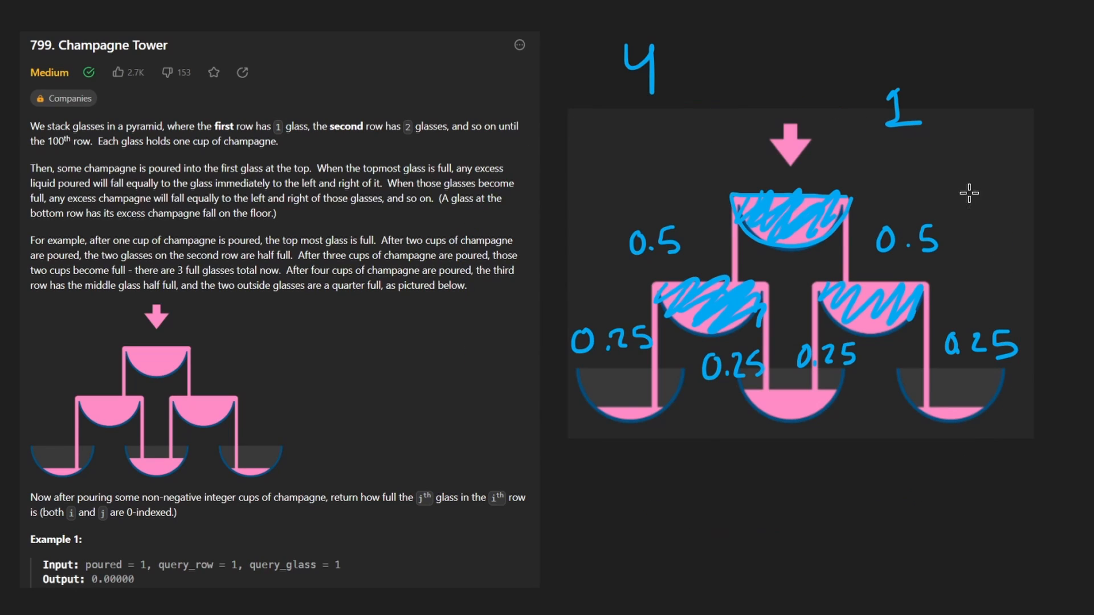
{"action": "left_click_drag", "start_coordinate": [976, 195], "coordinate": [963, 202]}
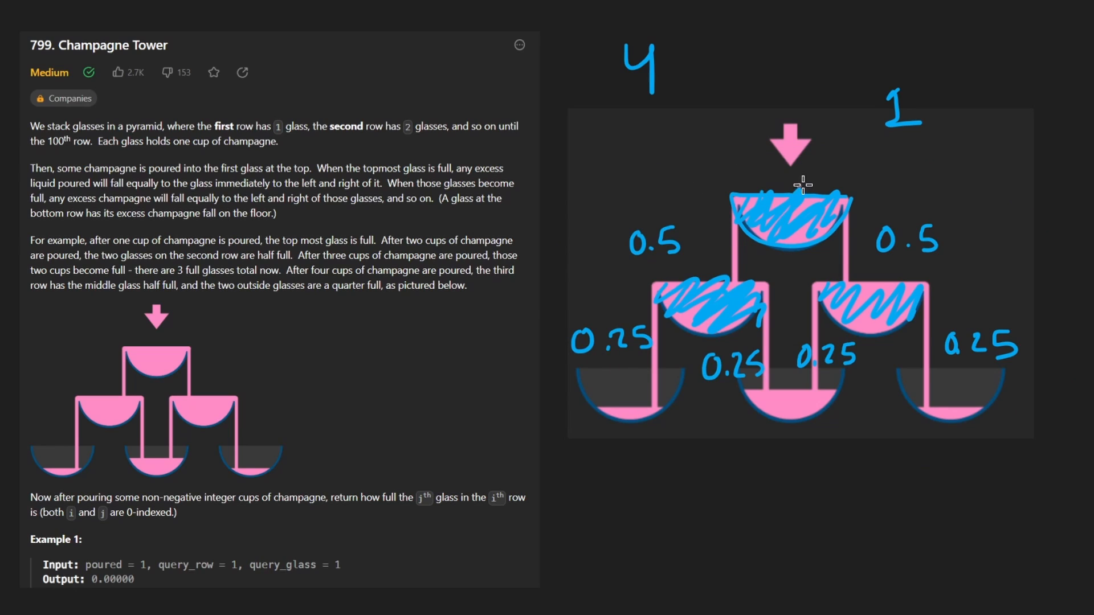
{"action": "mouse_move", "coordinate": [922, 180]}
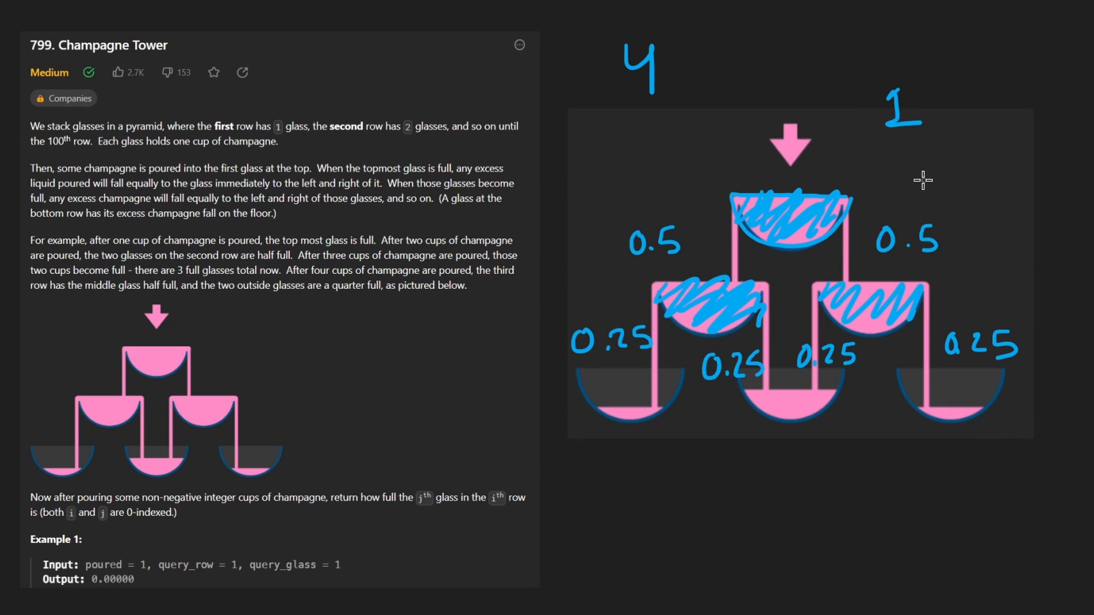
{"action": "mouse_move", "coordinate": [977, 377]}
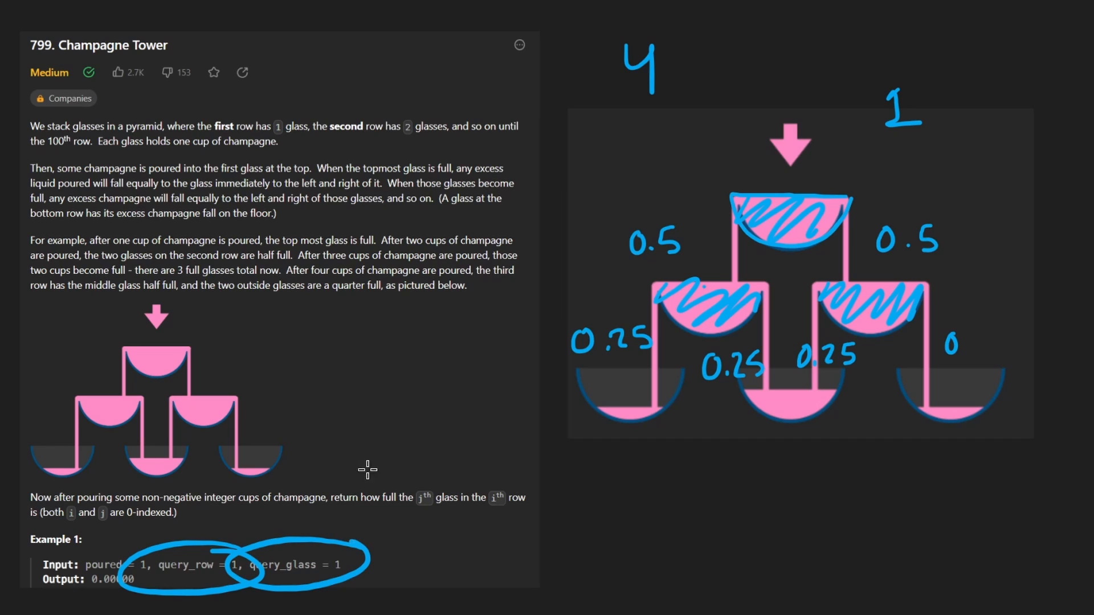
Step: Clear the example circles and draw an arrow from the quarter-full sentence to row two
{"action": "left_click_drag", "start_coordinate": [362, 437], "coordinate": [328, 545]}
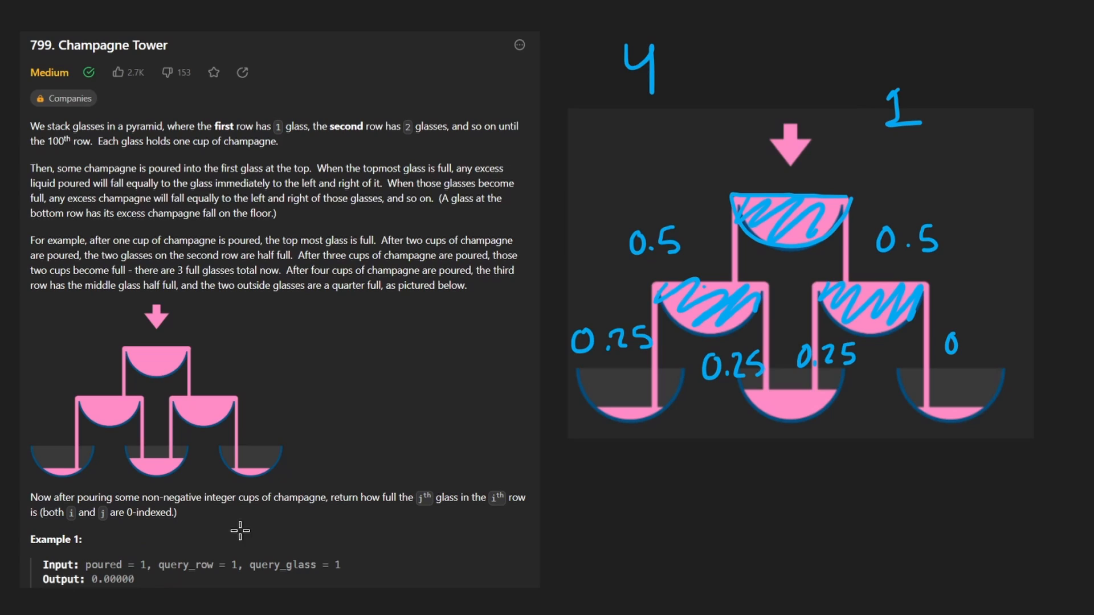
{"action": "left_click_drag", "start_coordinate": [352, 295], "coordinate": [604, 286]}
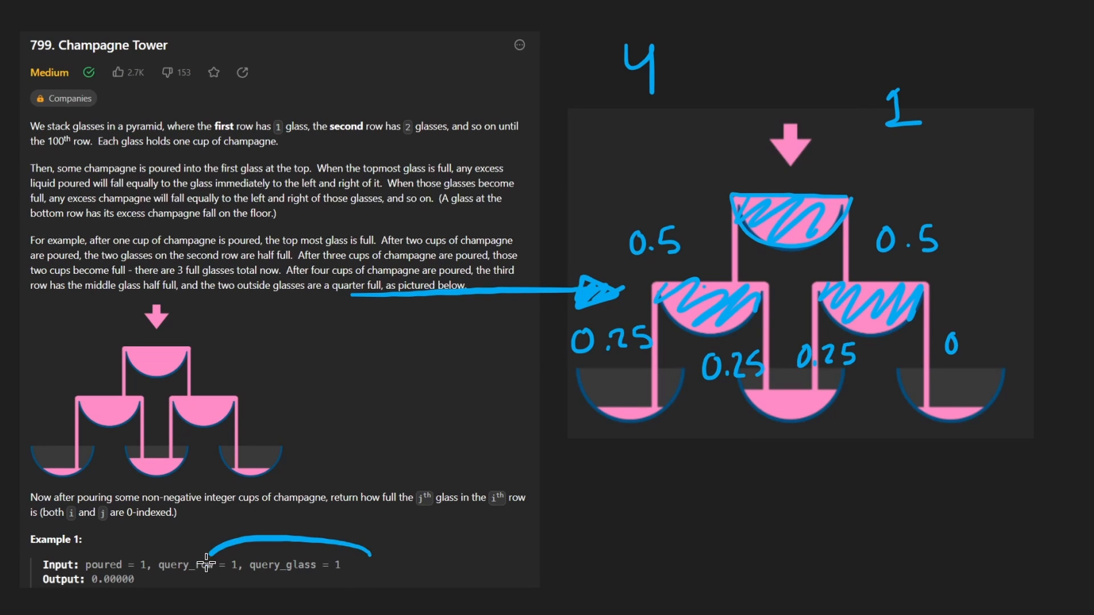
{"action": "left_click_drag", "start_coordinate": [1036, 122], "coordinate": [949, 290]}
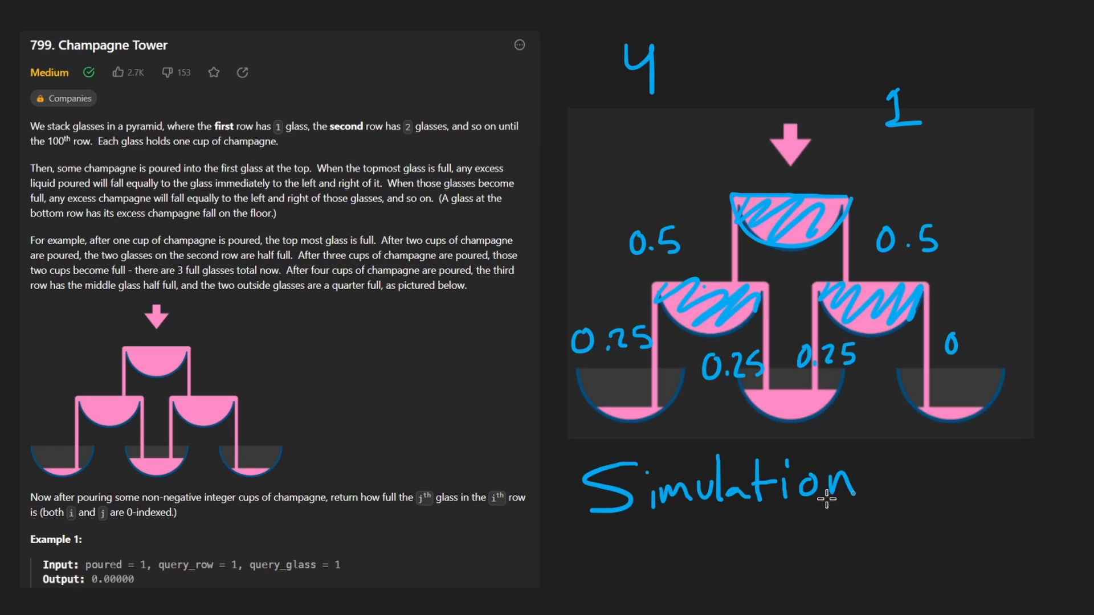
{"action": "mouse_move", "coordinate": [859, 452]}
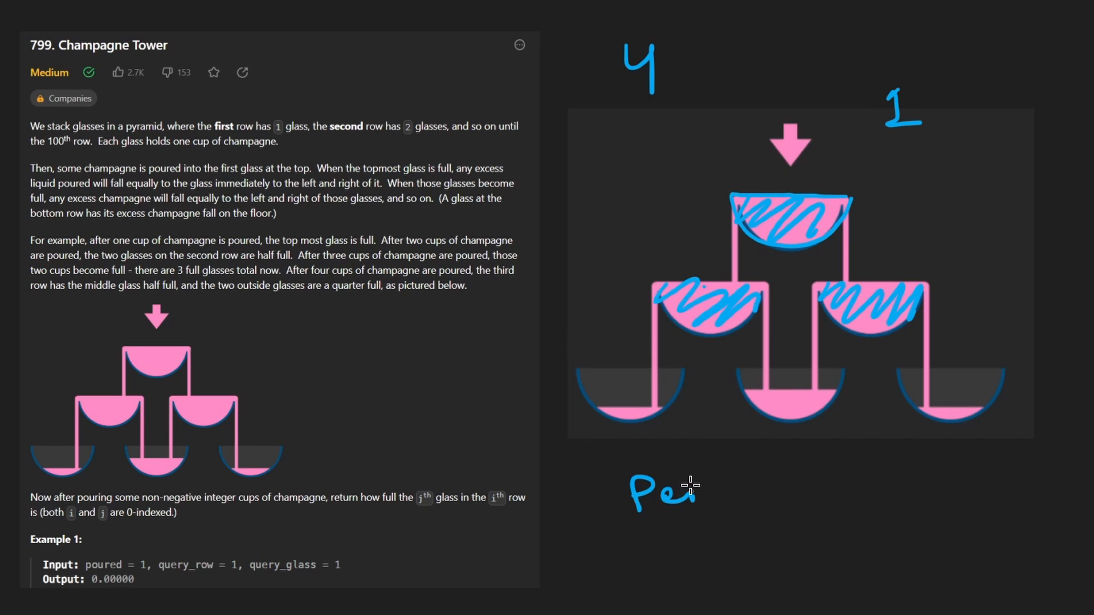
Step: Circle the outer bottom glasses, then keep only the left bottom glass circled
{"action": "left_click_drag", "start_coordinate": [688, 487], "coordinate": [809, 481]}
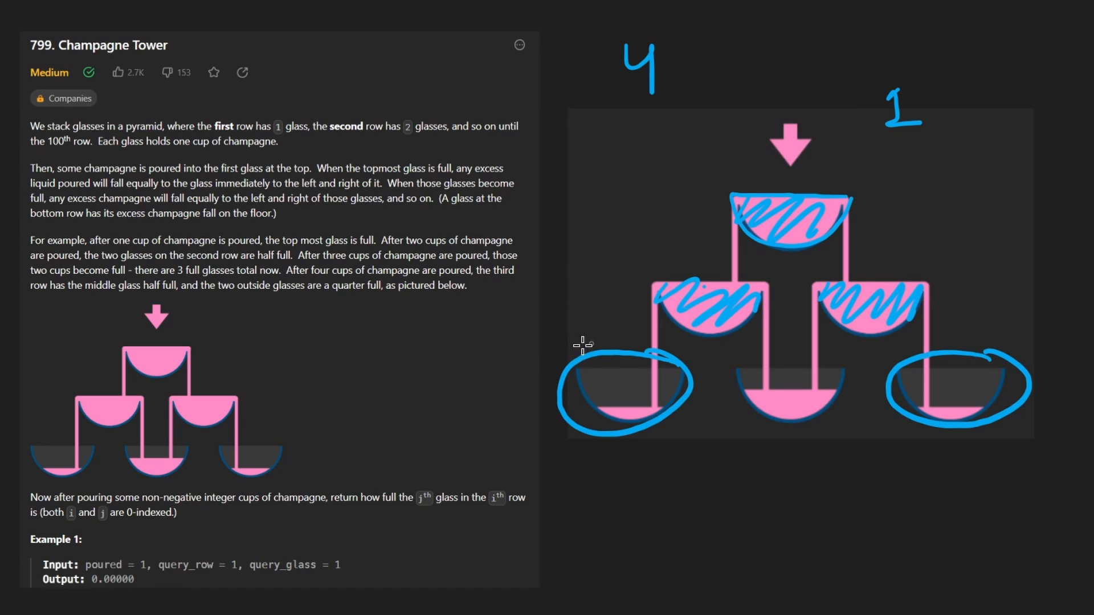
{"action": "left_click_drag", "start_coordinate": [558, 362], "coordinate": [638, 291]}
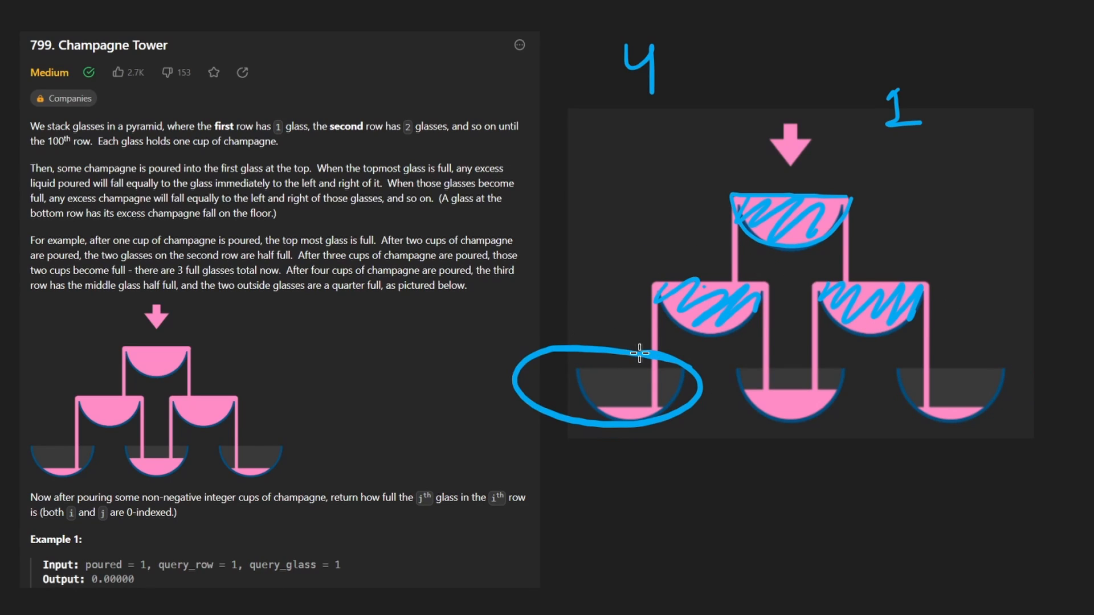
{"action": "left_click_drag", "start_coordinate": [565, 357], "coordinate": [639, 279]}
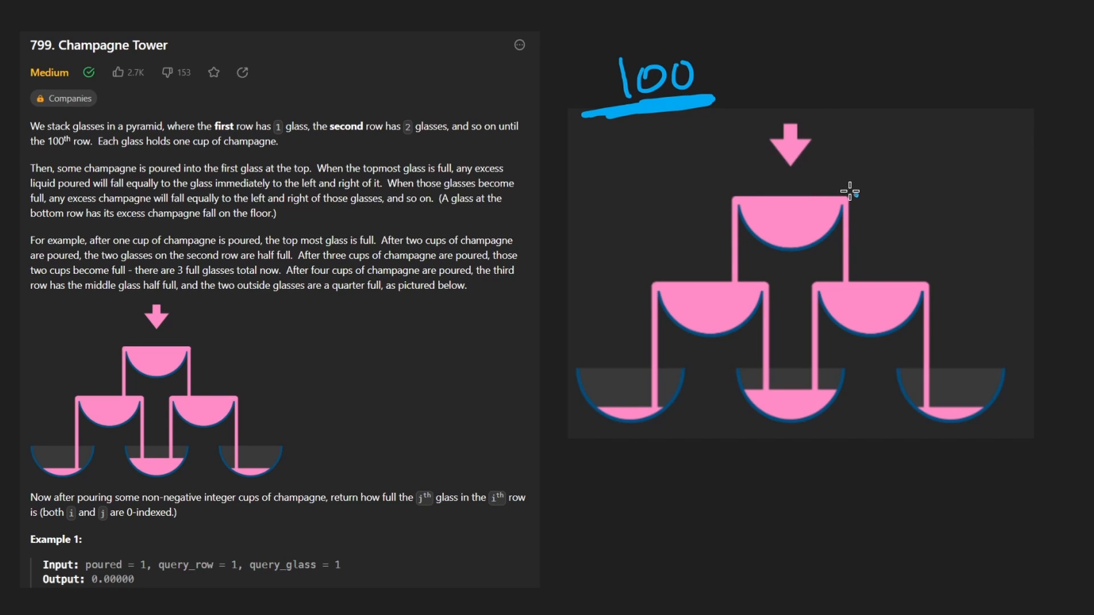
{"action": "mouse_move", "coordinate": [849, 96]}
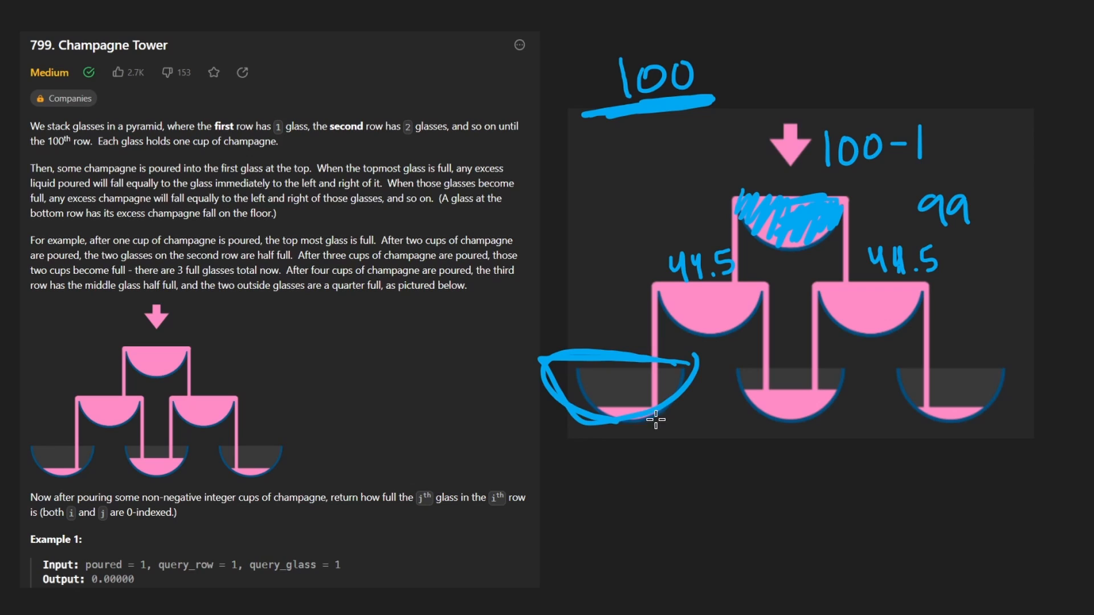
Step: Circle the middle bottom glass, clear the circles, and start writing 'Arrays' beside the diagram
{"action": "left_click_drag", "start_coordinate": [656, 418], "coordinate": [747, 262]}
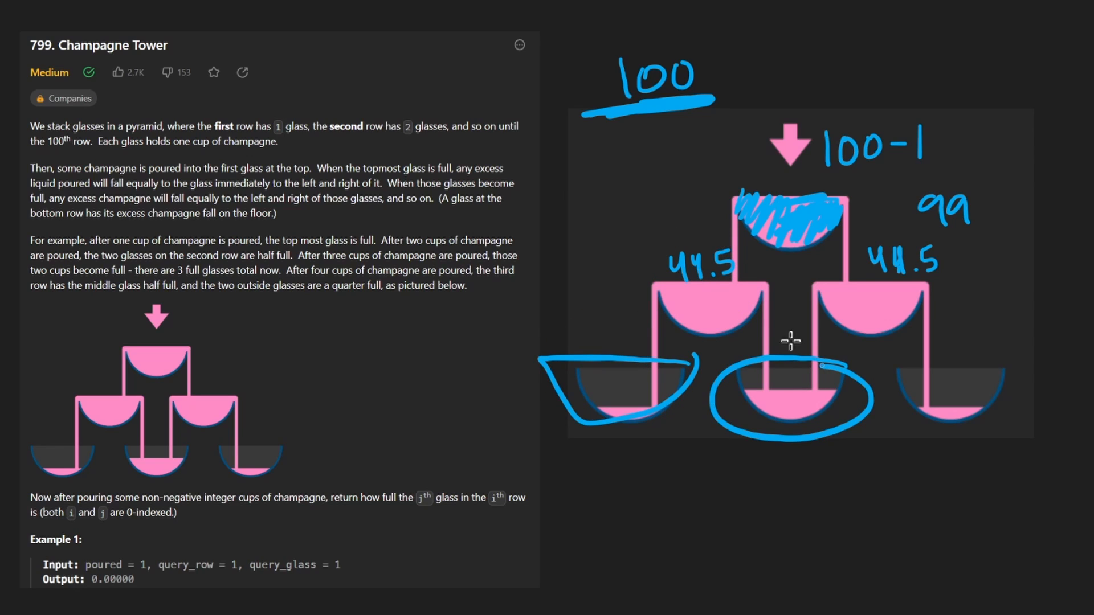
{"action": "left_click_drag", "start_coordinate": [785, 342], "coordinate": [736, 300]}
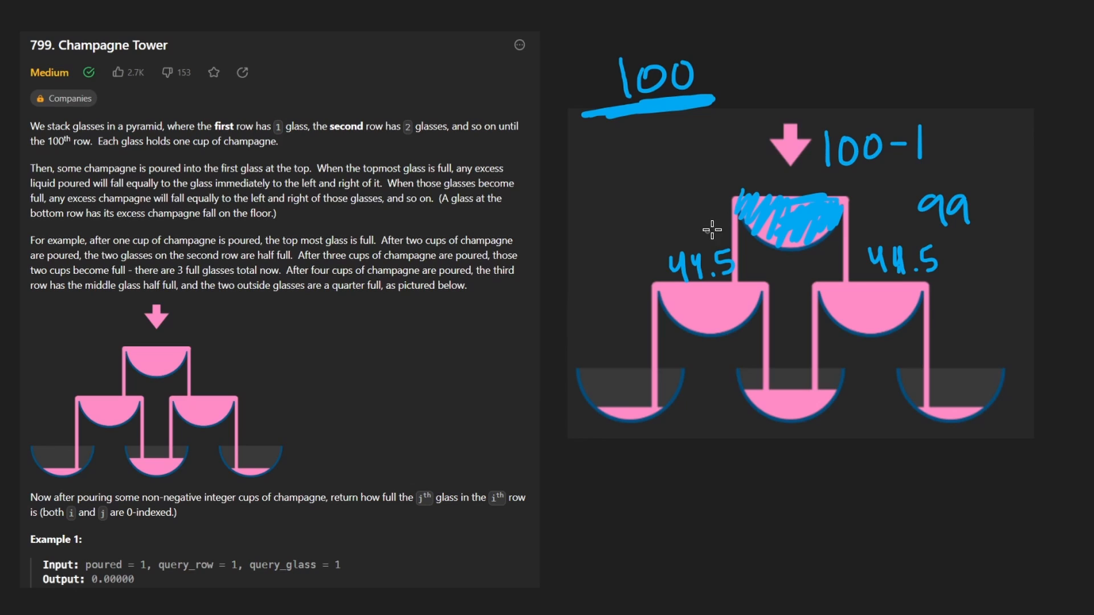
{"action": "left_click_drag", "start_coordinate": [711, 231], "coordinate": [848, 184]}
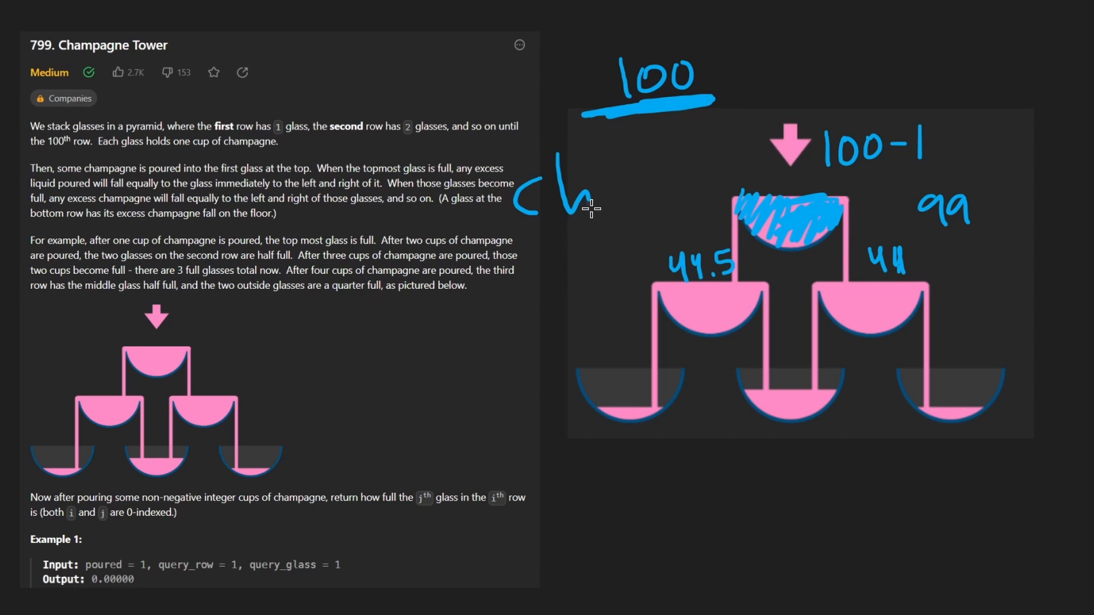
{"action": "left_click_drag", "start_coordinate": [593, 203], "coordinate": [704, 181]}
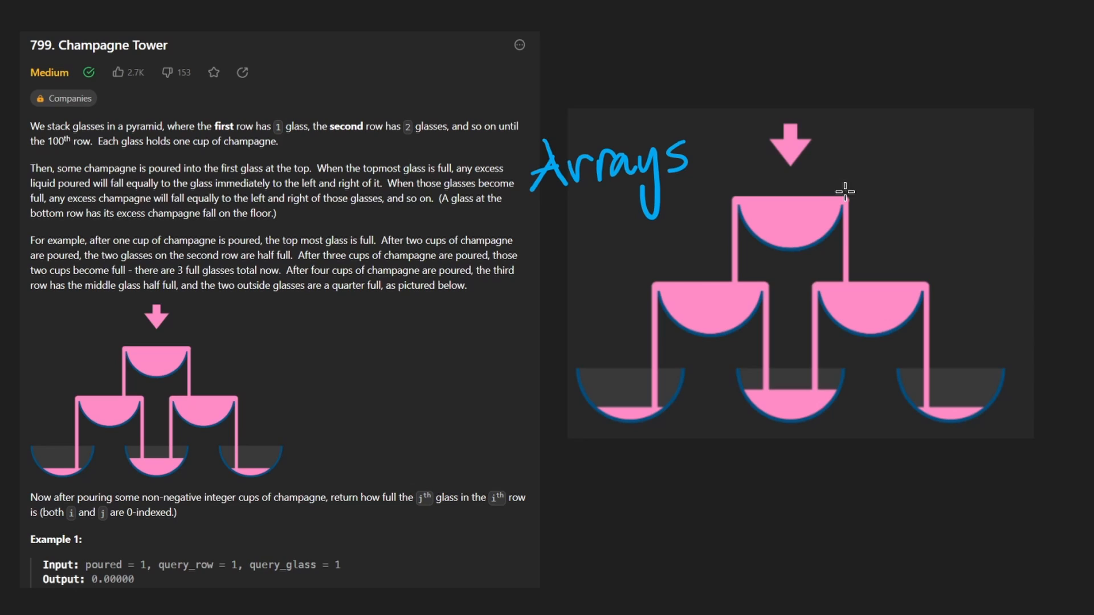
{"action": "mouse_move", "coordinate": [850, 187]}
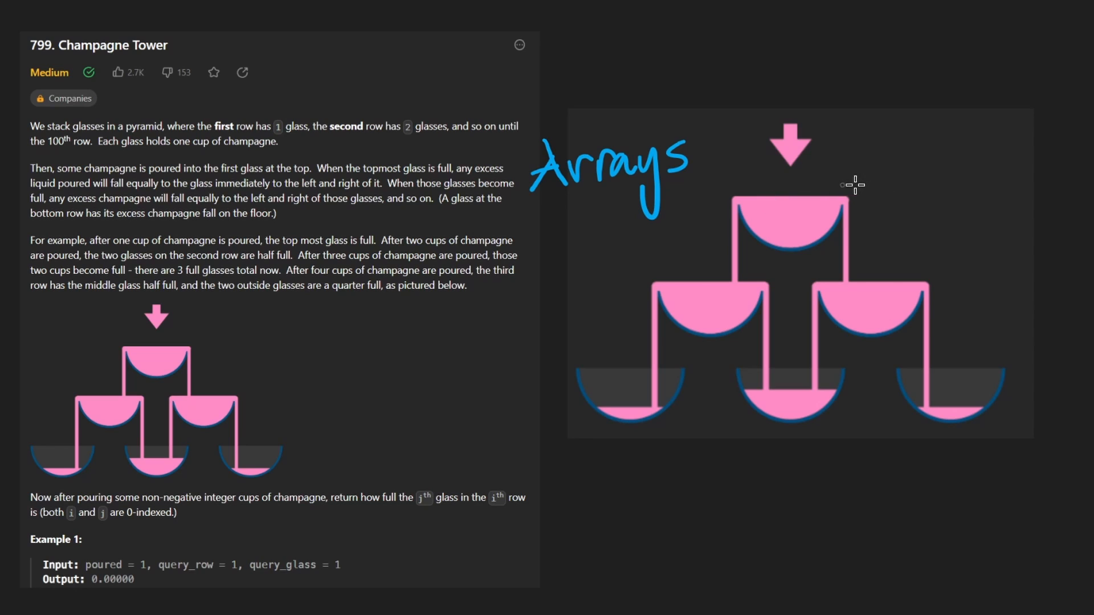
Step: Box each pyramid row as an array and draw arrows marking flow between rows
{"action": "left_click_drag", "start_coordinate": [694, 188], "coordinate": [882, 244]}
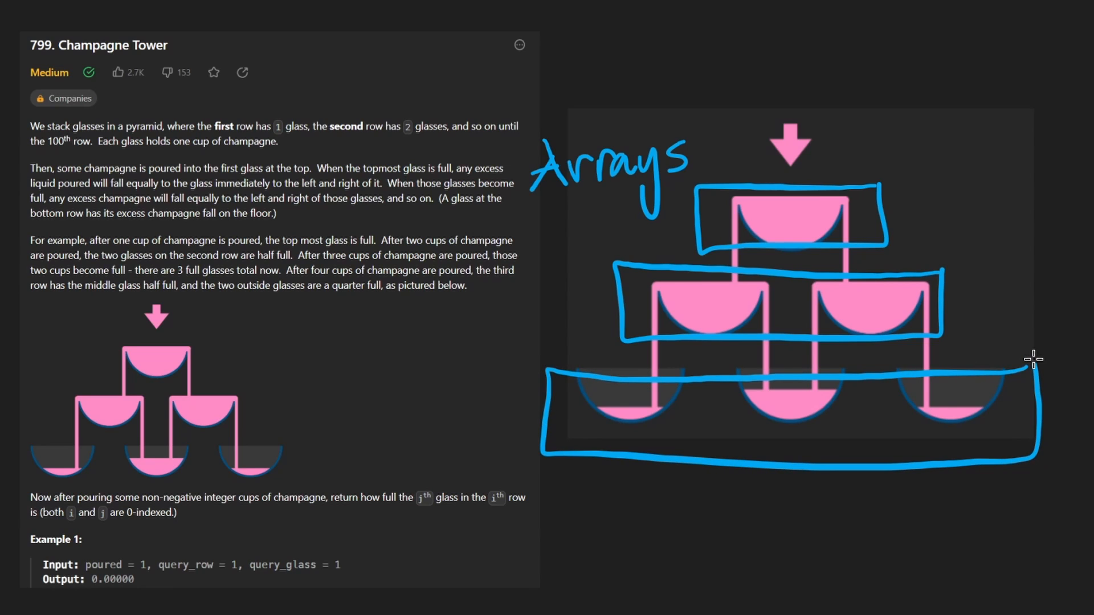
{"action": "mouse_move", "coordinate": [980, 212]}
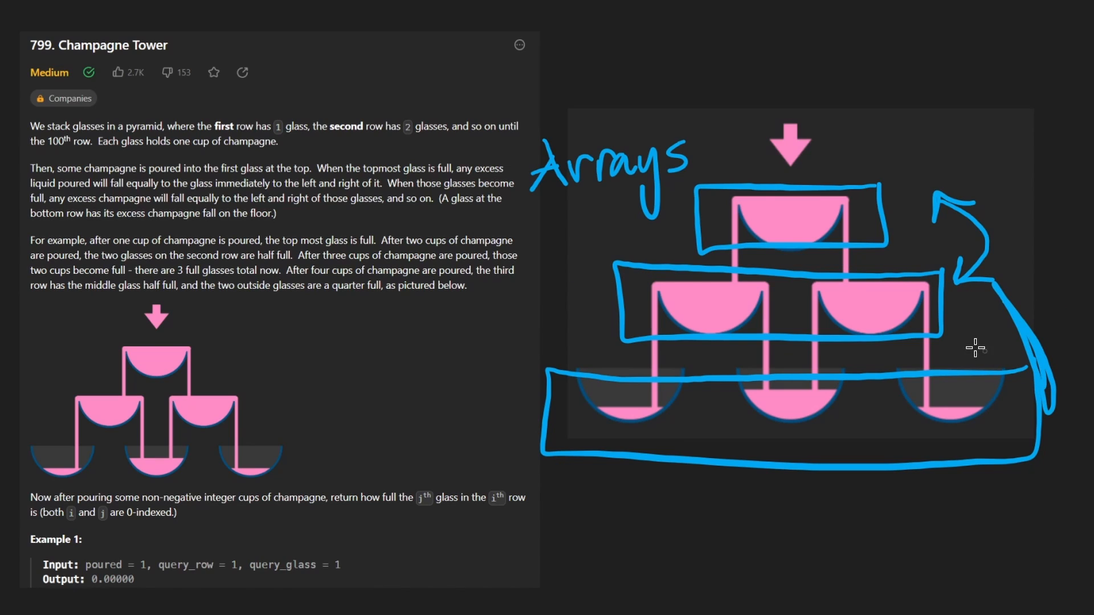
{"action": "left_click_drag", "start_coordinate": [908, 63], "coordinate": [865, 174]}
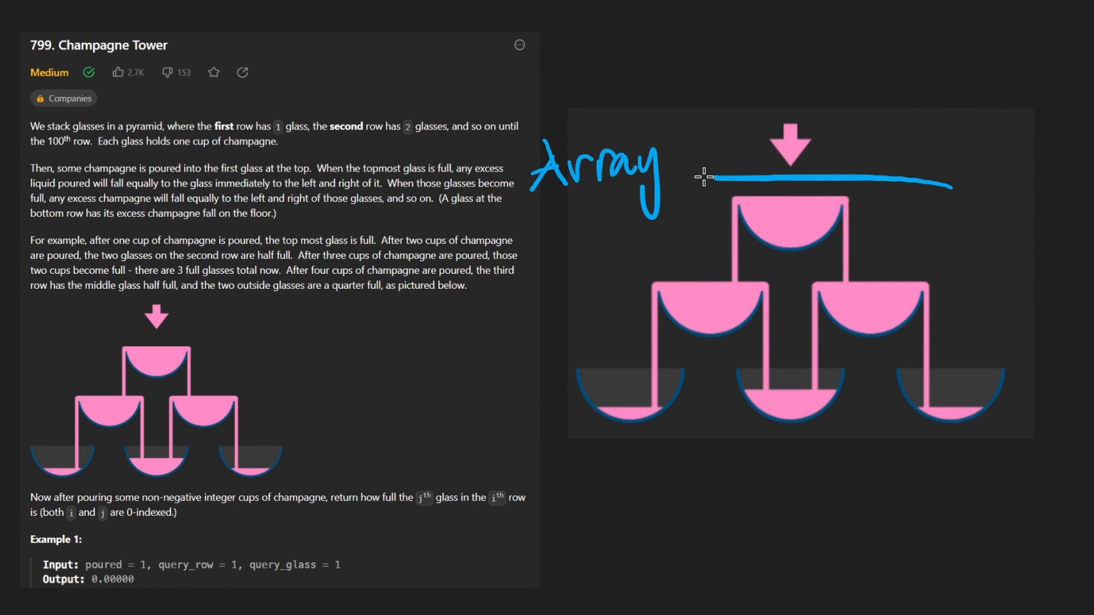
Step: Label glasses by row index (0; 0, 1; 0, 1, 2) and number rows 0–3 beneath
{"action": "left_click_drag", "start_coordinate": [705, 176], "coordinate": [949, 178]}
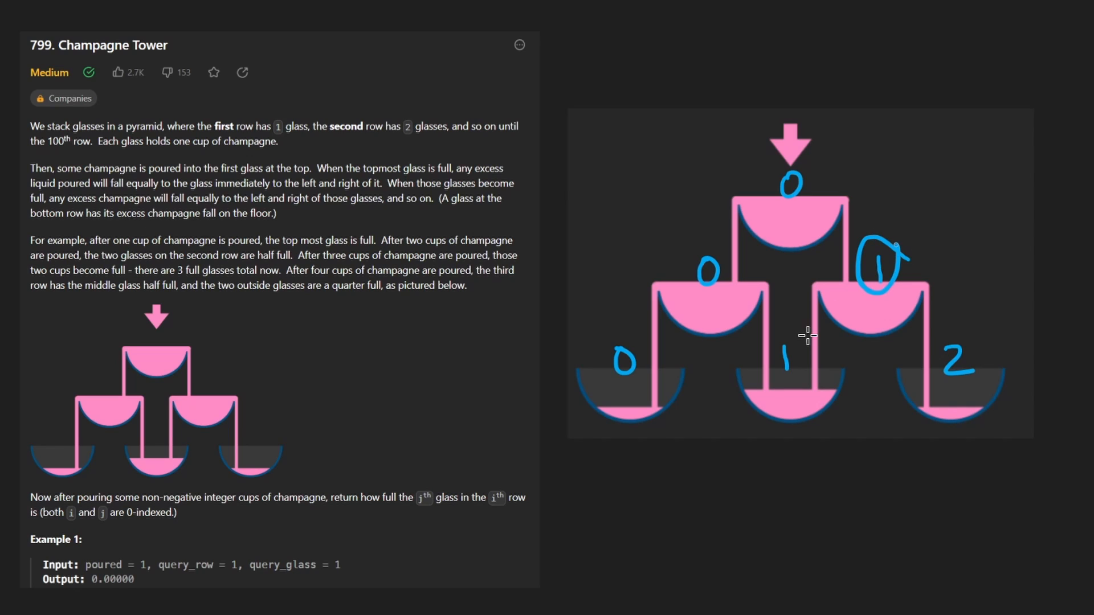
{"action": "left_click_drag", "start_coordinate": [782, 349], "coordinate": [977, 381]}
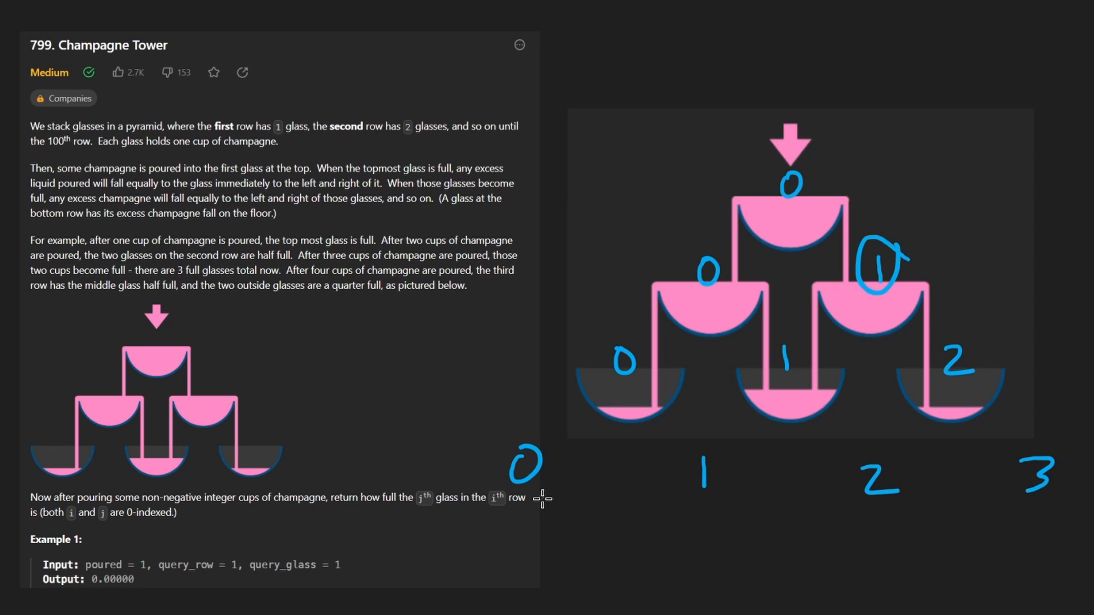
Step: Handwrite 'Pattern?' below the row numbers under the pyramid
{"action": "left_click_drag", "start_coordinate": [628, 335], "coordinate": [628, 335]}
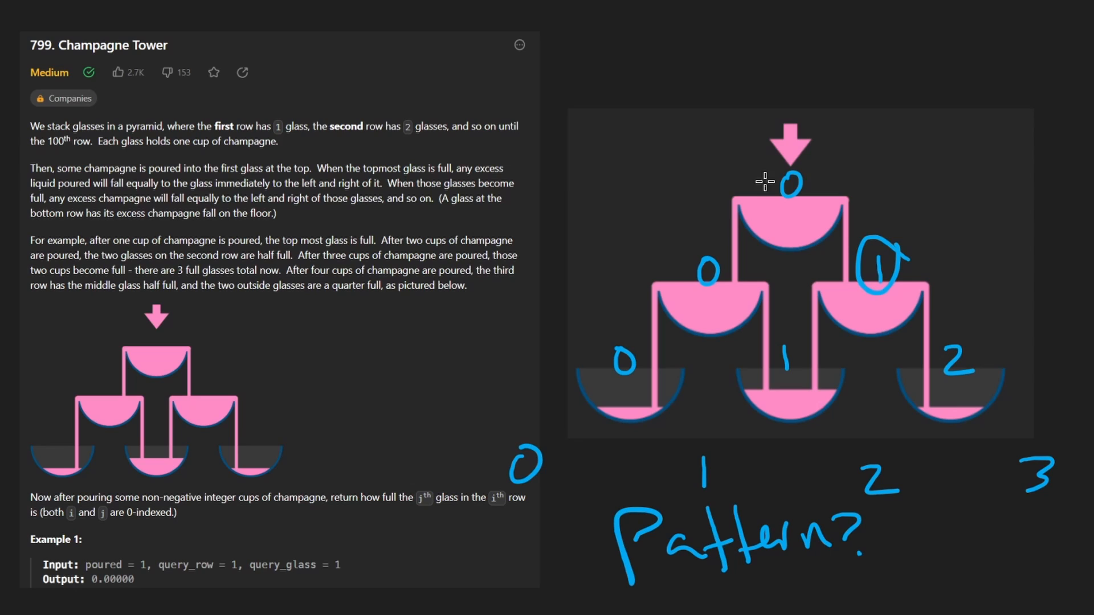
{"action": "mouse_move", "coordinate": [618, 82]}
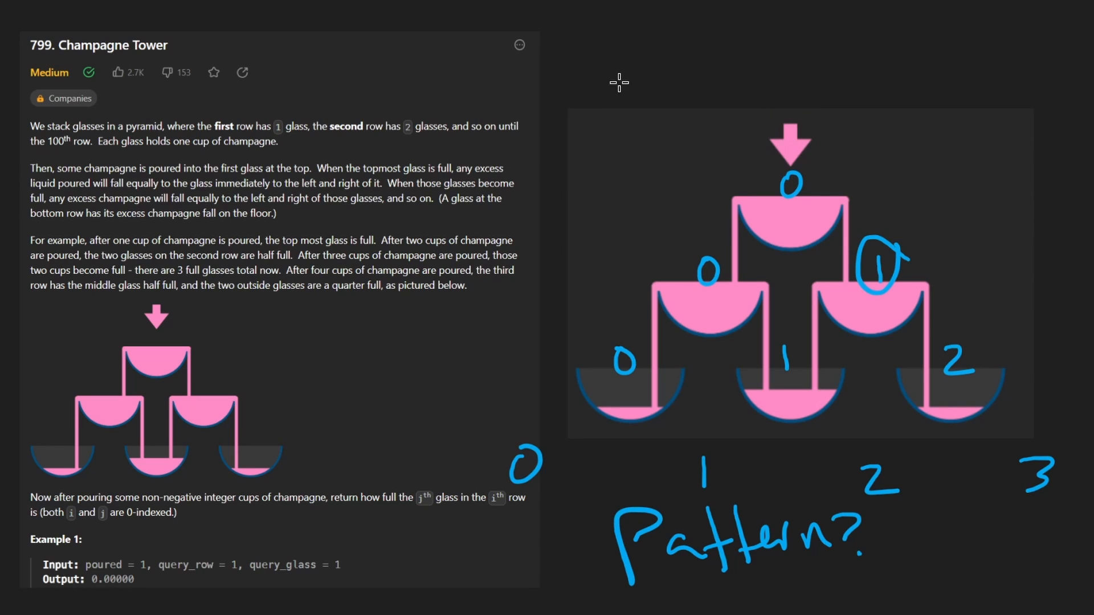
Step: Sketch glass i feeding indices i and i+1 below, circling glass 2 as glass 1's child
{"action": "left_click_drag", "start_coordinate": [579, 136], "coordinate": [625, 77]}
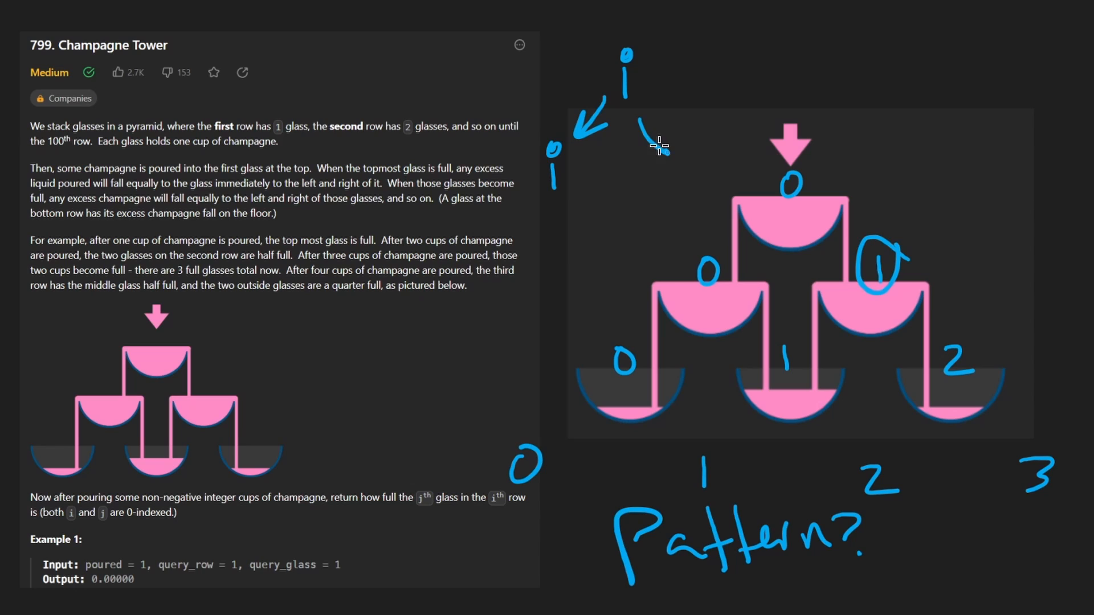
{"action": "left_click_drag", "start_coordinate": [652, 135], "coordinate": [687, 189]}
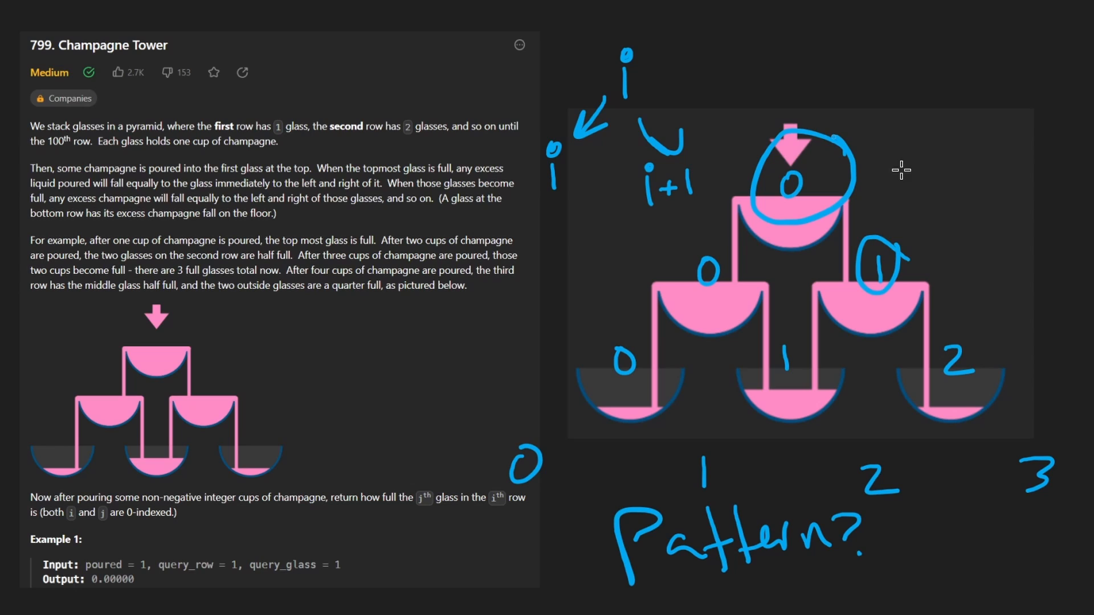
{"action": "left_click_drag", "start_coordinate": [887, 161], "coordinate": [970, 262]}
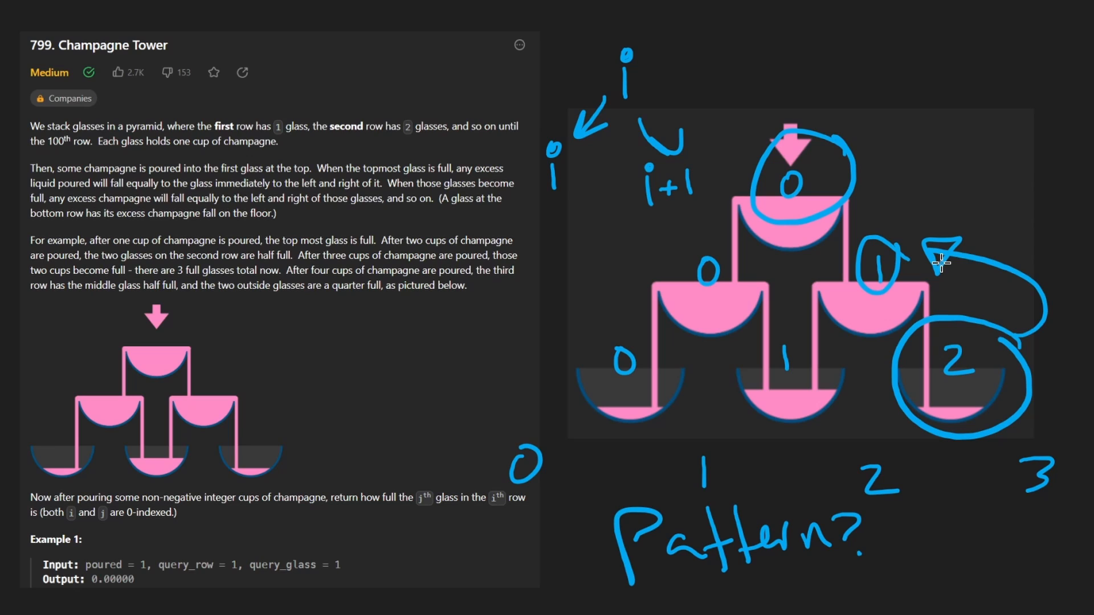
{"action": "mouse_move", "coordinate": [759, 274]}
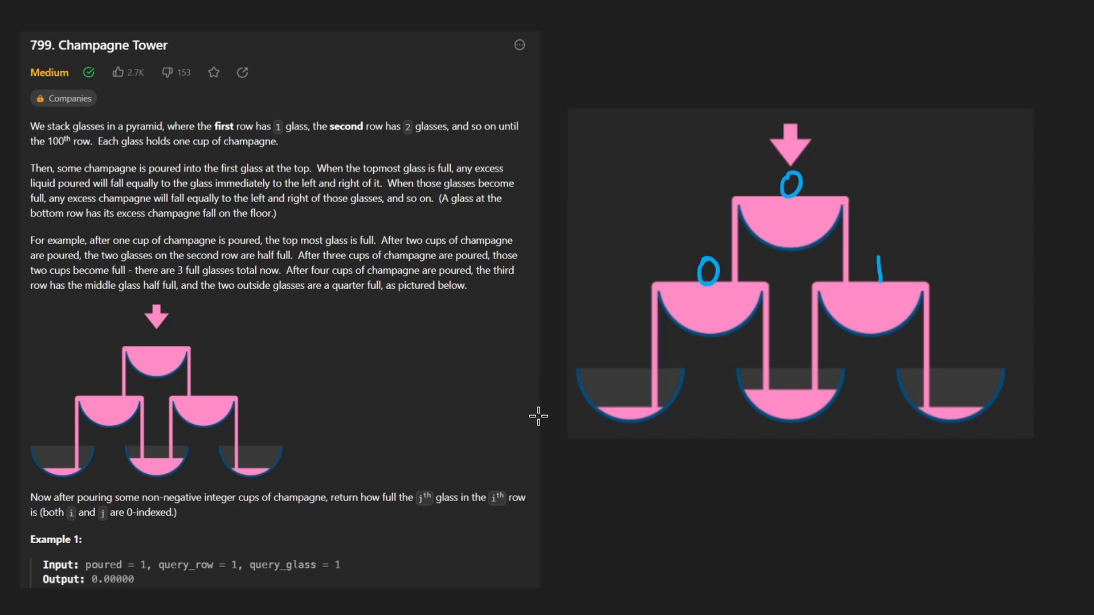
Step: Handwrite R² time and O(R) space beside the tower diagram with row-boundary lines
{"action": "left_click_drag", "start_coordinate": [546, 368], "coordinate": [247, 529]}
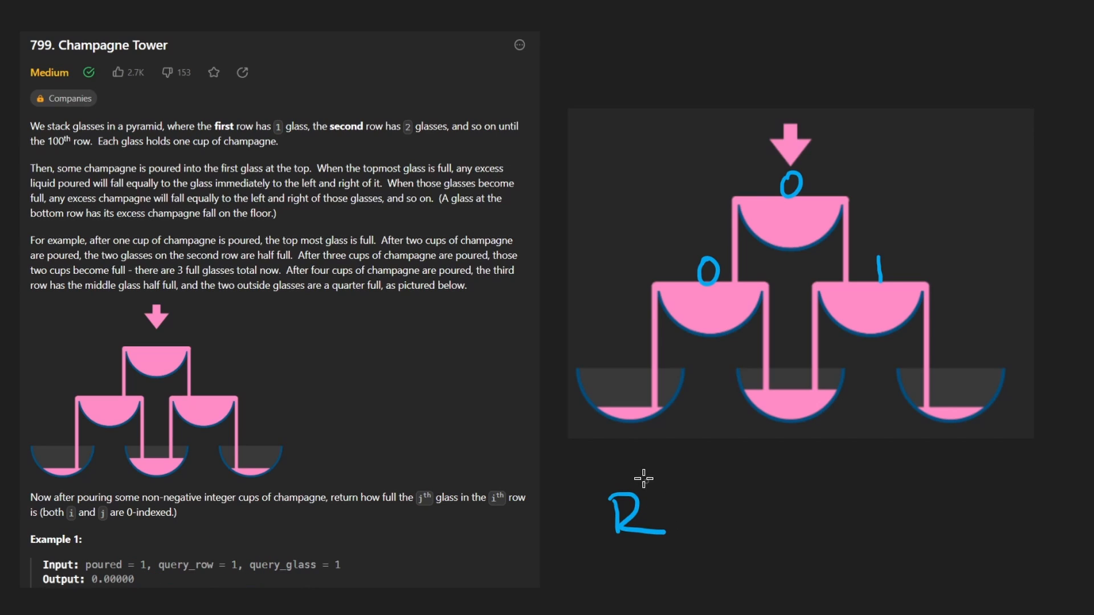
{"action": "left_click_drag", "start_coordinate": [645, 478], "coordinate": [671, 496]}
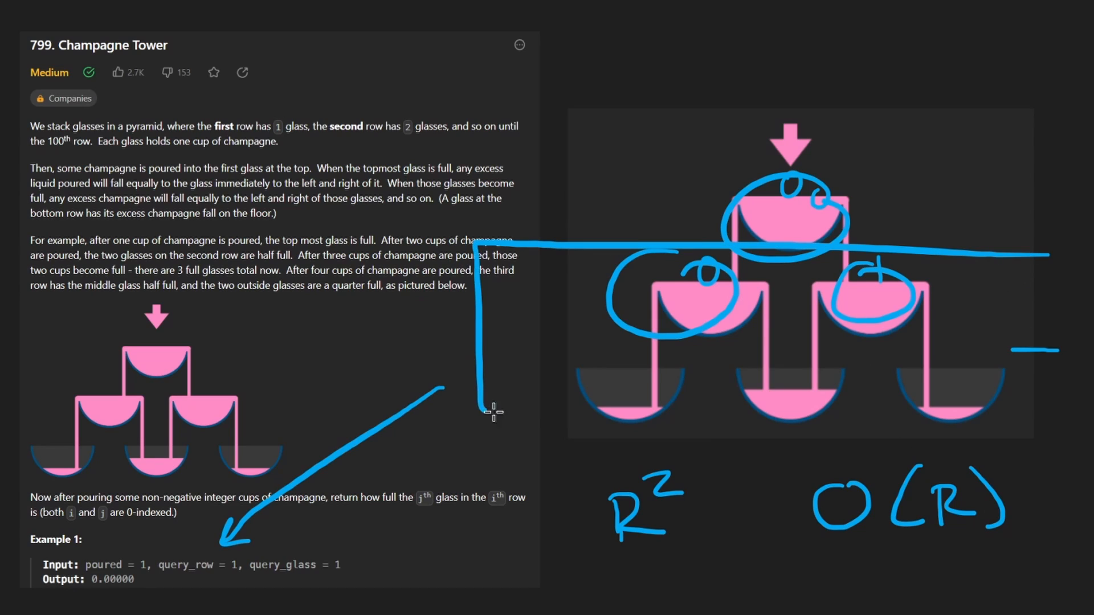
{"action": "left_click_drag", "start_coordinate": [492, 417], "coordinate": [993, 273]}
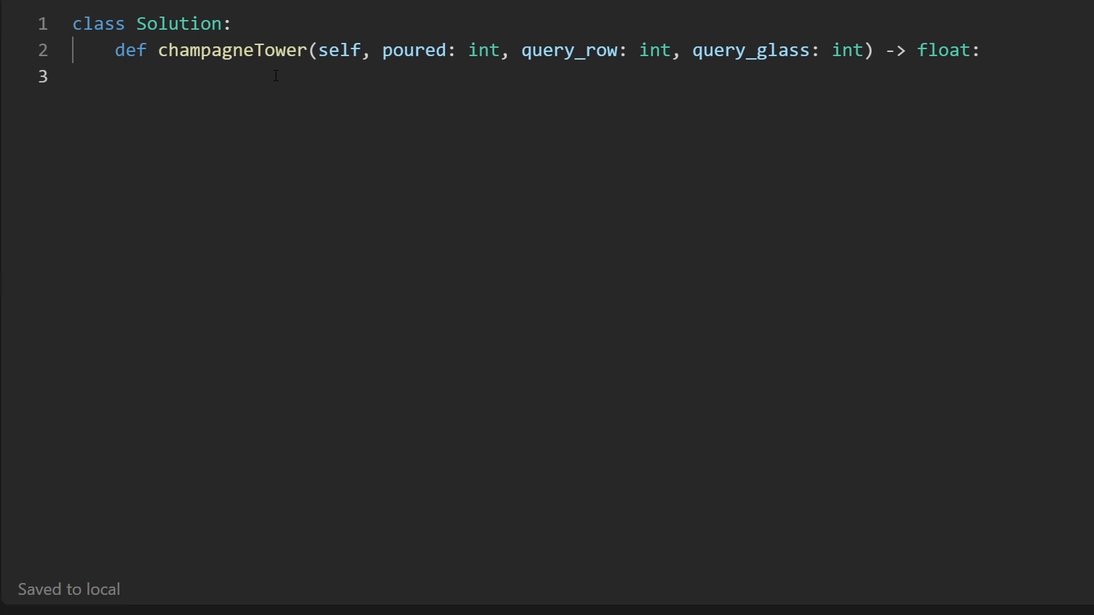
Step: Write the loop header 'for row in range(query_row + 1):' in the function body
{"action": "key", "text": "enter"}
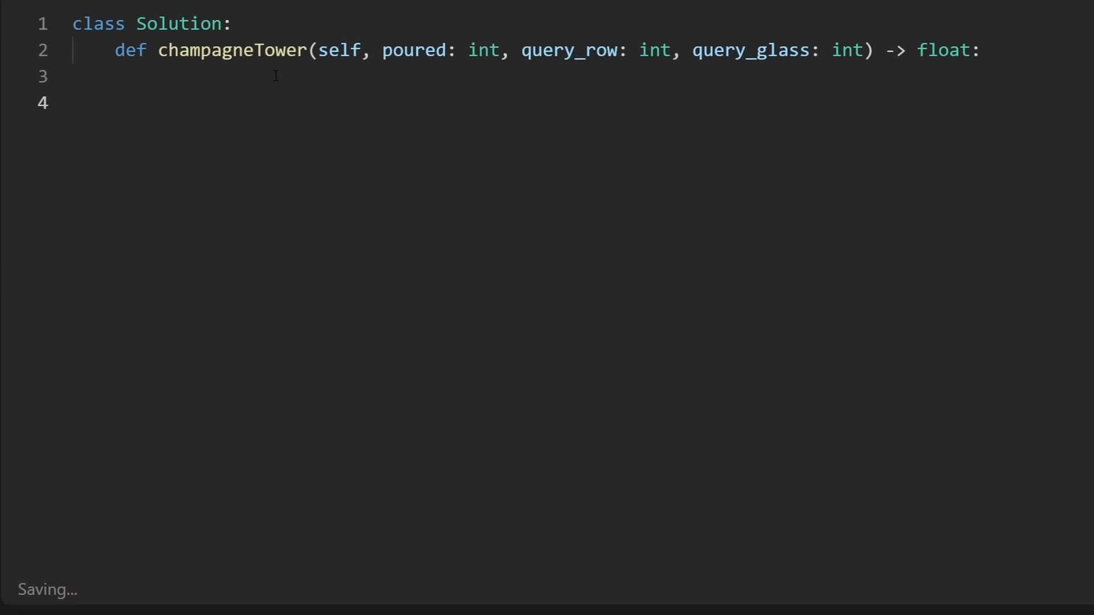
{"action": "type", "text": "fo"}
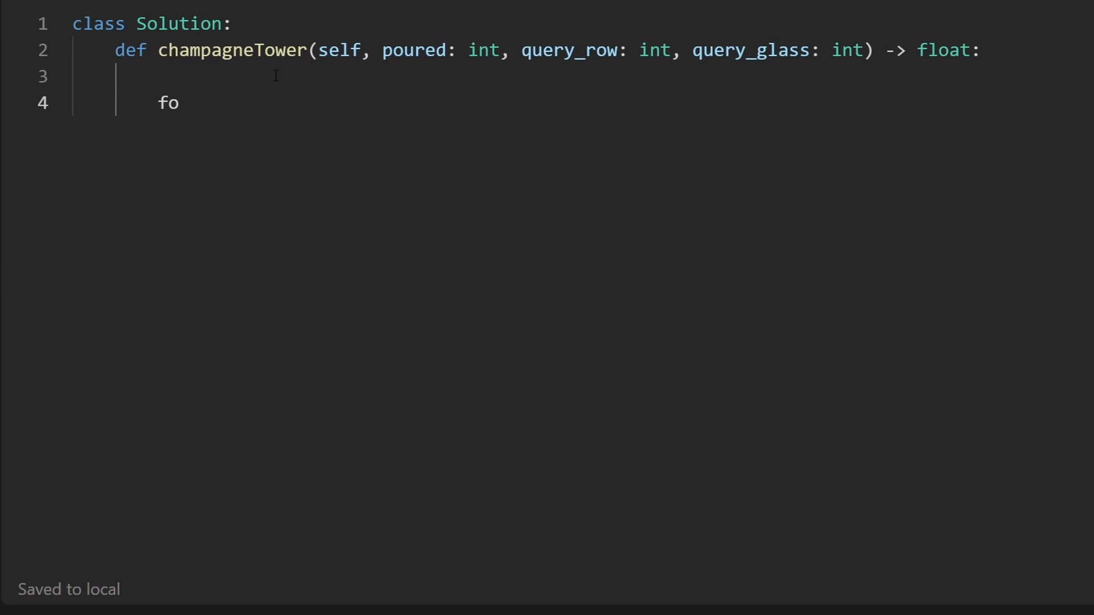
{"action": "type", "text": "r row"}
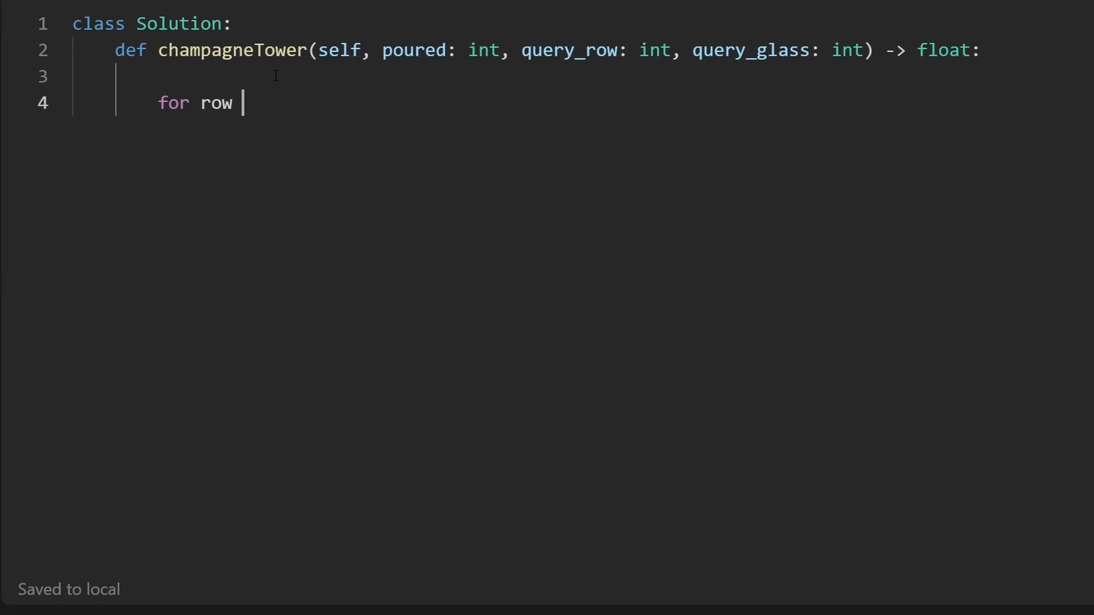
{"action": "type", "text": "in range()"}
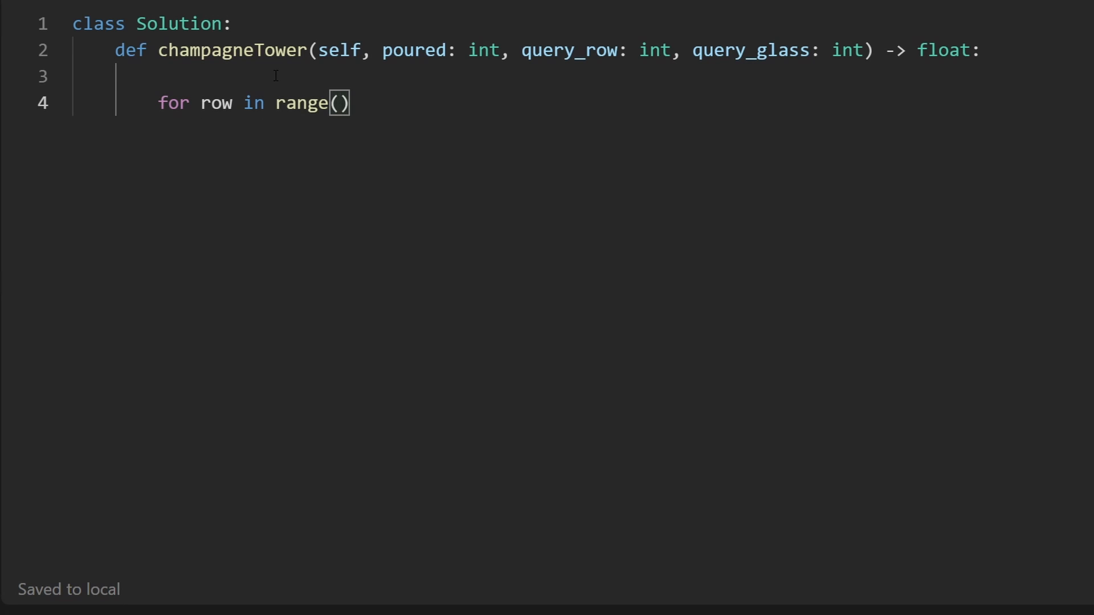
{"action": "type", "text": "query_row + 1"}
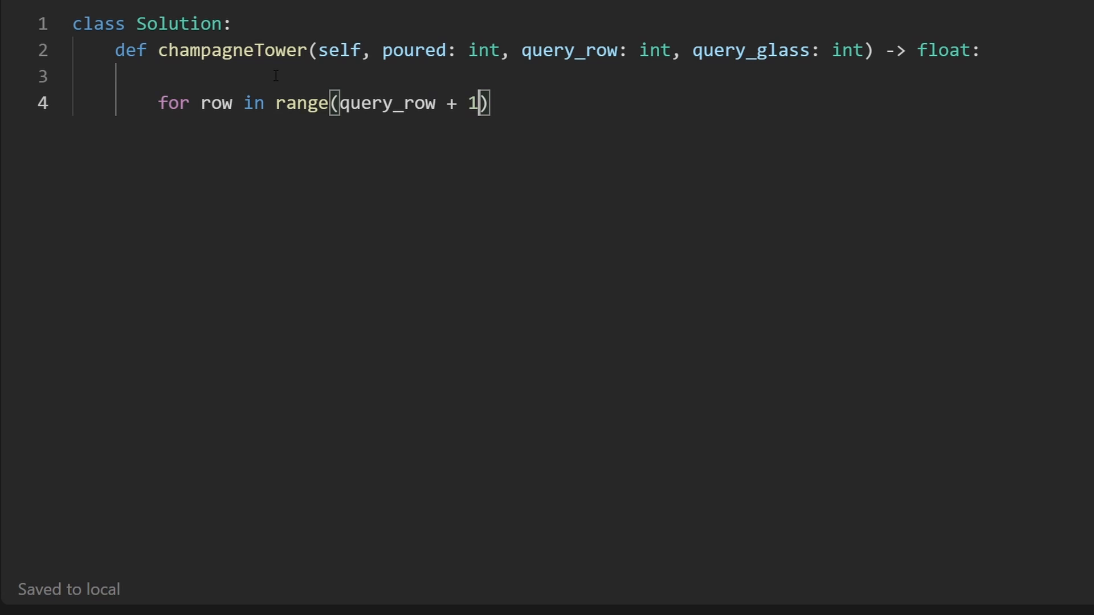
{"action": "left_click_drag", "start_coordinate": [337, 102], "coordinate": [477, 103]}
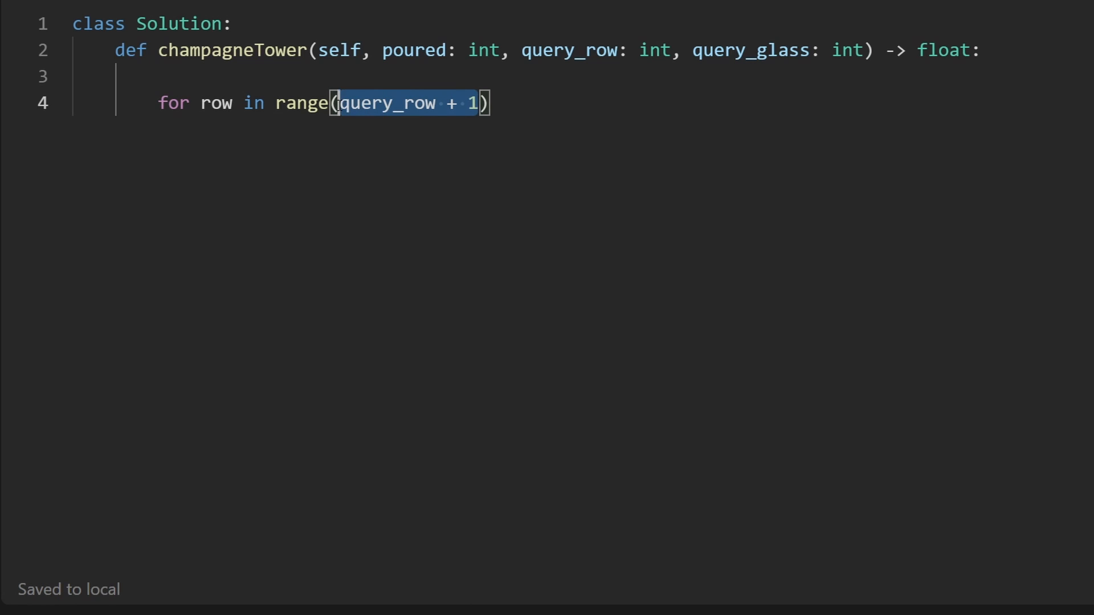
{"action": "double_click", "coordinate": [567, 49]}
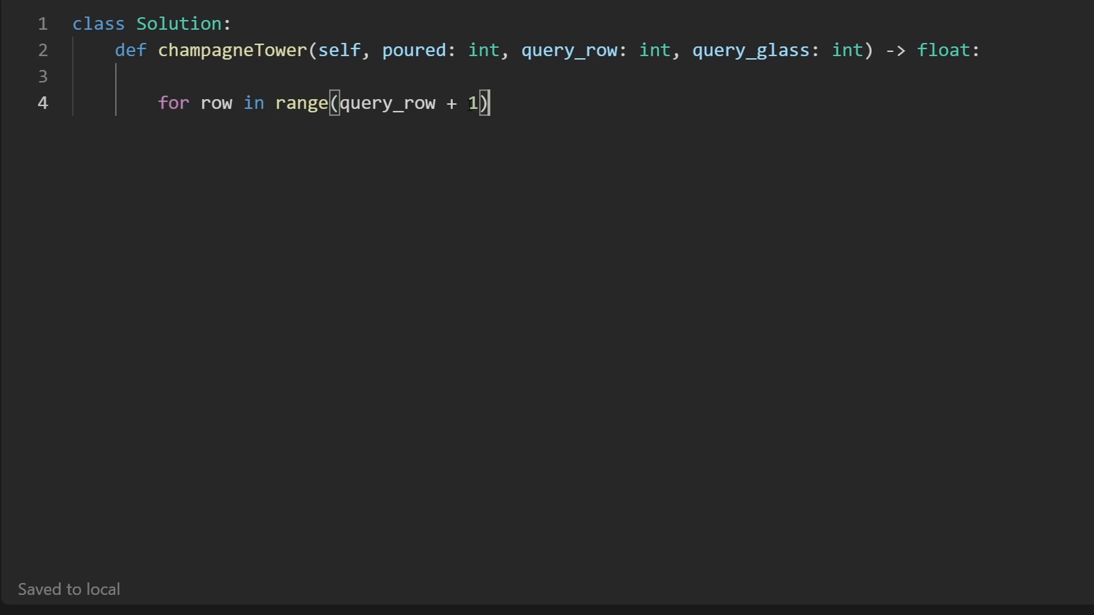
{"action": "left_click_drag", "start_coordinate": [275, 104], "coordinate": [489, 104]}
{"action": "type", "text": ":"}
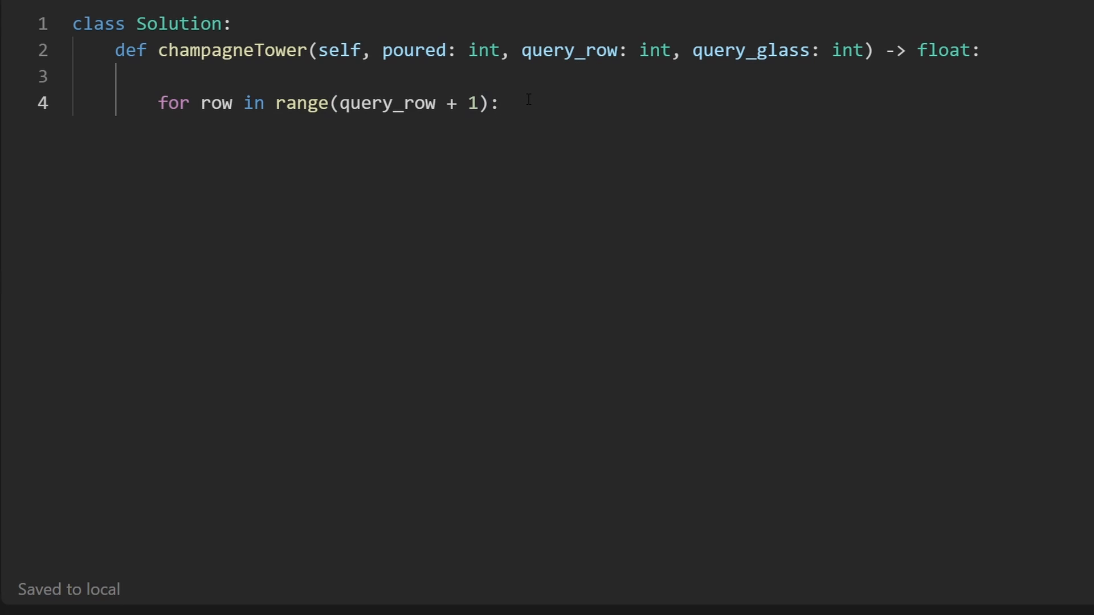
Step: Initialise 'prev_row = [poured] # Flow' above the row loop
{"action": "key", "text": "enter"}
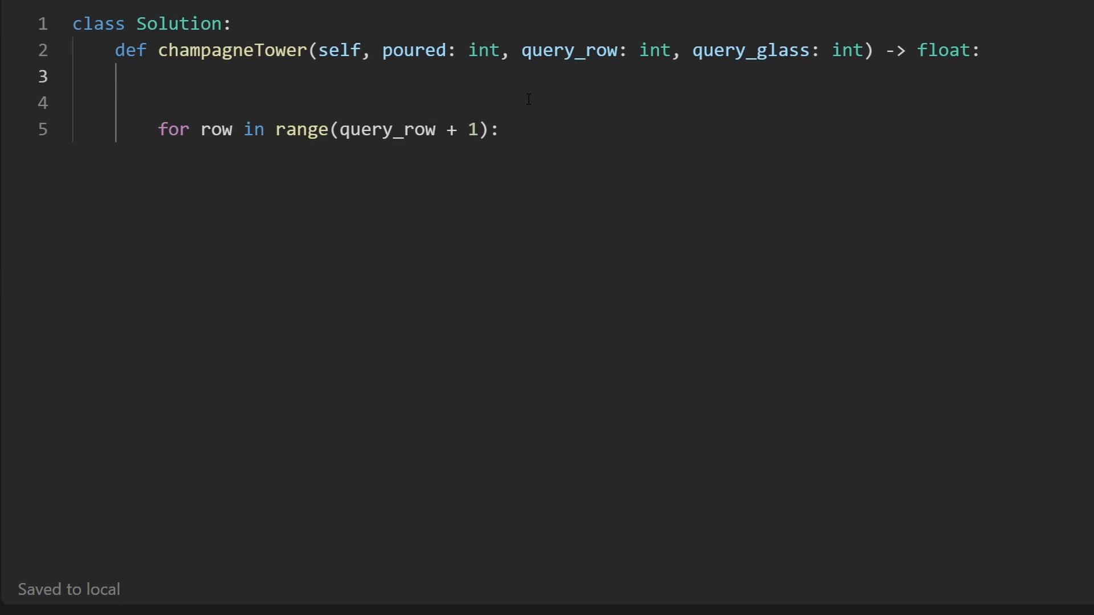
{"action": "type", "text": "pre"}
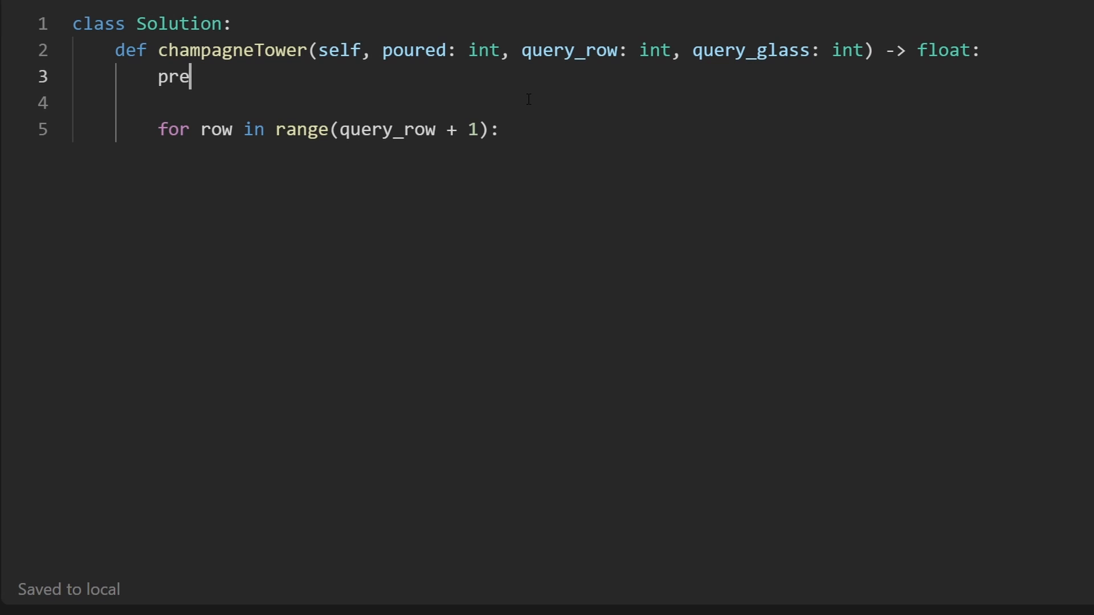
{"action": "type", "text": "v_row"}
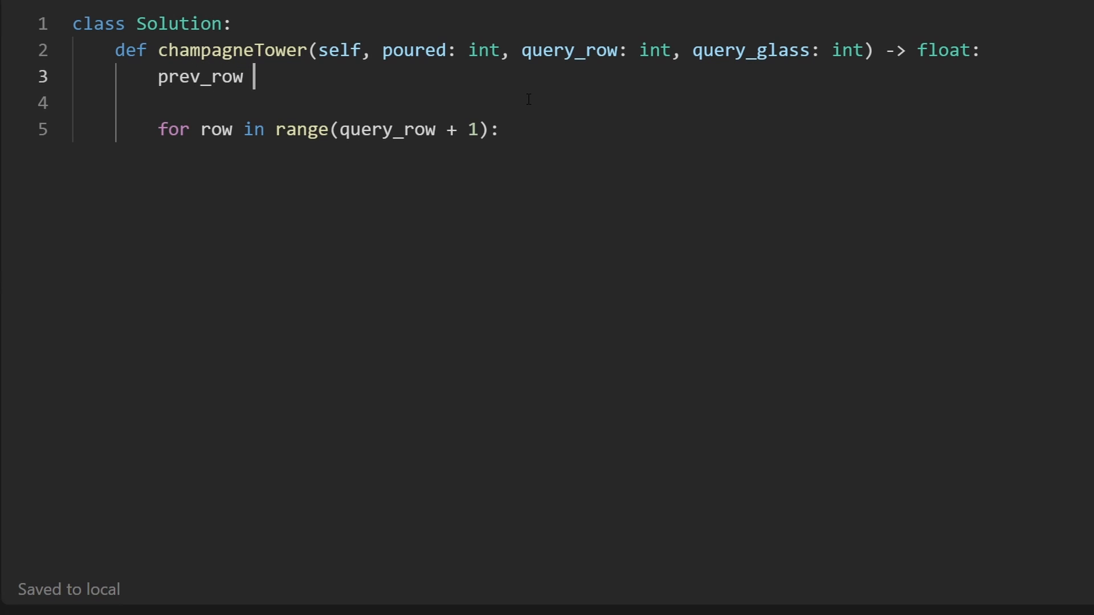
{"action": "type", "text": "= []"}
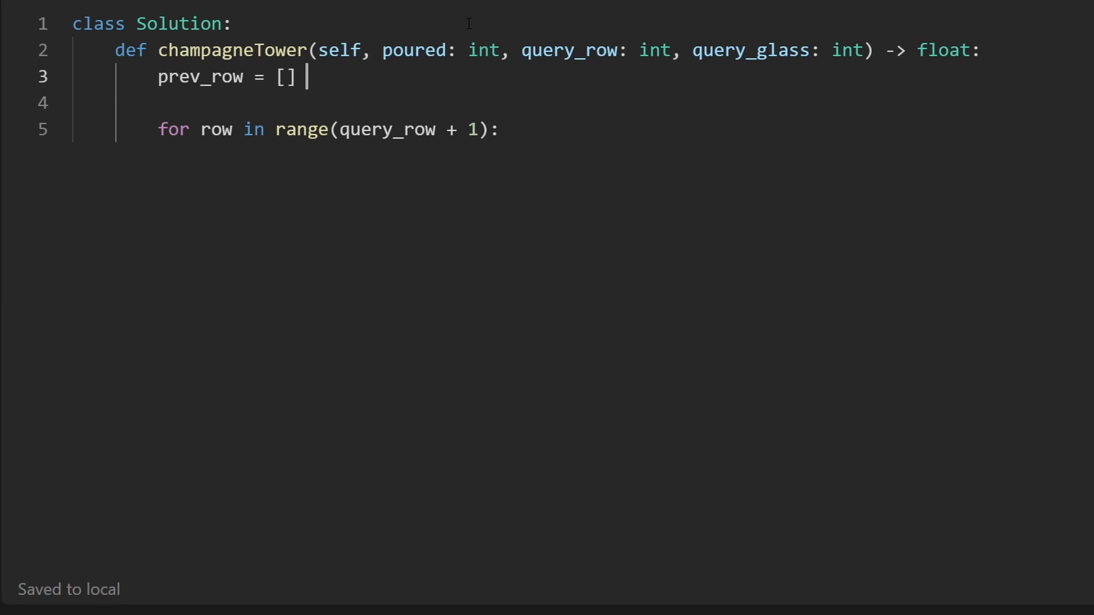
{"action": "type", "text": "# Flow"}
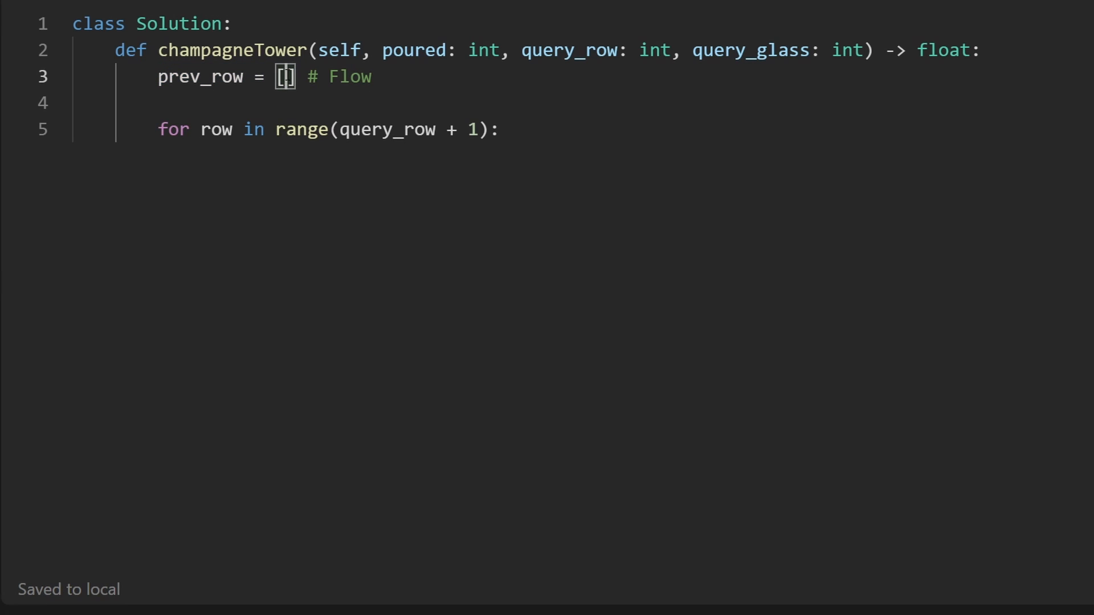
{"action": "type", "text": "pure"}
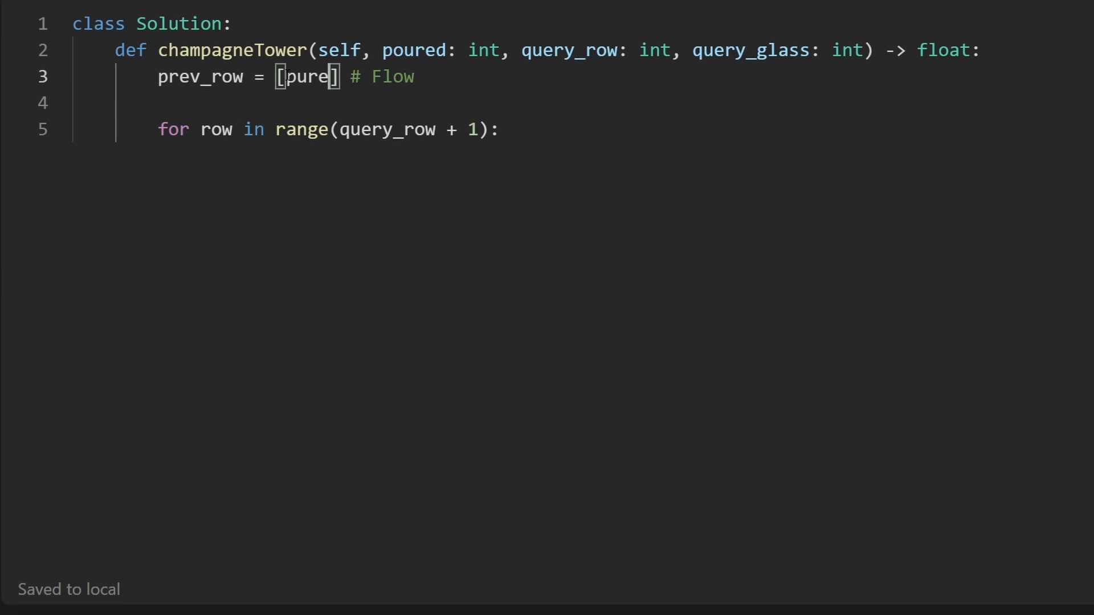
{"action": "type", "text": "poured"}
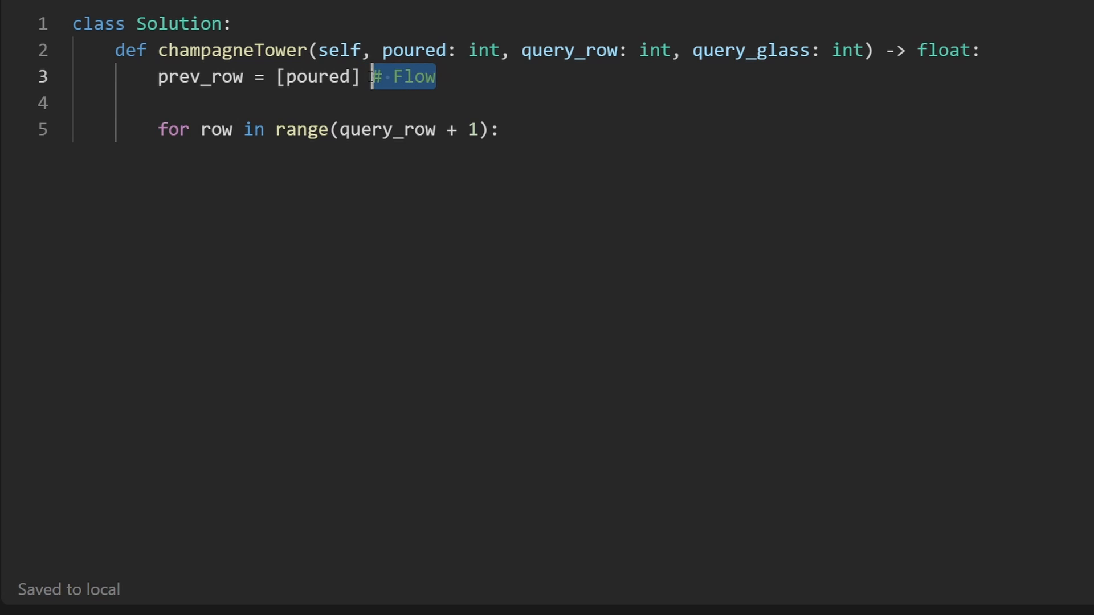
{"action": "double_click", "coordinate": [318, 77]}
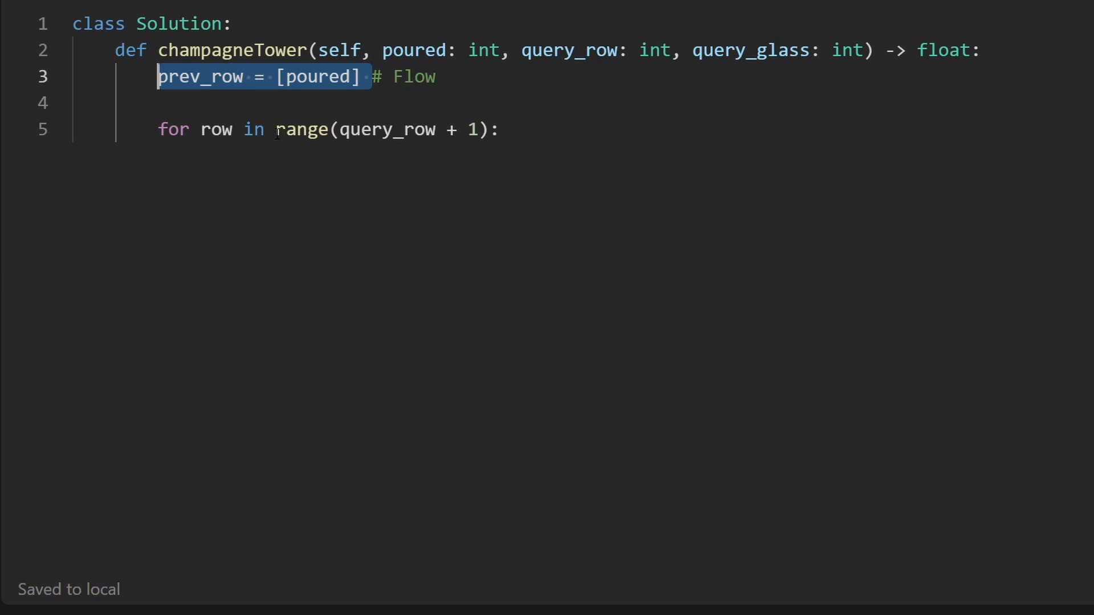
{"action": "left_click", "coordinate": [499, 129]}
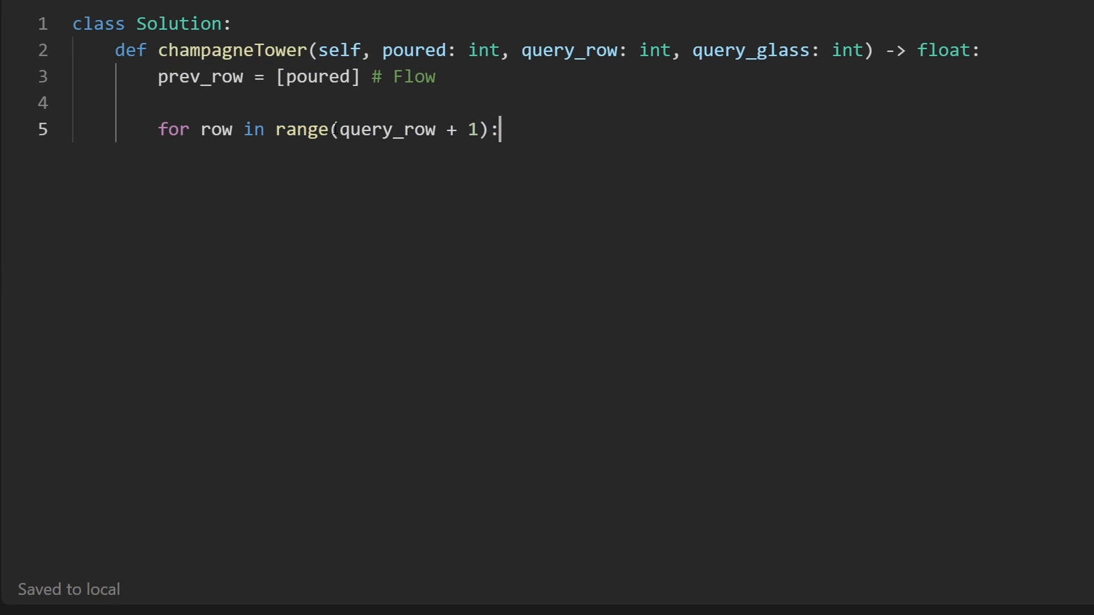
Step: Start the range at 1 and add 'cur_row = [0] * (row + 1)' inside the loop
{"action": "type", "text": "1,"}
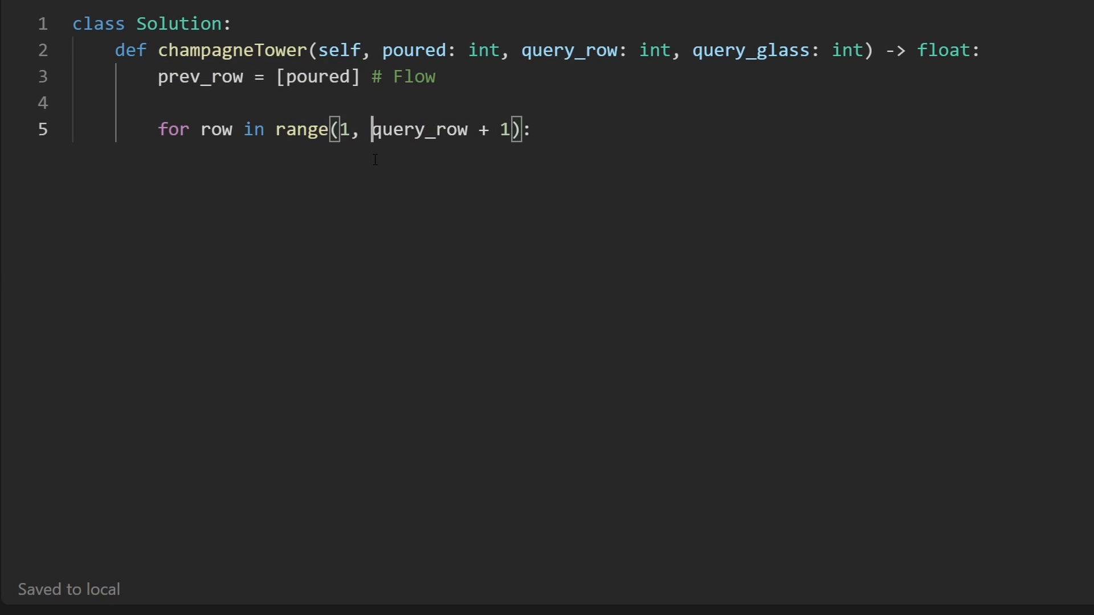
{"action": "key", "text": "Enter"}
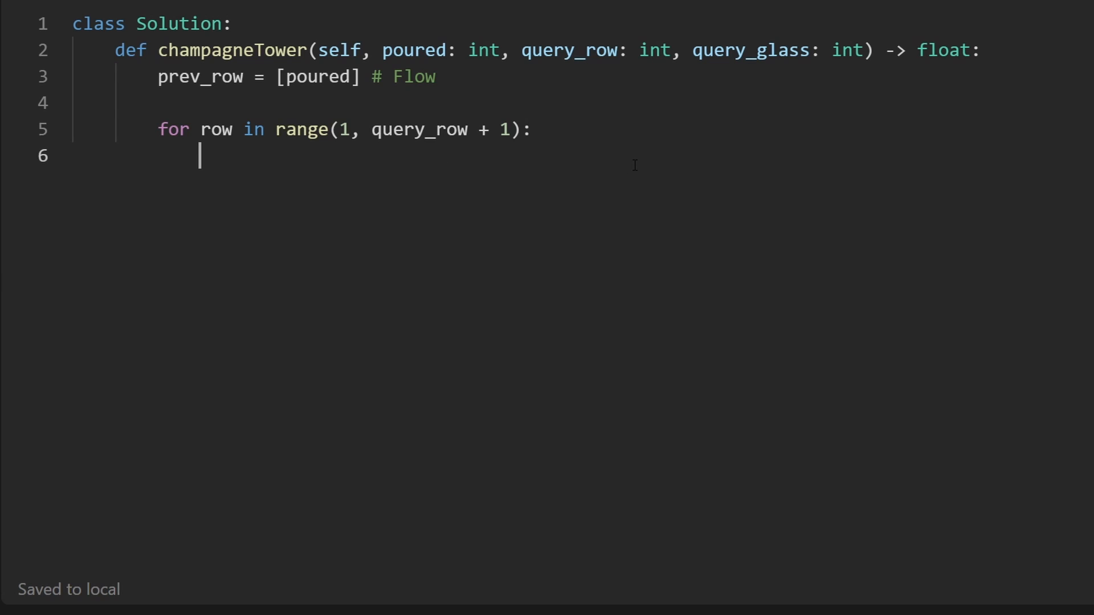
{"action": "type", "text": "cur"}
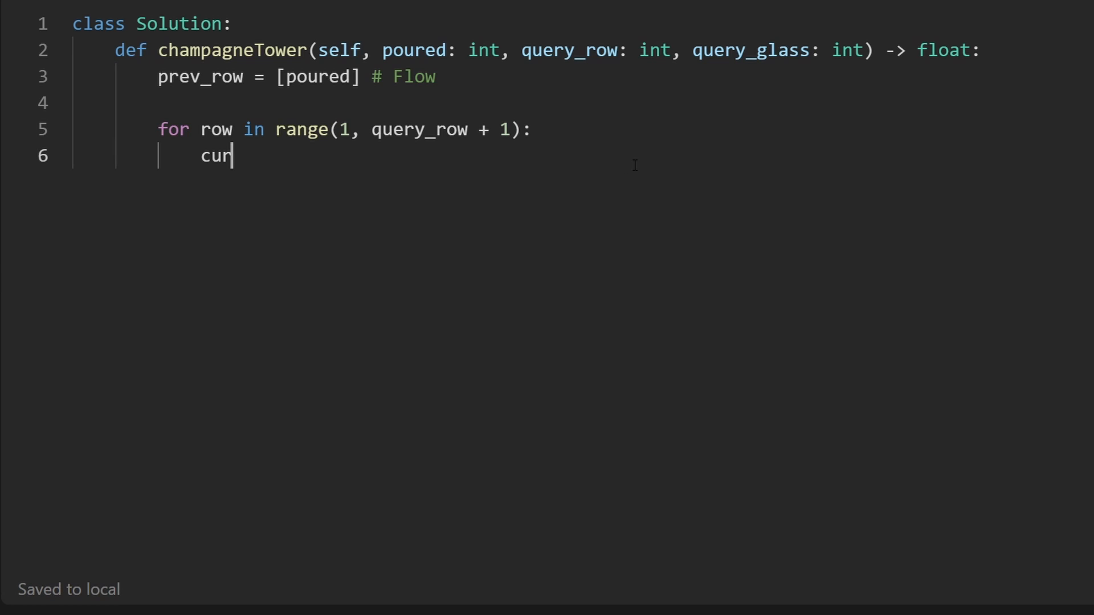
{"action": "type", "text": "_row ="}
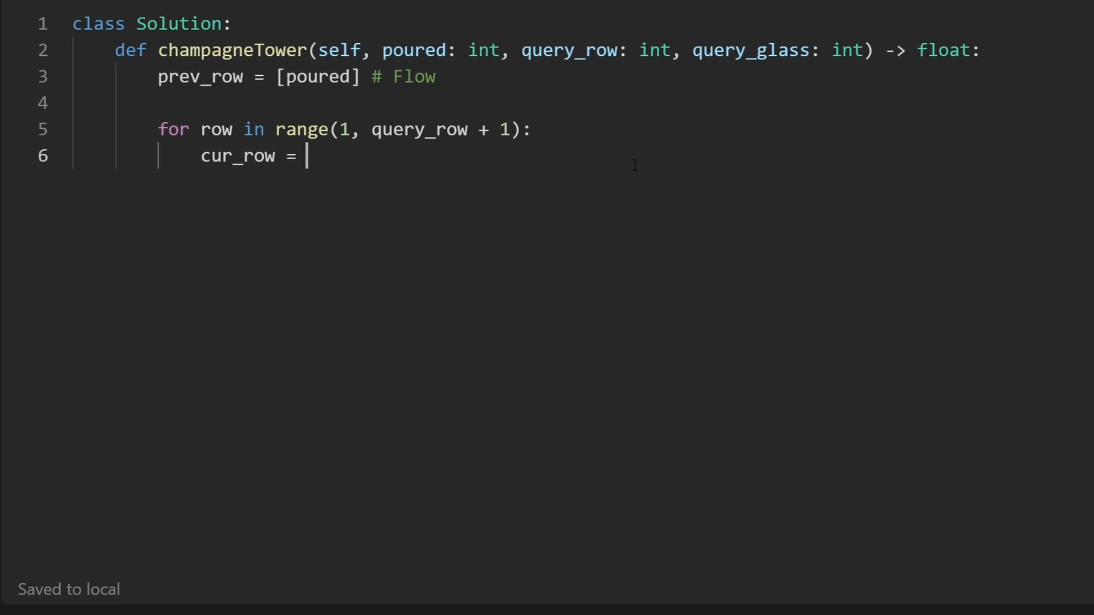
{"action": "type", "text": "[0]"}
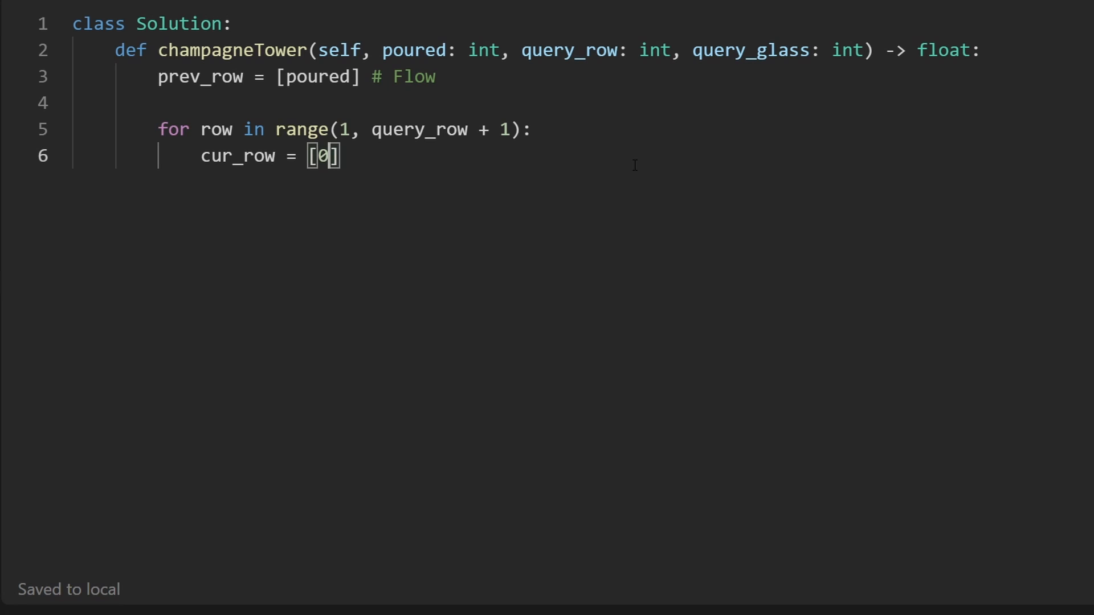
{"action": "type", "text": "*"}
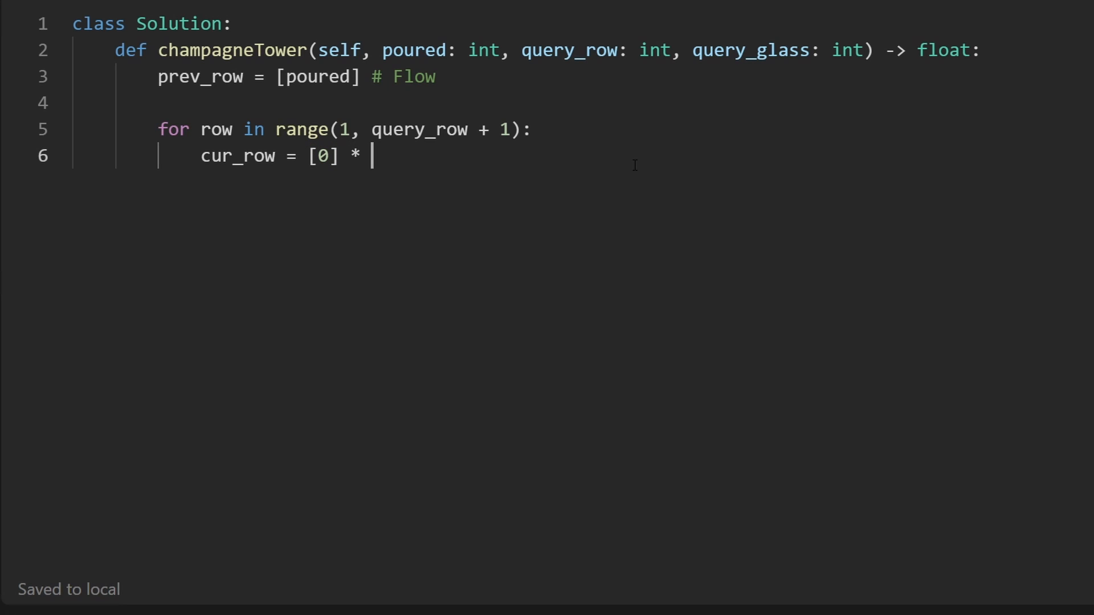
{"action": "type", "text": "("}
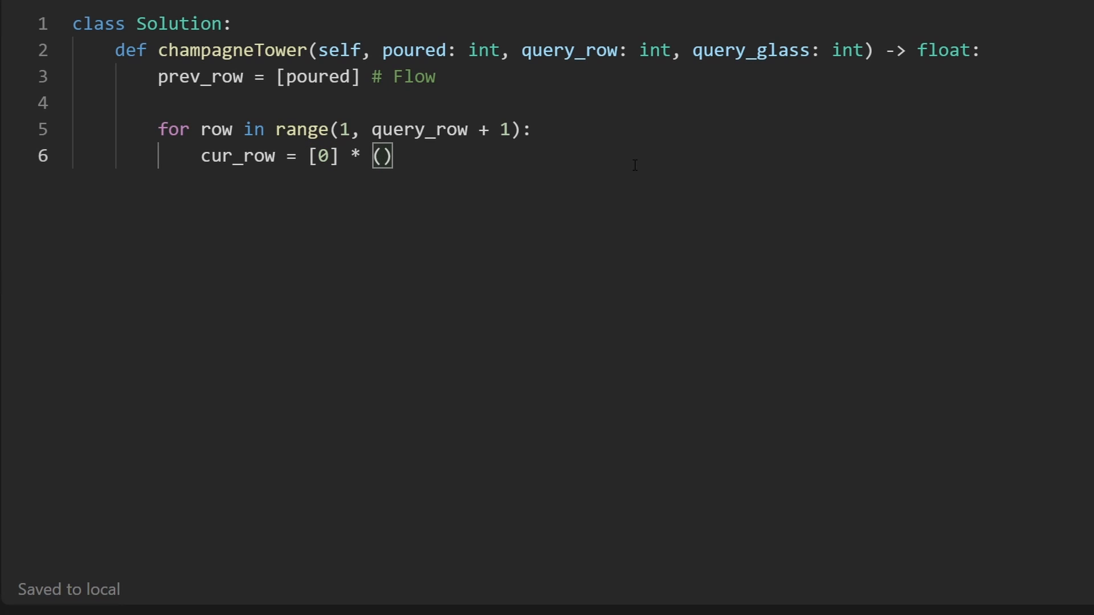
{"action": "type", "text": "row + 1"}
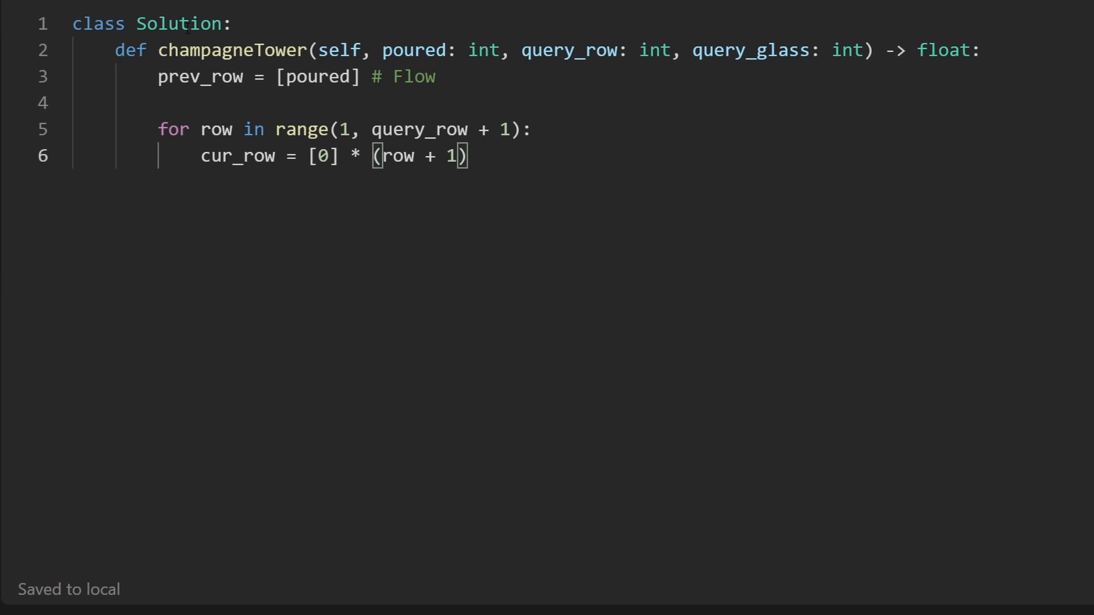
{"action": "double_click", "coordinate": [216, 130]}
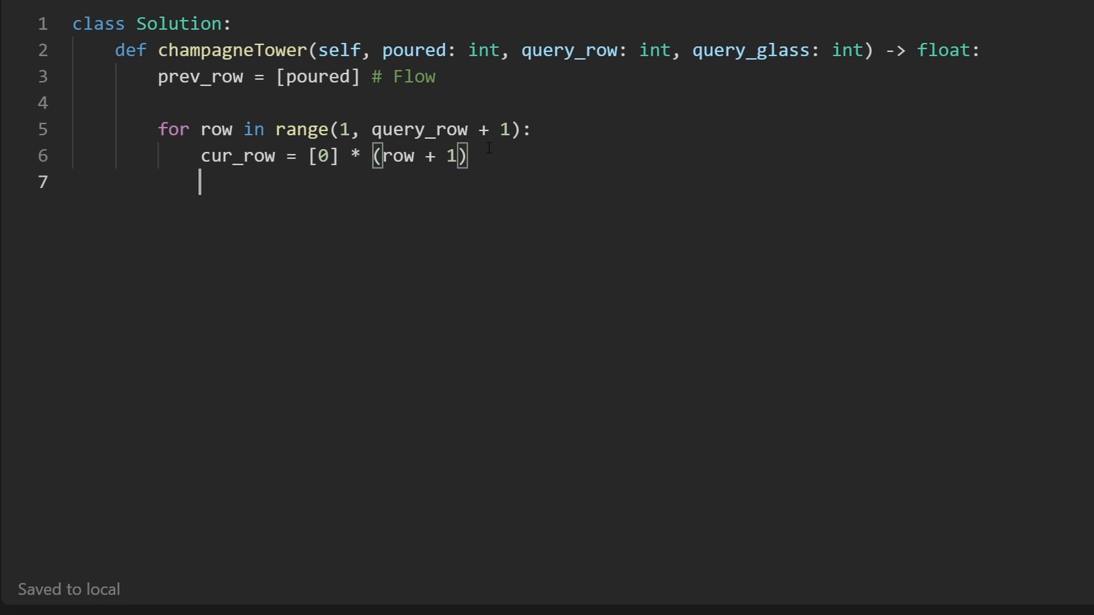
Step: Add the inner loop 'for i in range(row + 1):' inside the row loop
{"action": "type", "text": "for"}
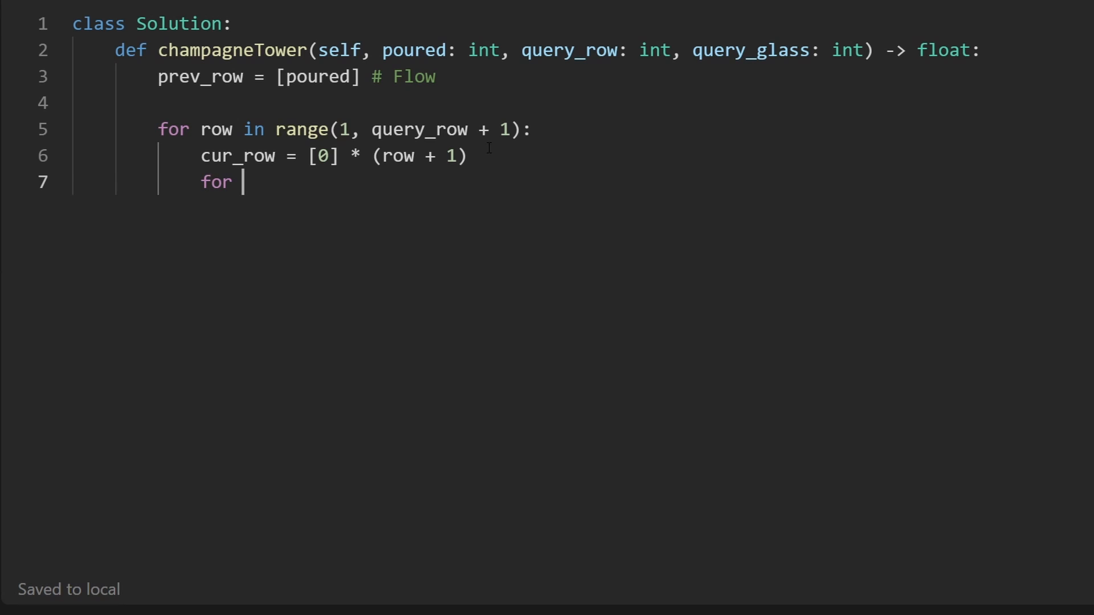
{"action": "type", "text": "i in"}
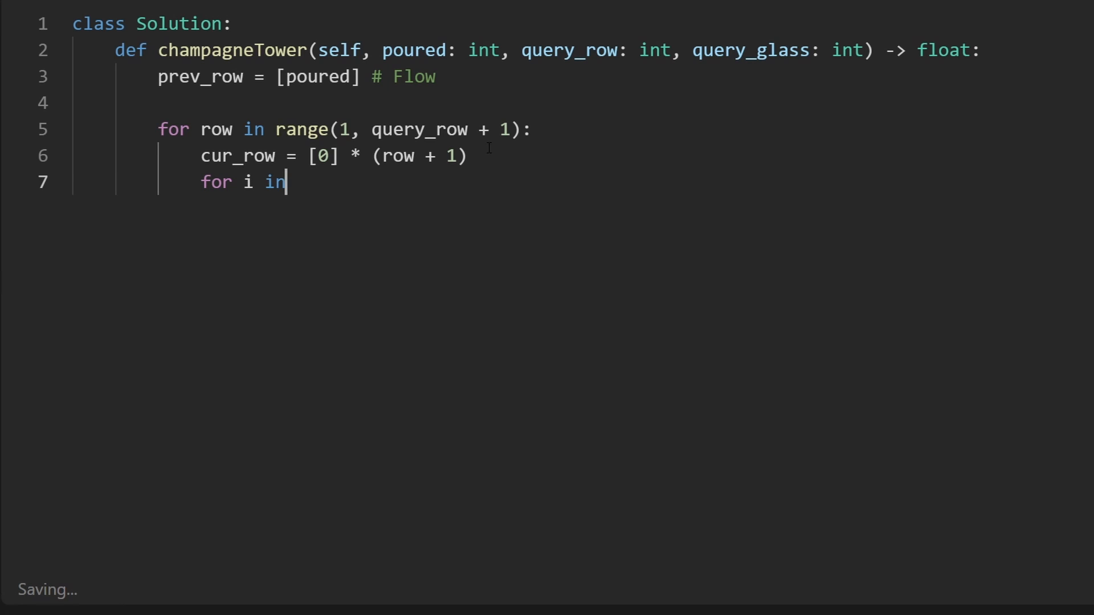
{"action": "type", "text": "range()"}
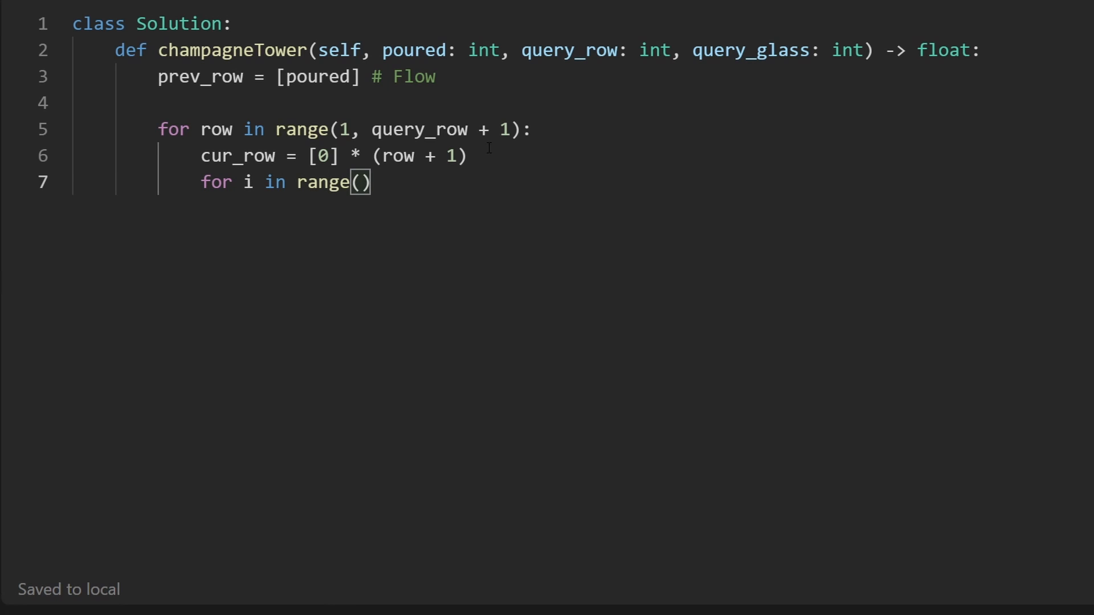
{"action": "type", "text": ":"}
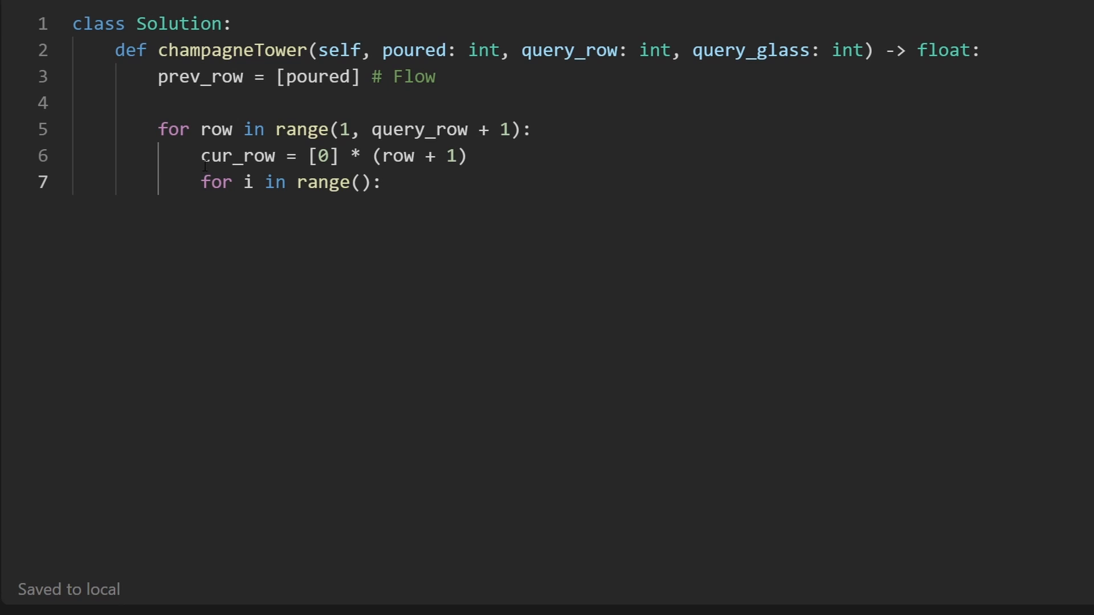
{"action": "left_click_drag", "start_coordinate": [201, 156], "coordinate": [465, 157]}
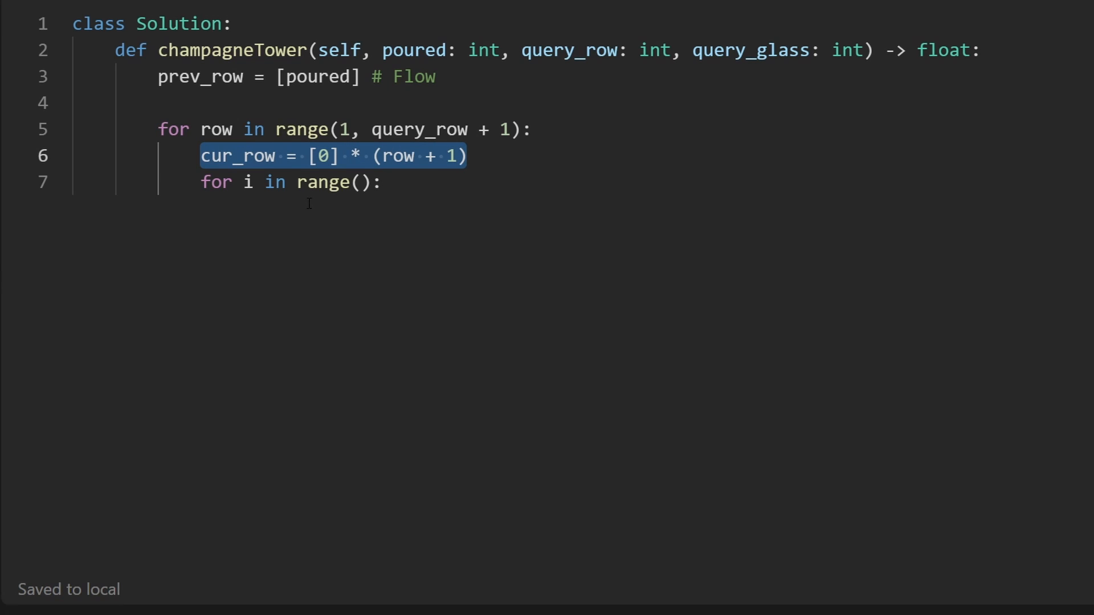
{"action": "type", "text": "row"}
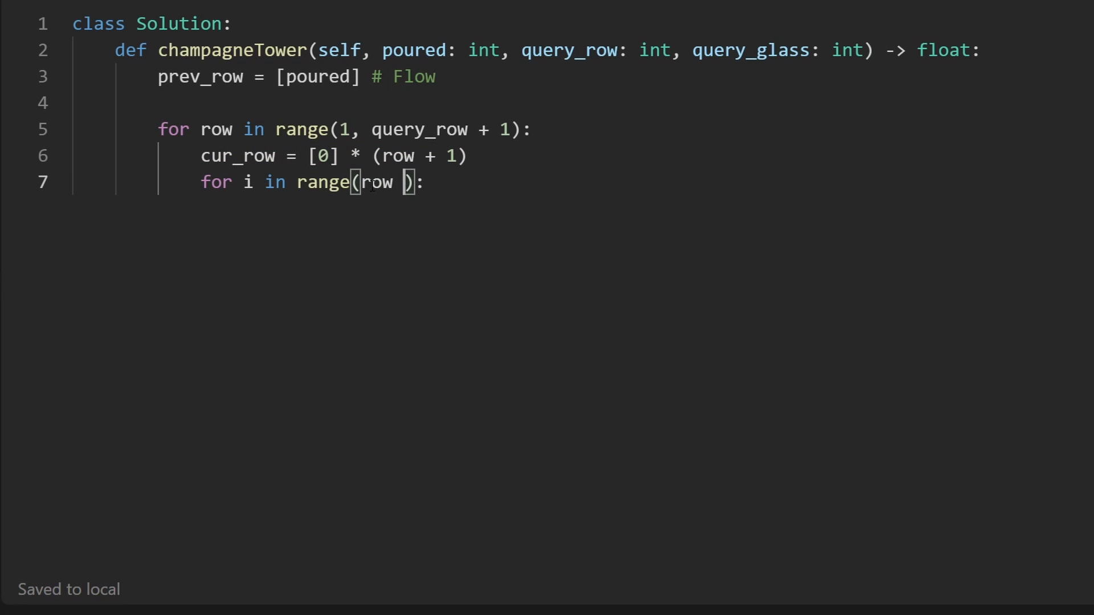
{"action": "type", "text": "+ 1"}
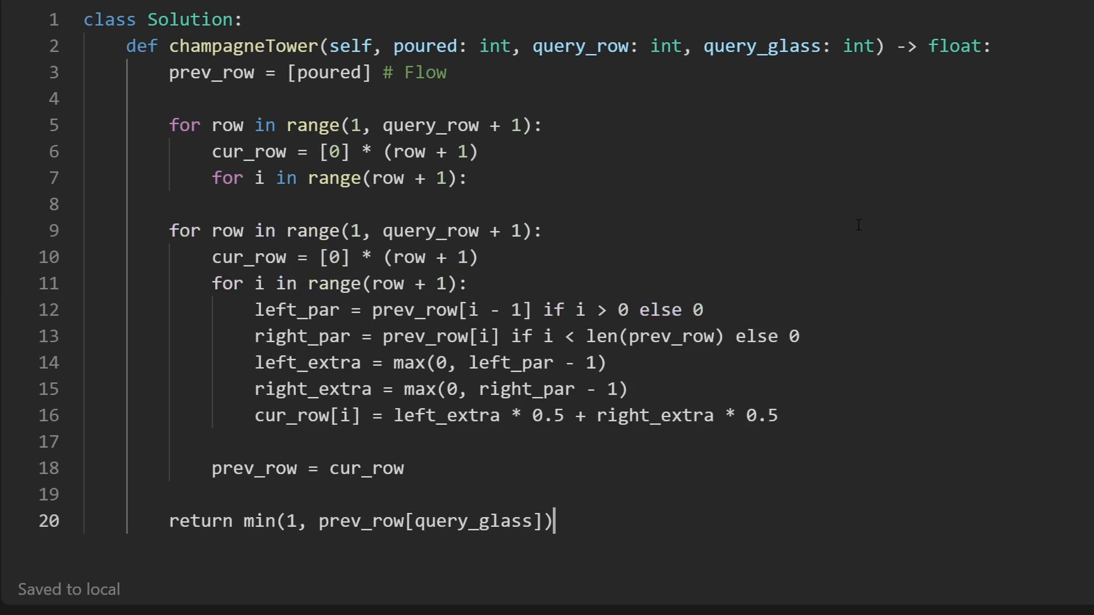
Step: Delete the pasted old left_par/right_par solution below the new loop skeleton
{"action": "left_click_drag", "start_coordinate": [83, 204], "coordinate": [555, 521]}
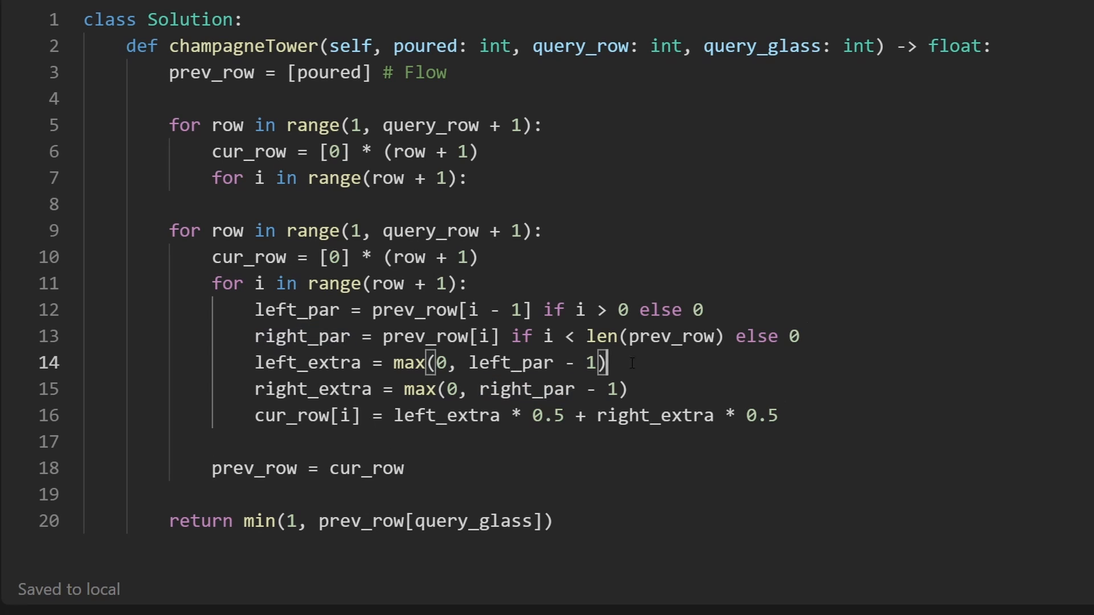
{"action": "left_click_drag", "start_coordinate": [310, 335], "coordinate": [626, 389]}
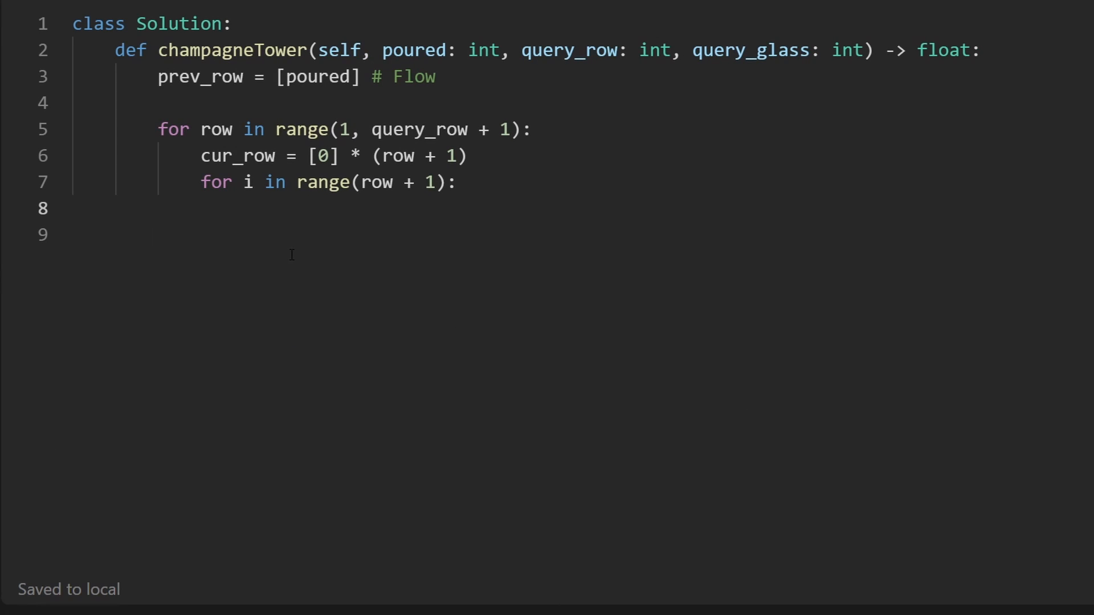
Step: Make the inner range just row and compute 'extra = prev_row[i] - 1'
{"action": "double_click", "coordinate": [237, 156]}
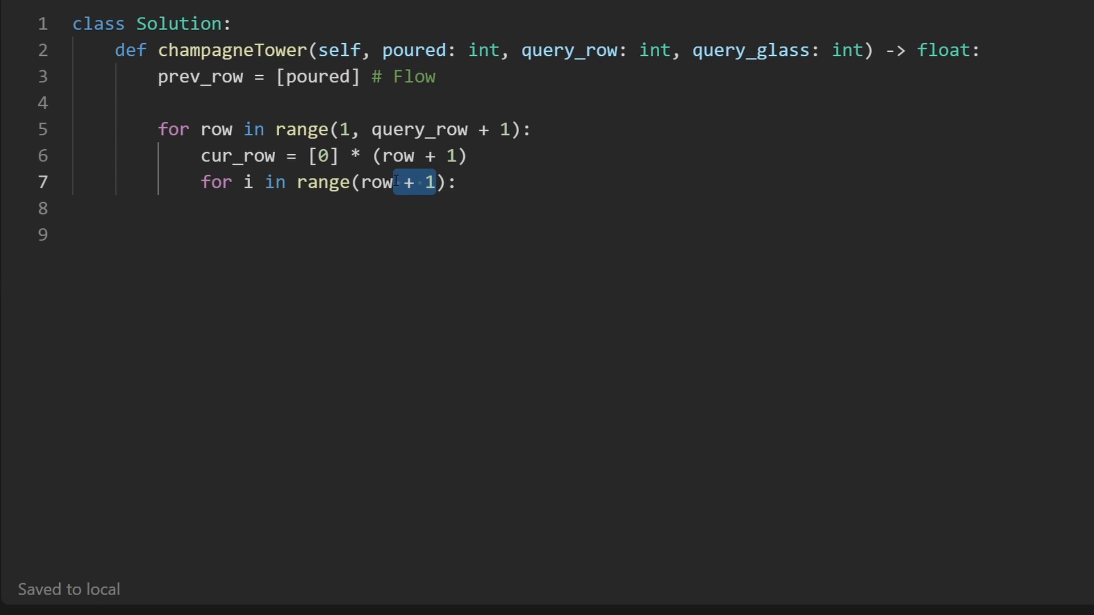
{"action": "key", "text": "Backspace"}
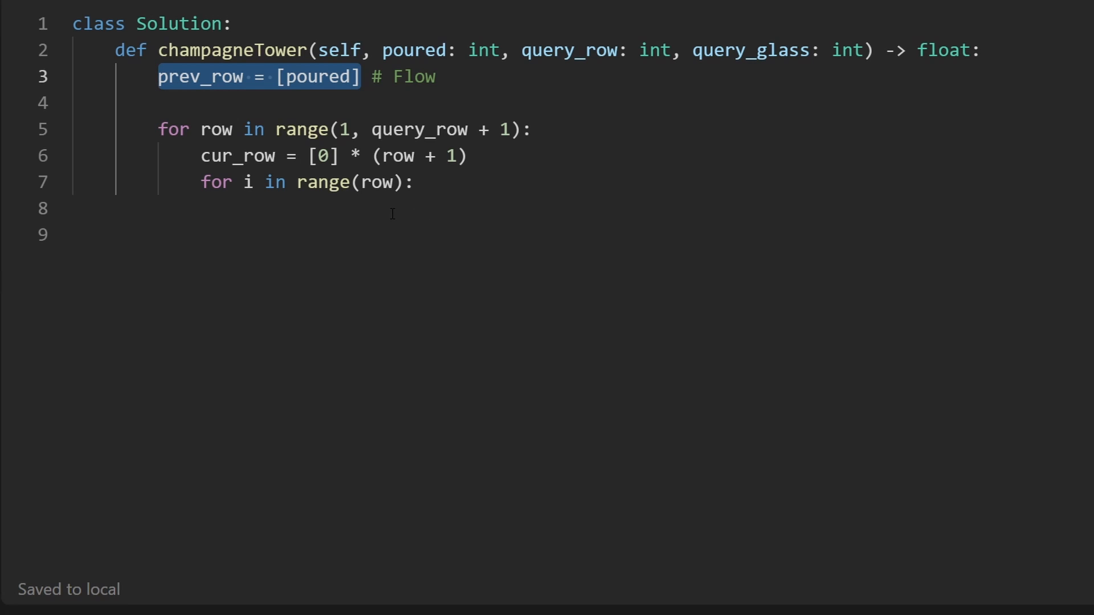
{"action": "double_click", "coordinate": [247, 183]}
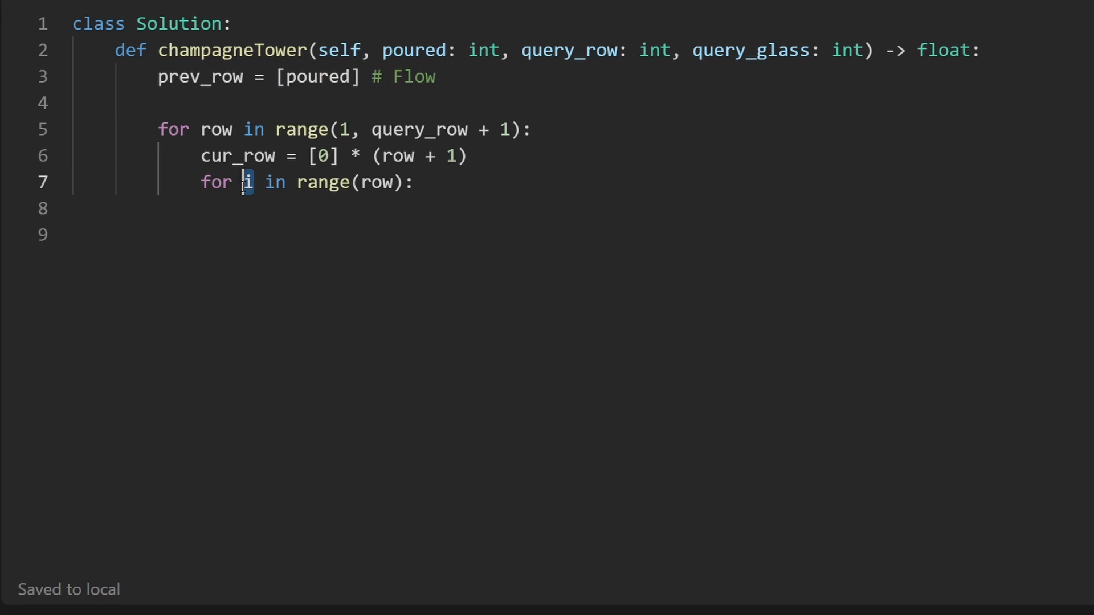
{"action": "double_click", "coordinate": [200, 76]}
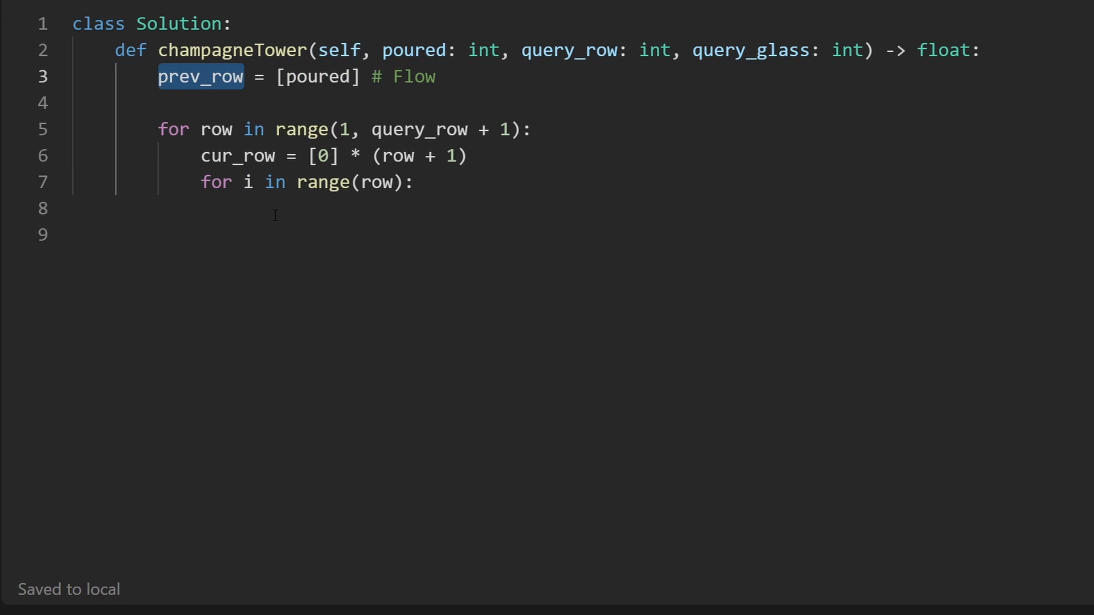
{"action": "type", "text": "extra"}
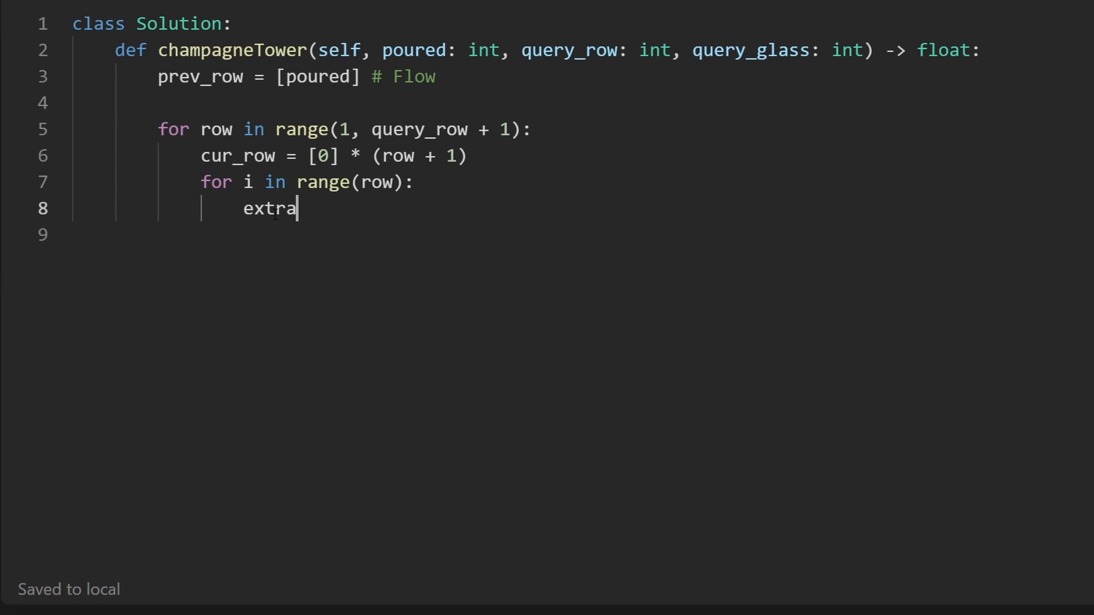
{"action": "type", "text": "="}
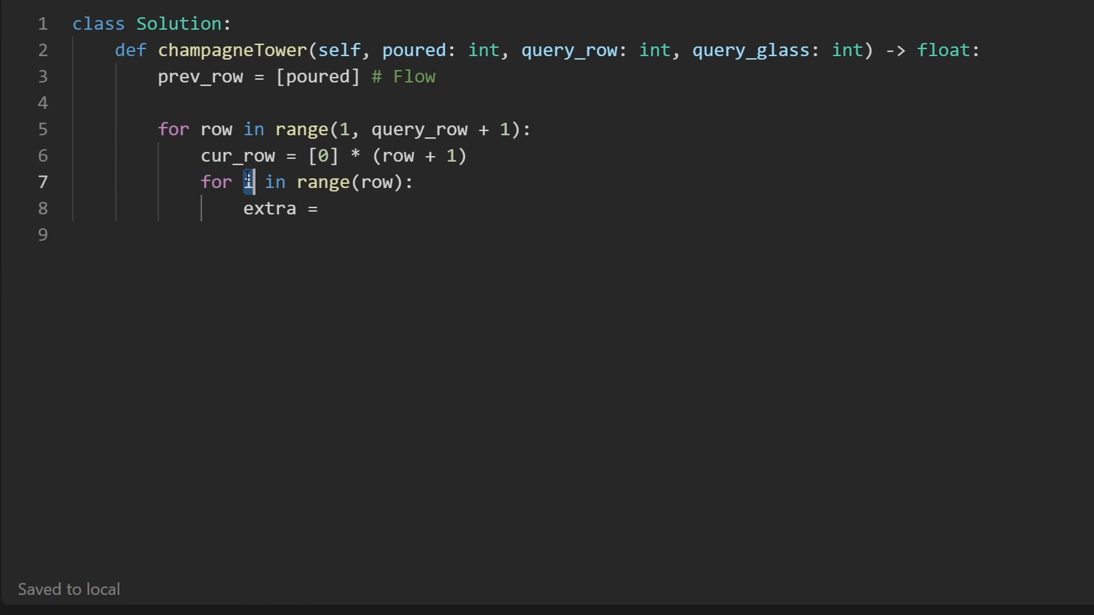
{"action": "type", "text": "prev_row"}
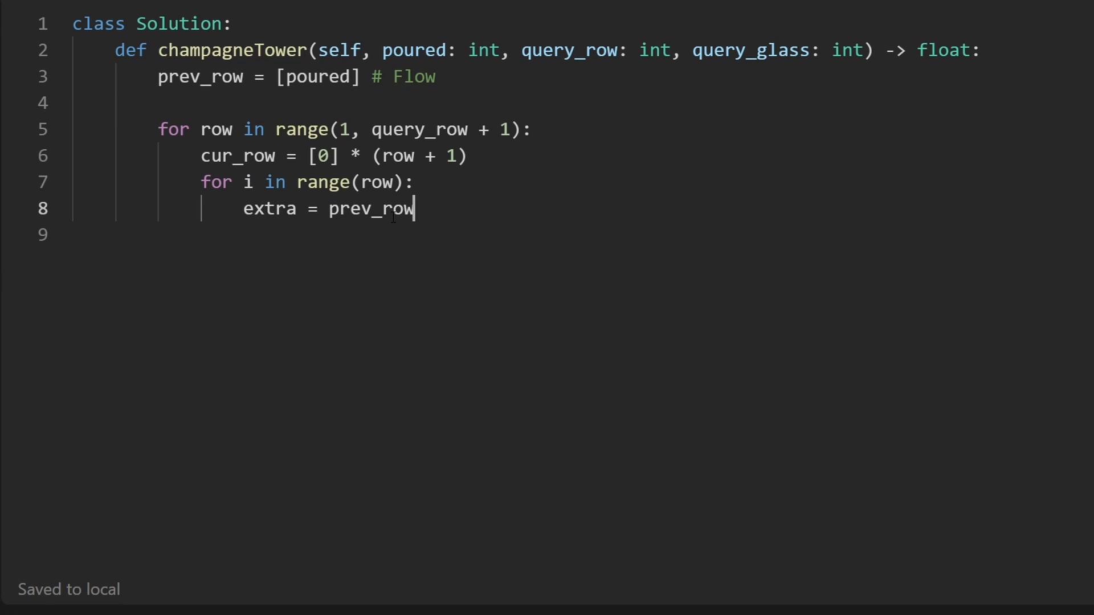
{"action": "type", "text": "[i]"}
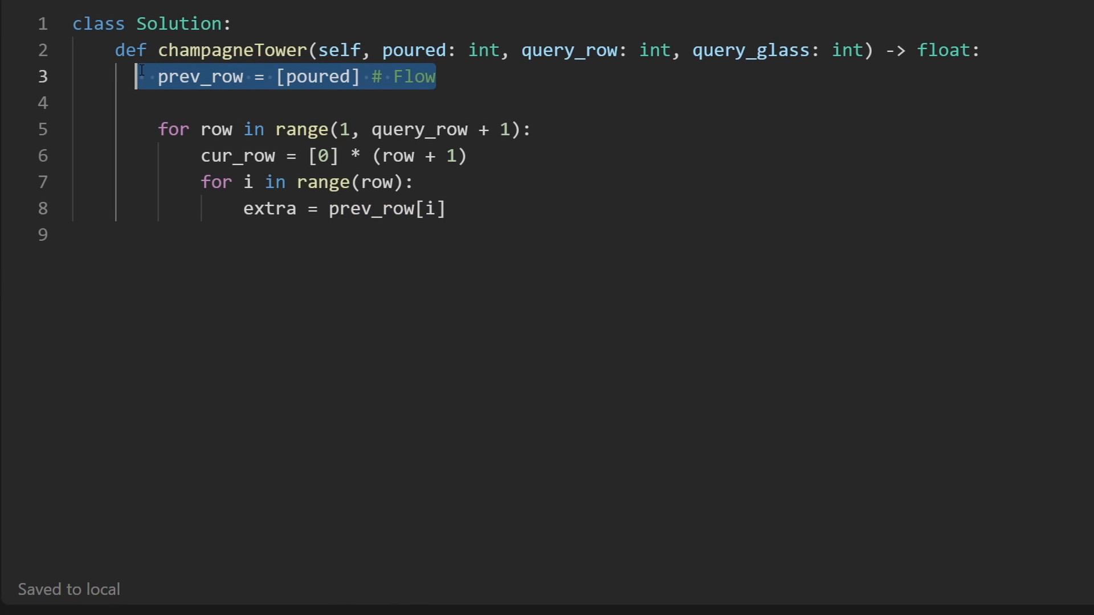
{"action": "type", "text": "- 1"}
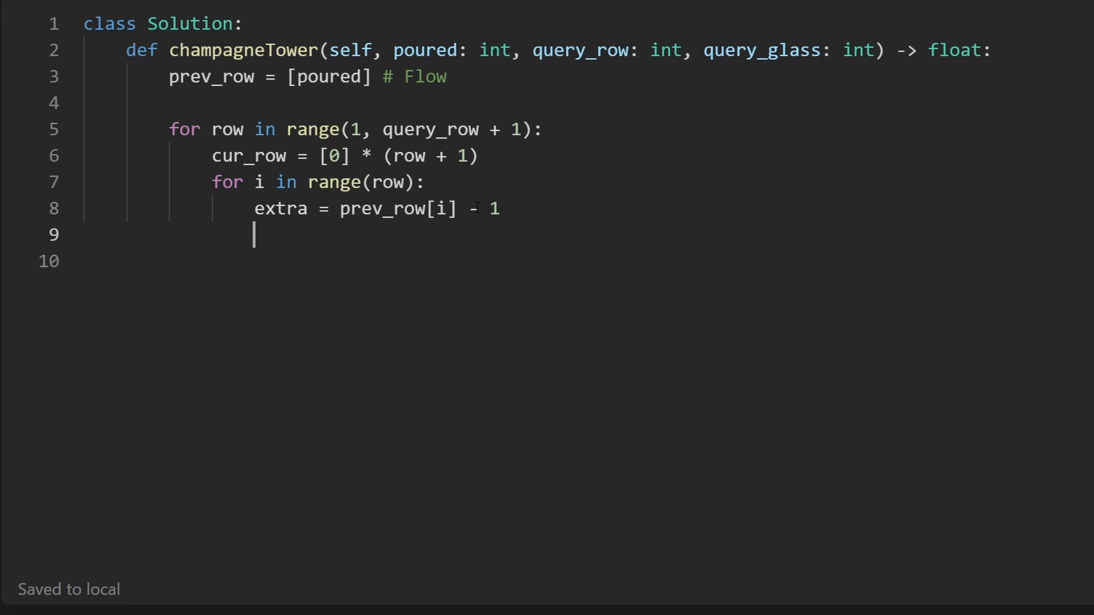
Step: Add the 'if extra > 0:' check below the extra assignment
{"action": "type", "text": "if"}
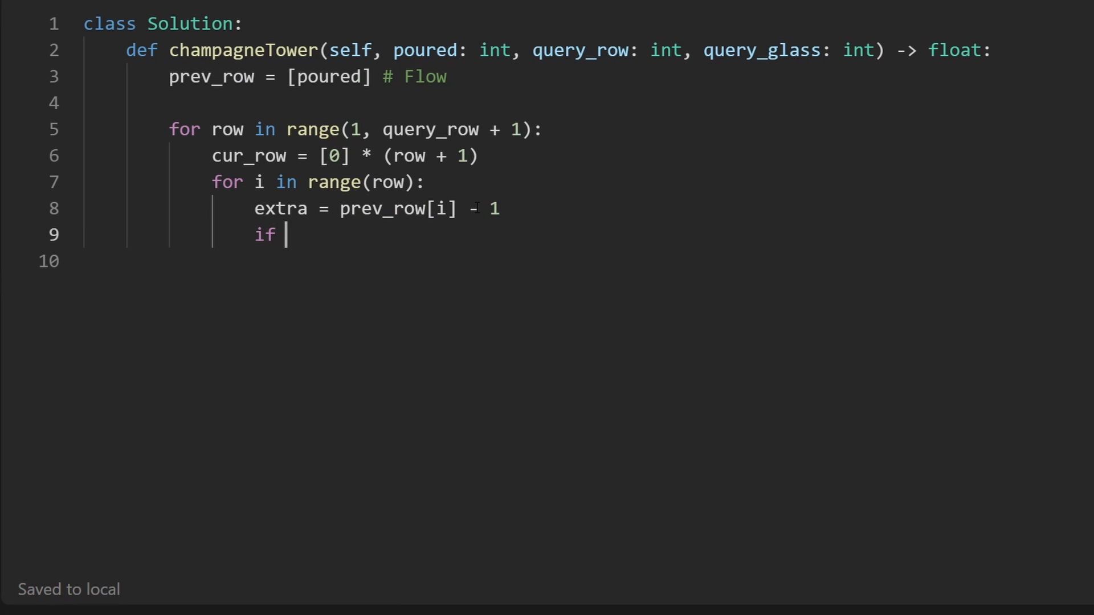
{"action": "type", "text": "extra > 0:"}
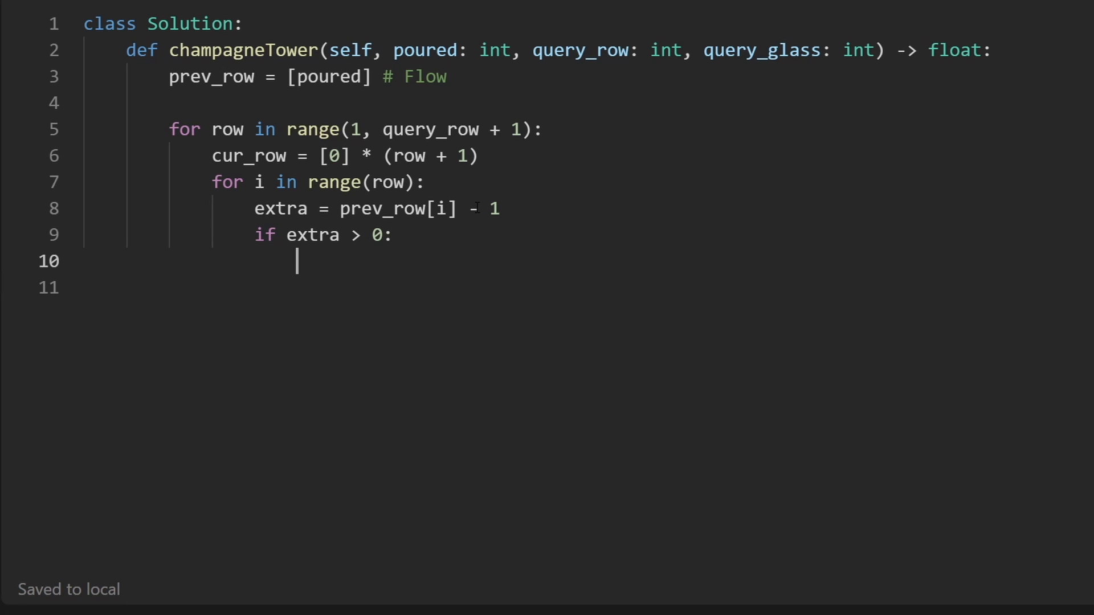
Step: Inside the if block, add 0.5 * extra to both cur_row[i] and cur_row[i + 1]
{"action": "left_click_drag", "start_coordinate": [254, 209], "coordinate": [499, 208]}
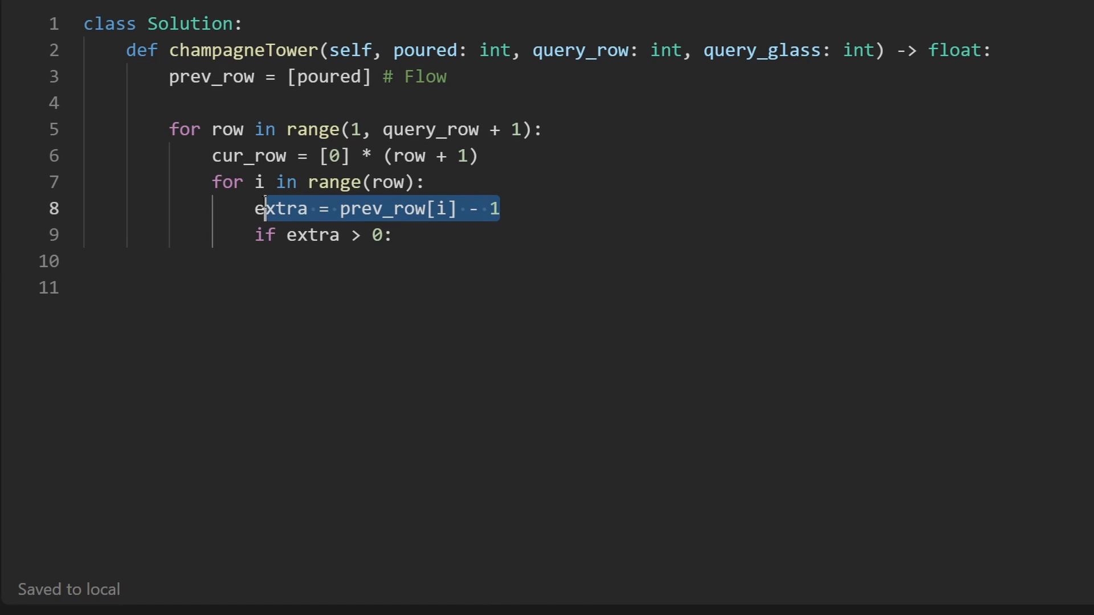
{"action": "double_click", "coordinate": [281, 209]}
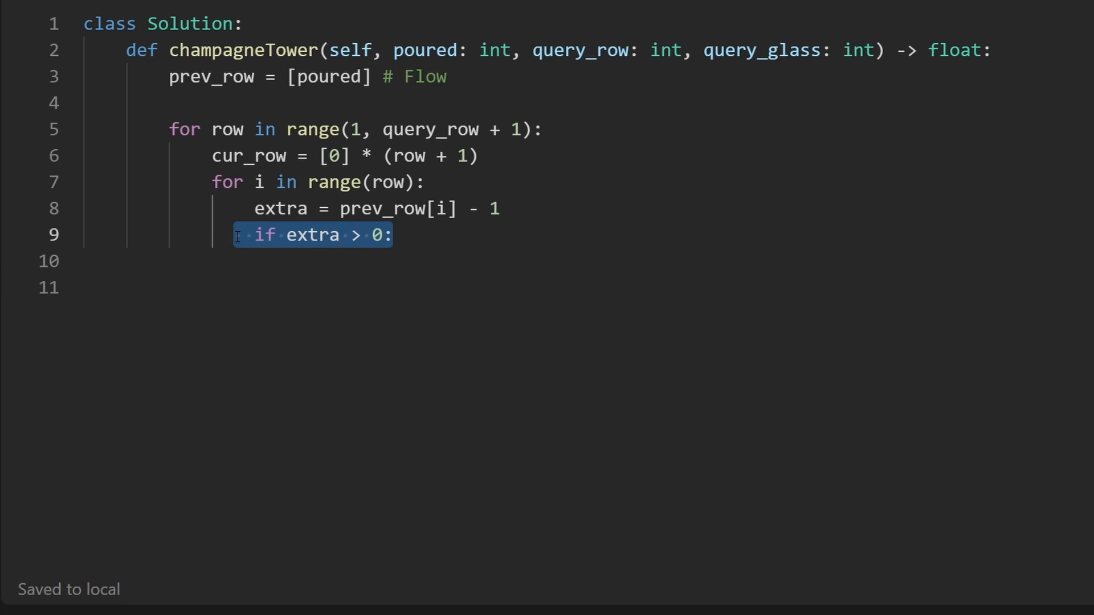
{"action": "left_click", "coordinate": [396, 235]}
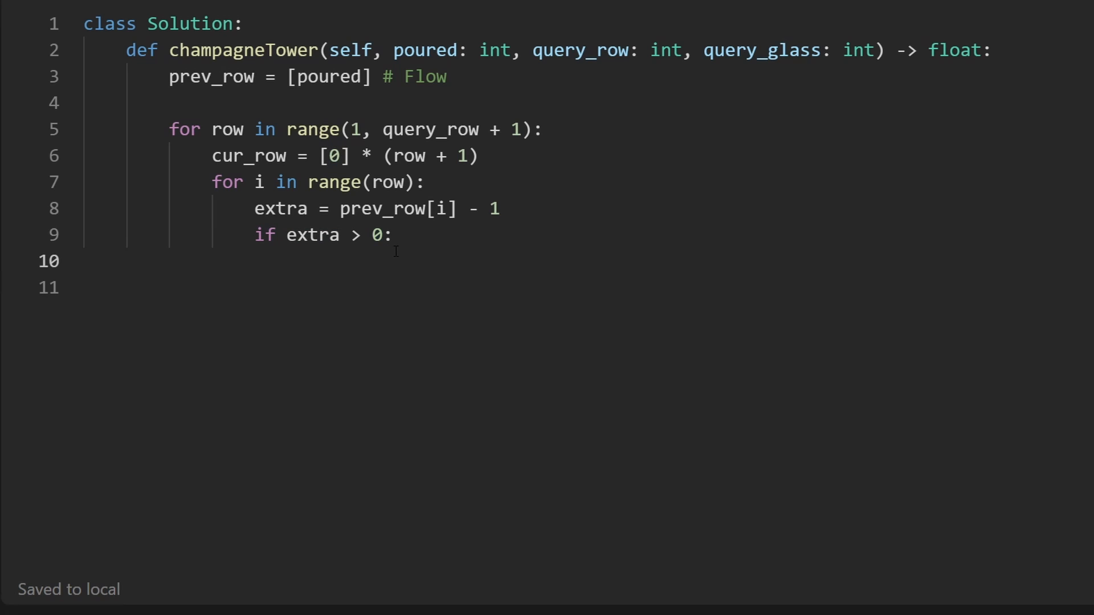
{"action": "type", "text": "cur"}
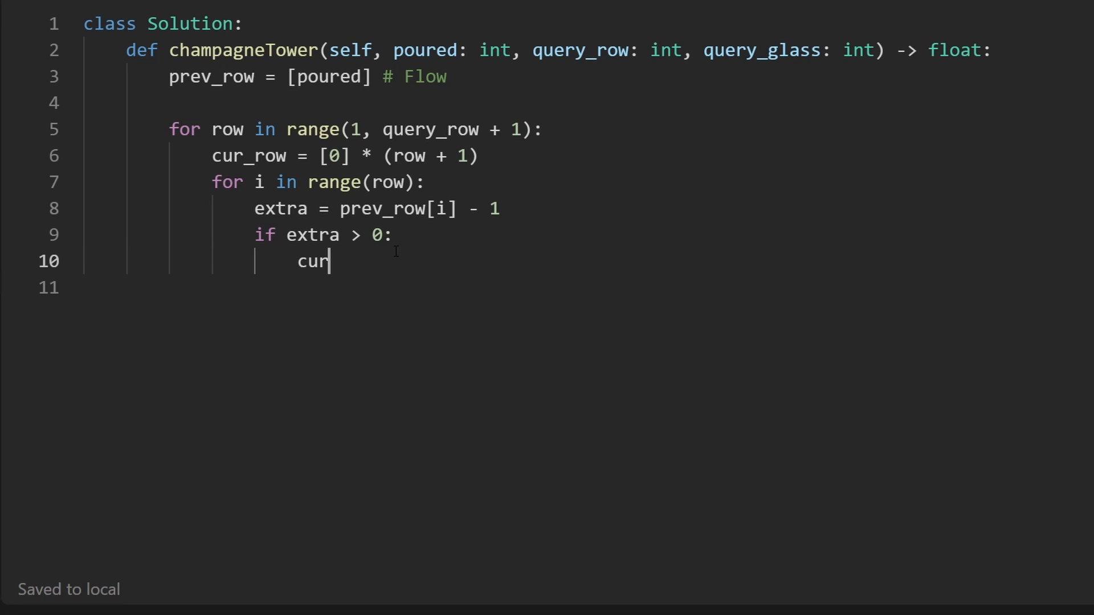
{"action": "type", "text": "_row[i]"}
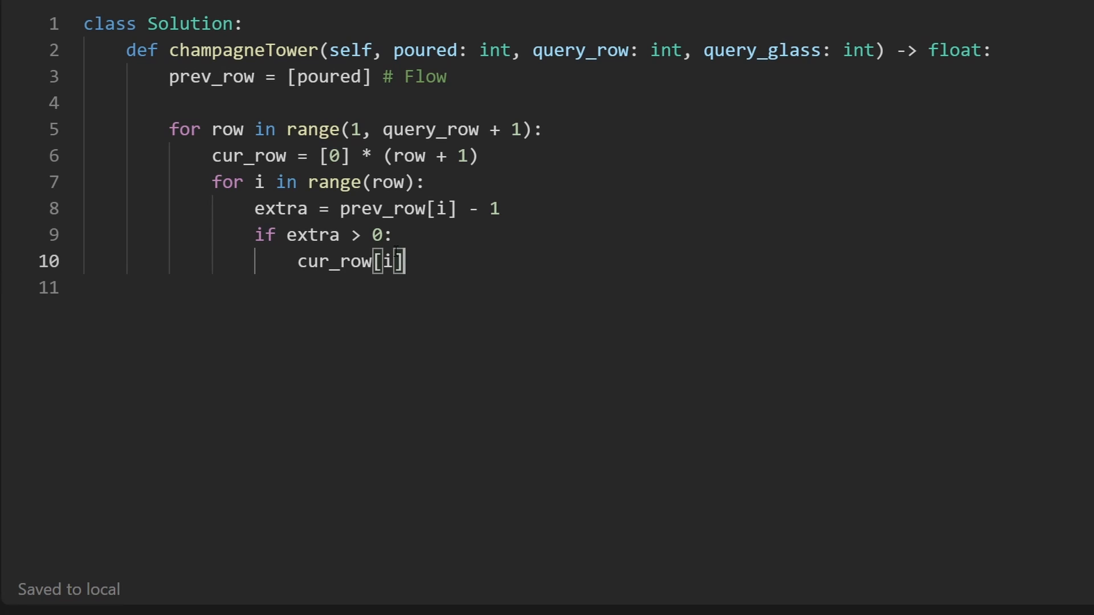
{"action": "type", "text": "+="}
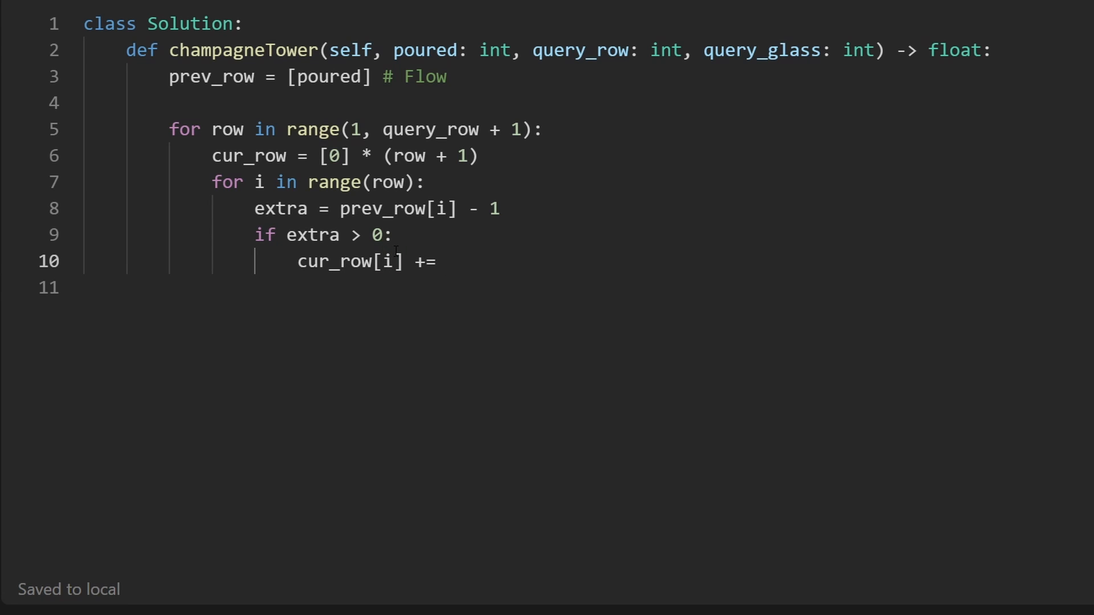
{"action": "type", "text": "0.5 *"}
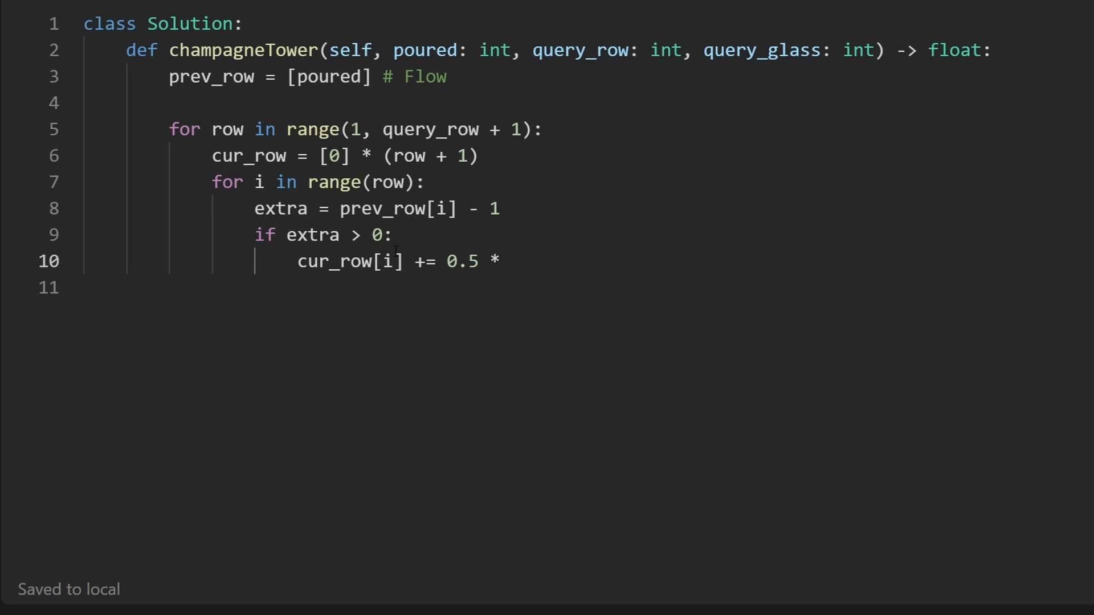
{"action": "type", "text": "extra"}
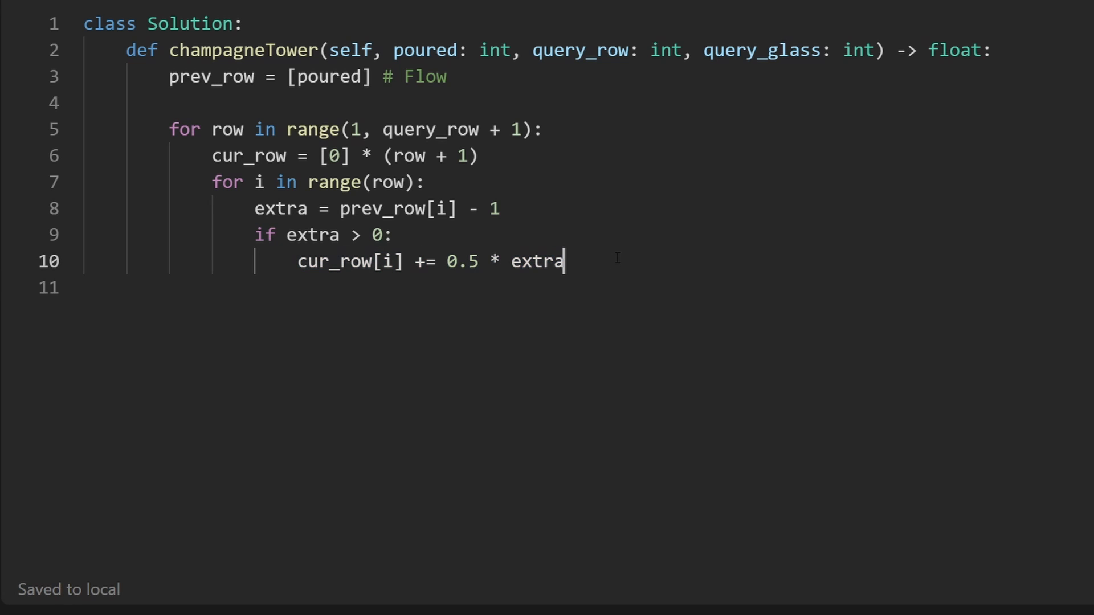
{"action": "type", "text": "cur_row[i + 1] += 0.5 * extra"}
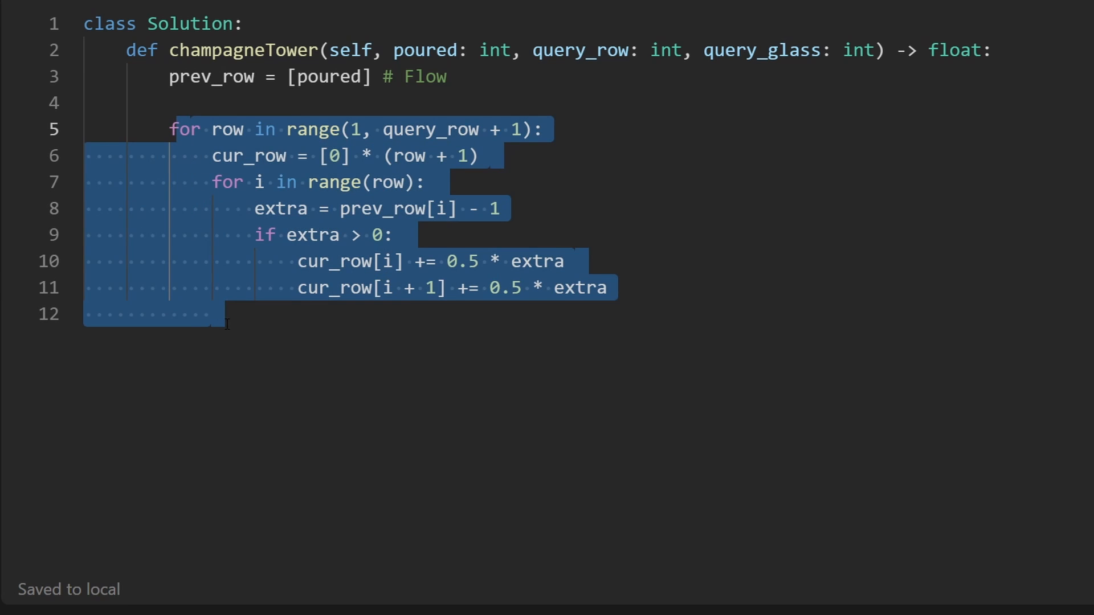
Step: Set prev_row = cur_row after each row and return prev_row[query_glass]
{"action": "left_click", "coordinate": [236, 306]}
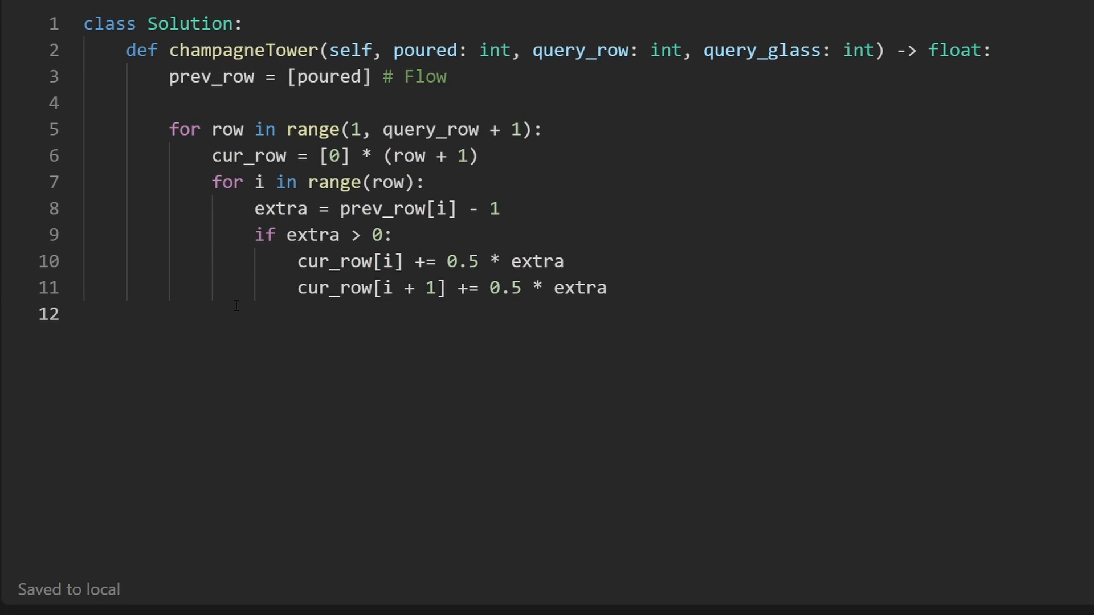
{"action": "double_click", "coordinate": [247, 157]}
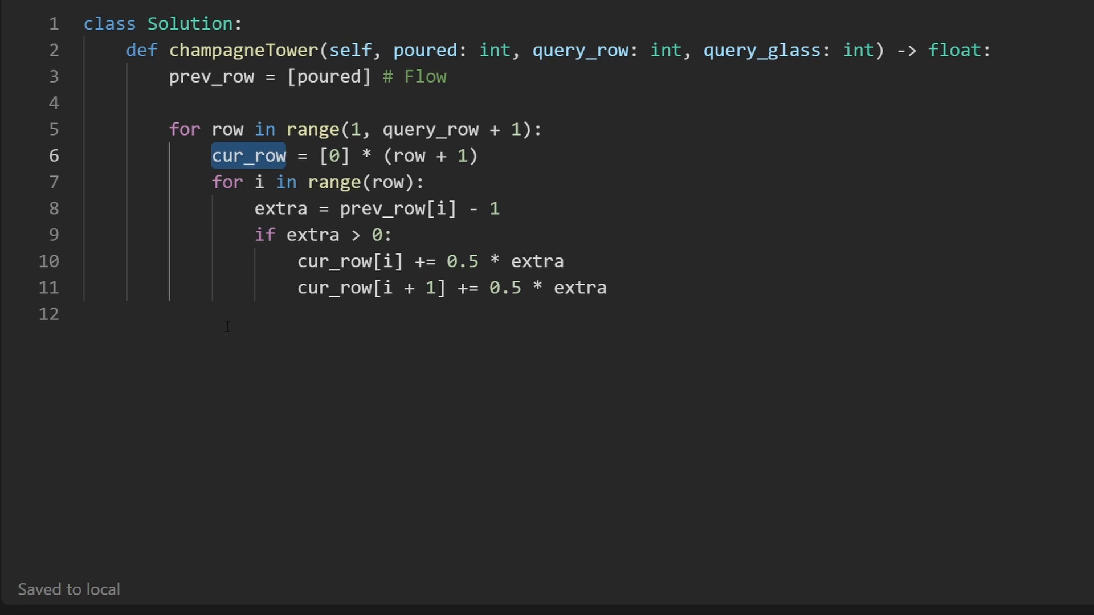
{"action": "type", "text": "prev_row = cur_row"}
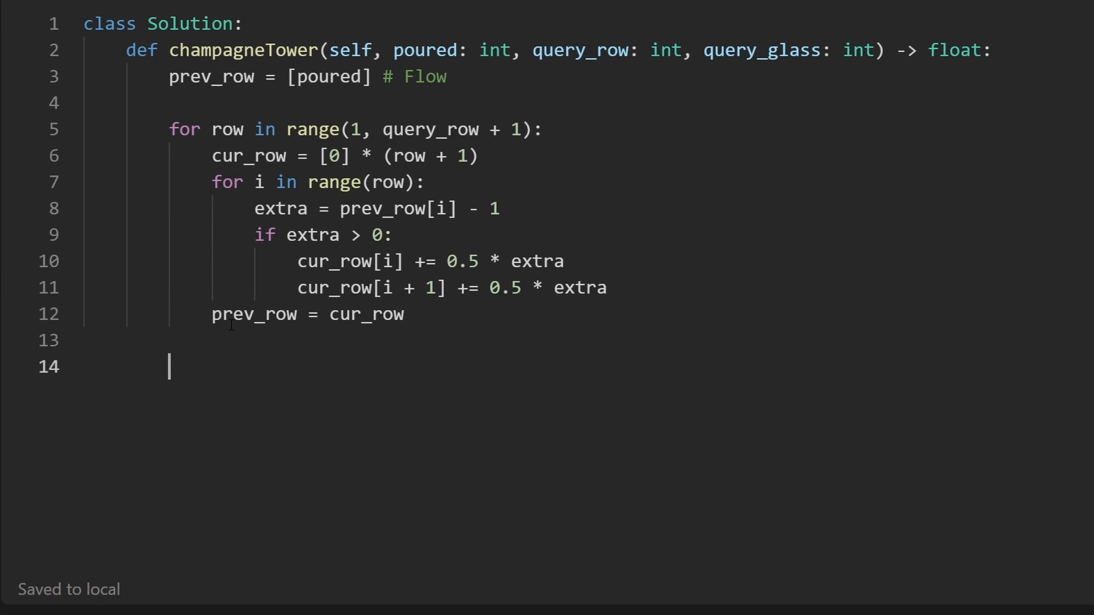
{"action": "type", "text": "return pre"}
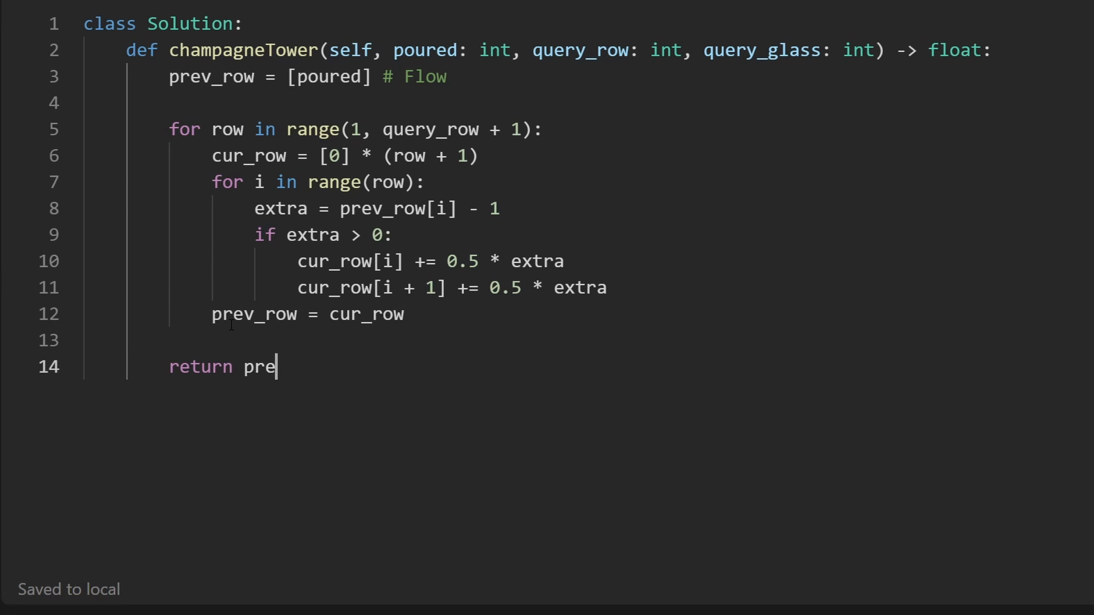
{"action": "type", "text": "v_row"}
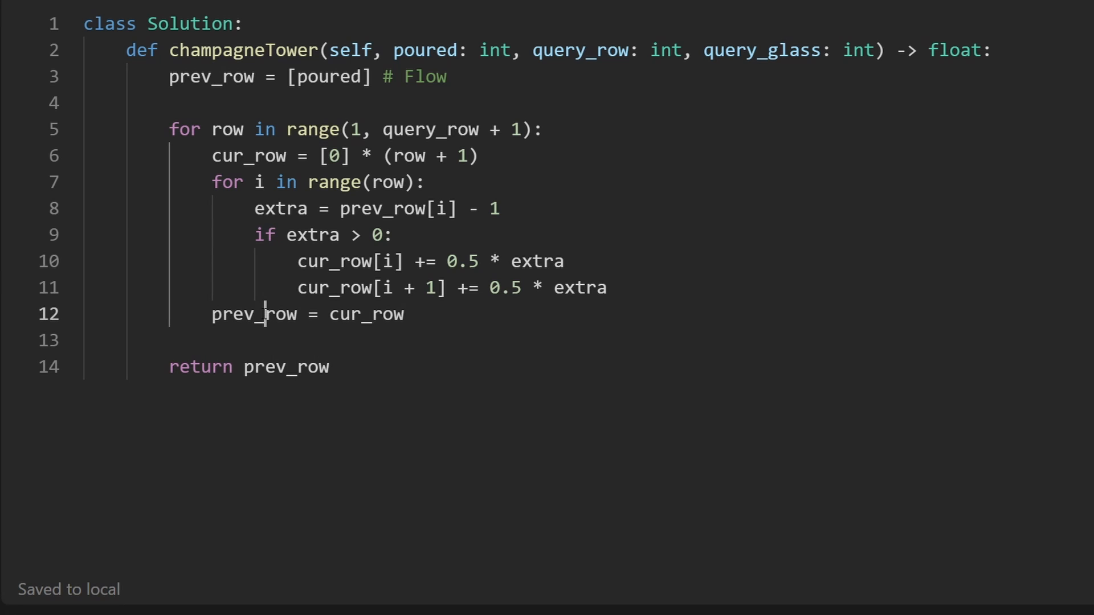
{"action": "double_click", "coordinate": [431, 130]}
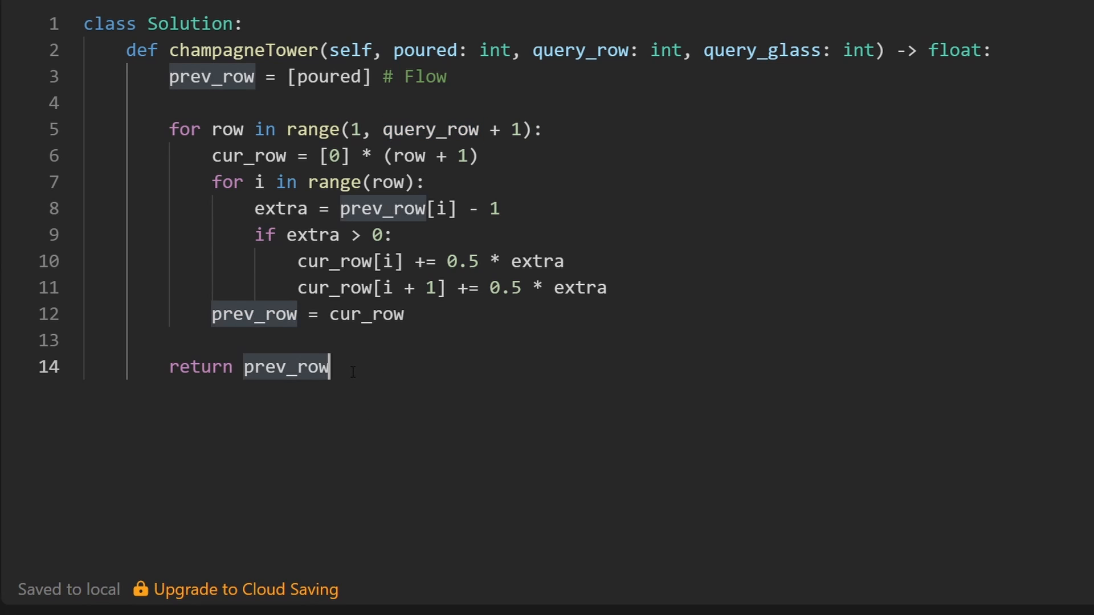
{"action": "type", "text": "[quer]"}
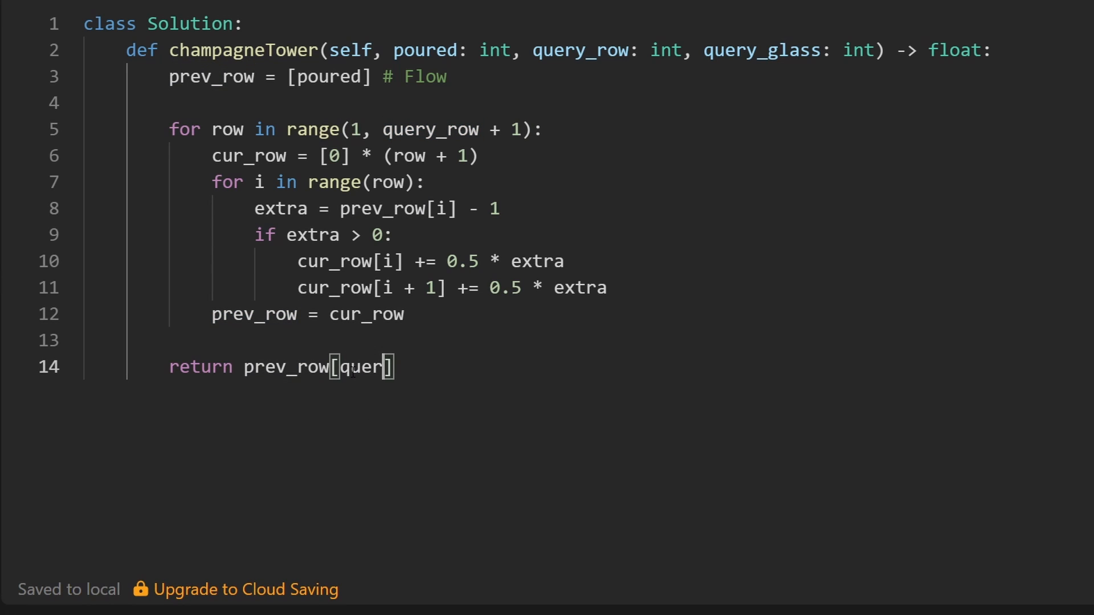
{"action": "type", "text": "y_glass"}
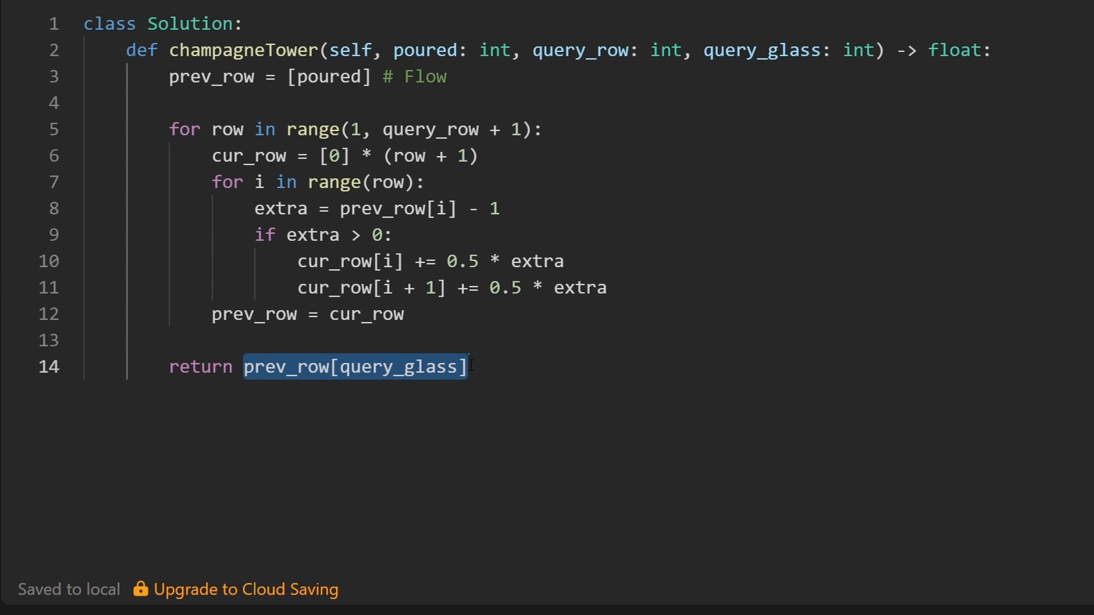
Step: Cap the return at one cup: return min(1, prev_row[query_glass])
{"action": "left_click", "coordinate": [464, 367]}
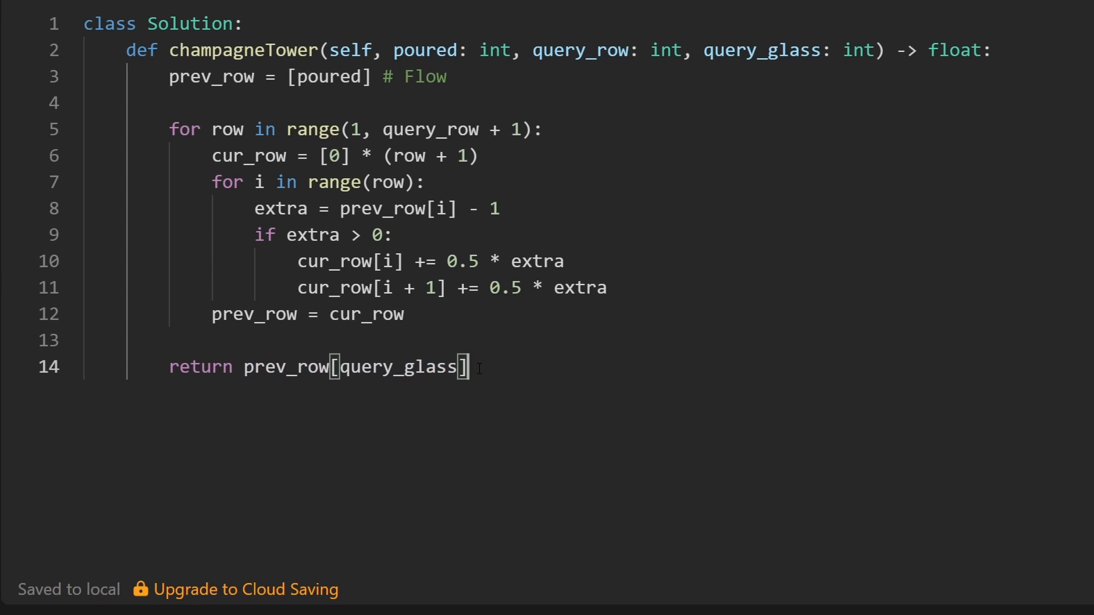
{"action": "double_click", "coordinate": [425, 76]}
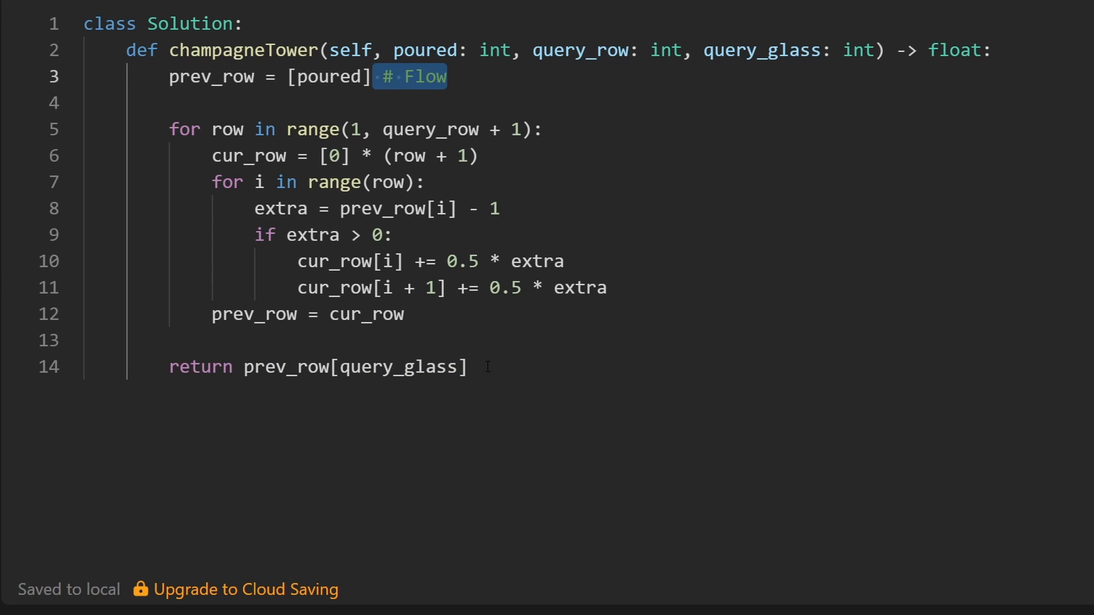
{"action": "double_click", "coordinate": [292, 367]}
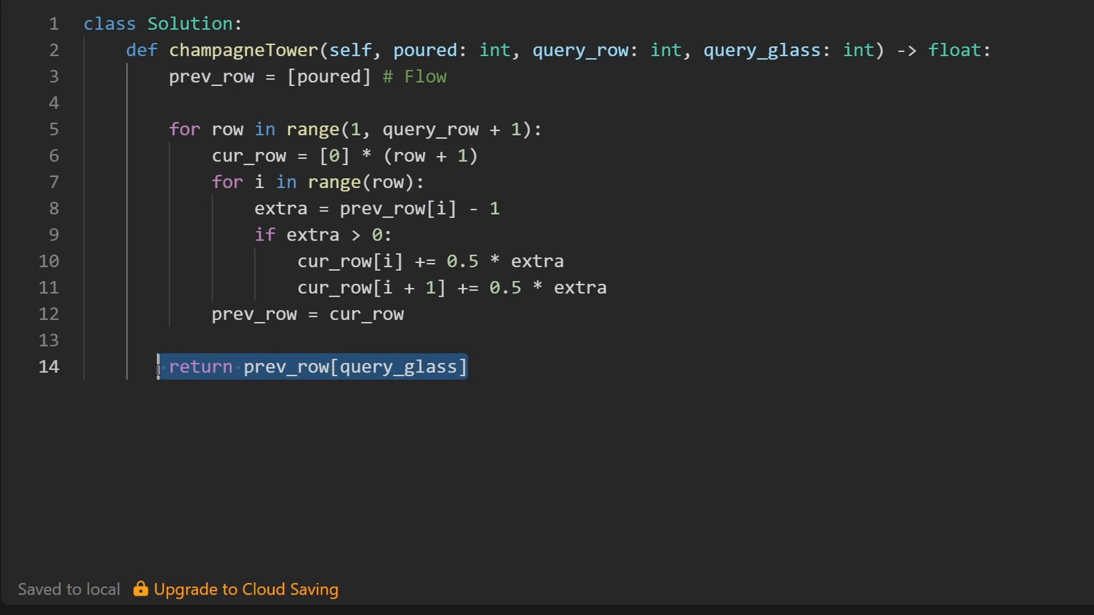
{"action": "type", "text": "min"}
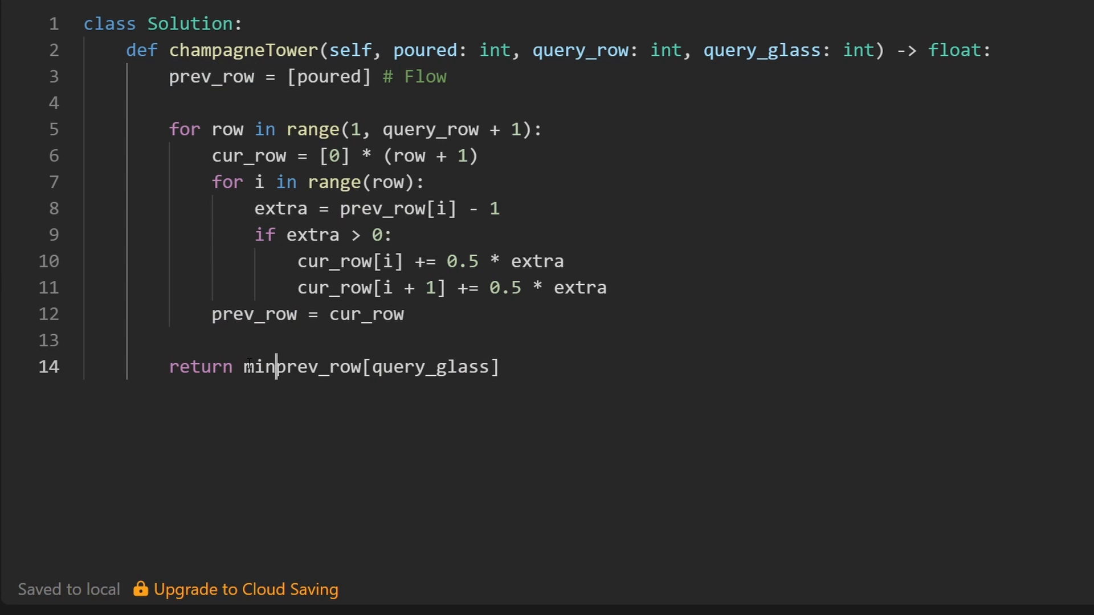
{"action": "type", "text": "(1,"}
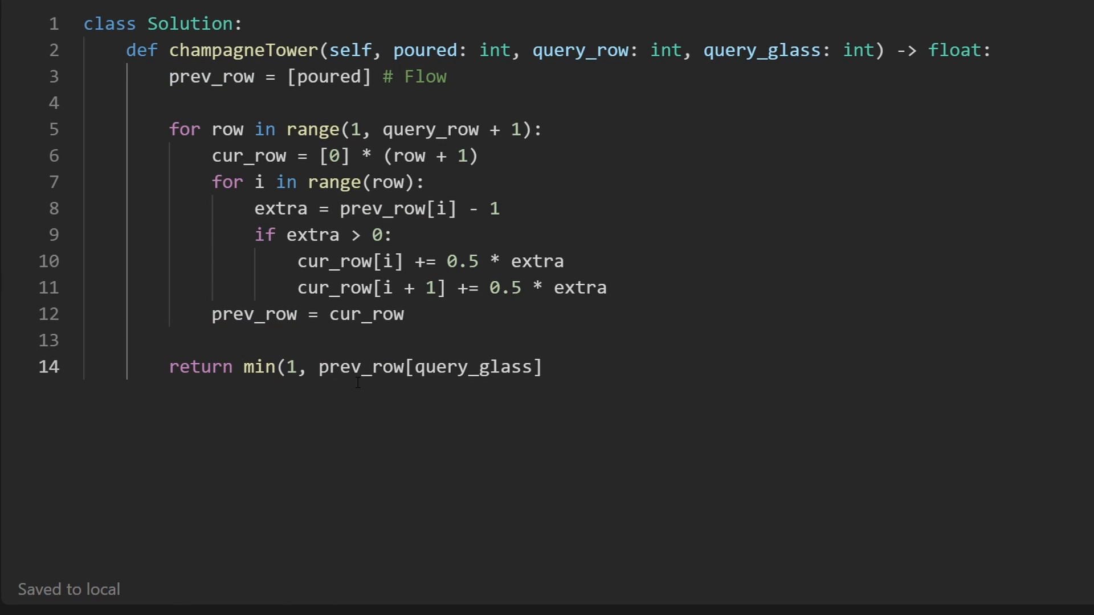
{"action": "type", "text": ")"}
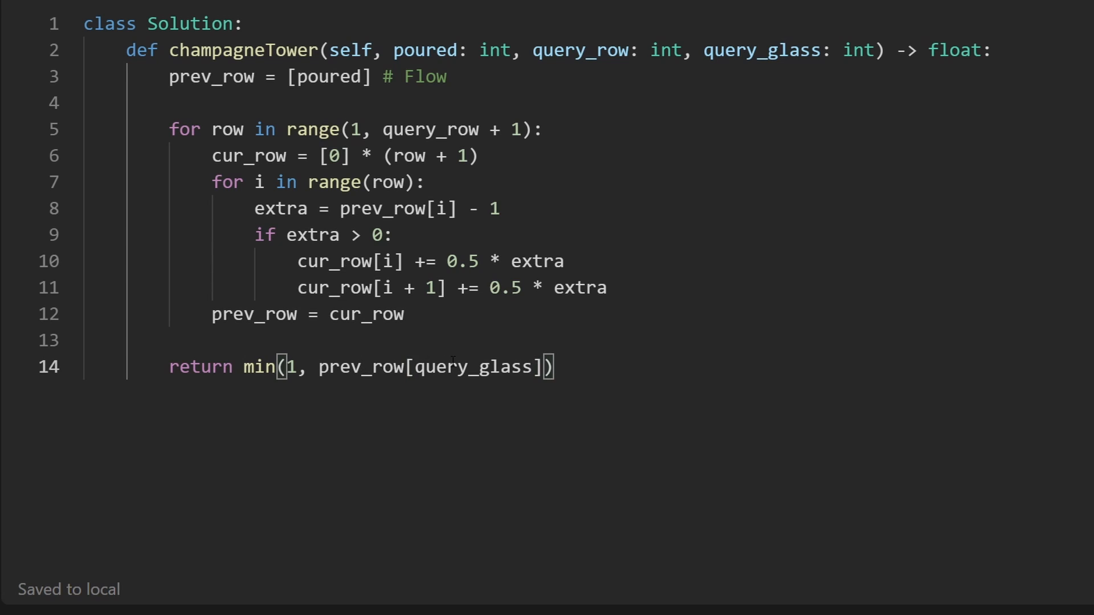